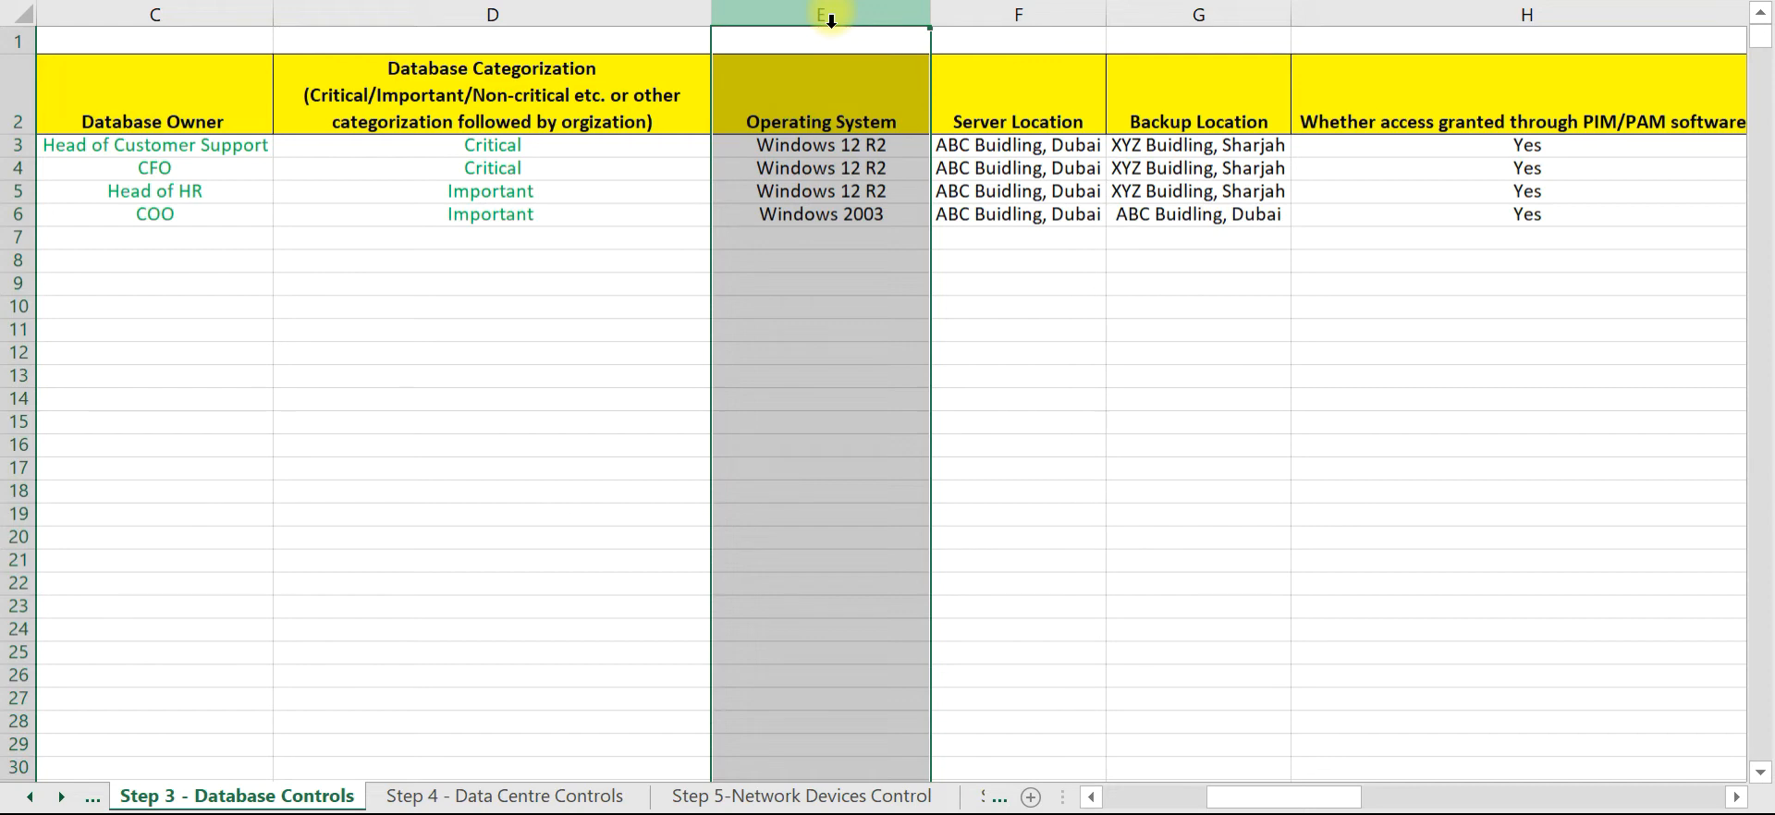
{"action": "mouse_move", "coordinate": [1613, 14]}
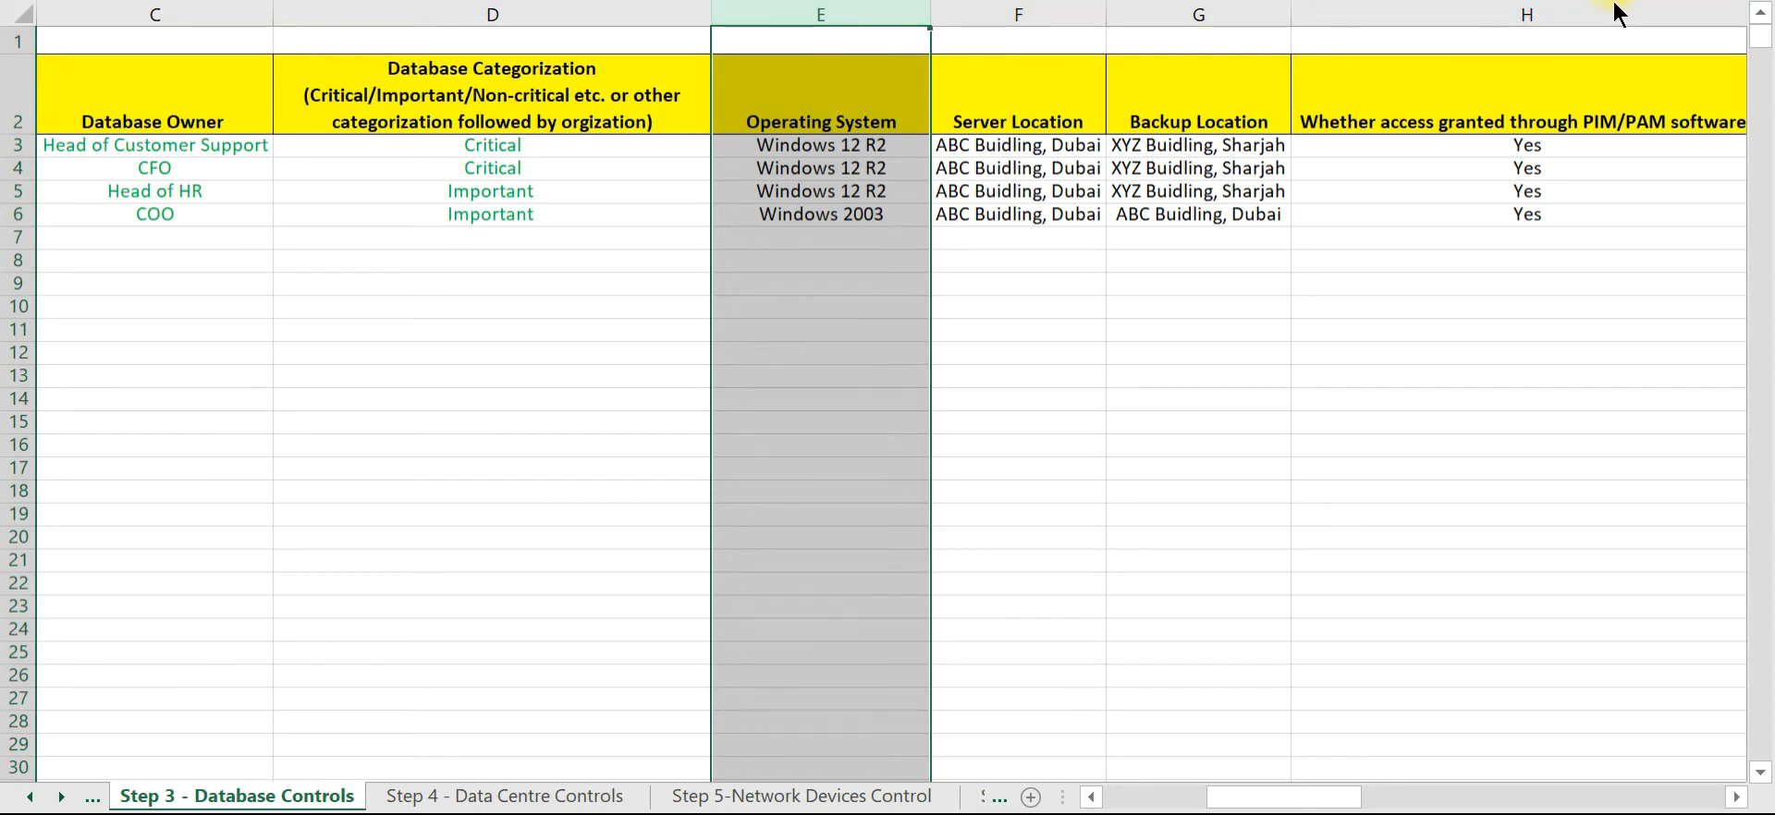
Step: Select the first Windows 12 R2 operating system cell and bring up the window switcher
{"action": "left_click", "coordinate": [1139, 668]}
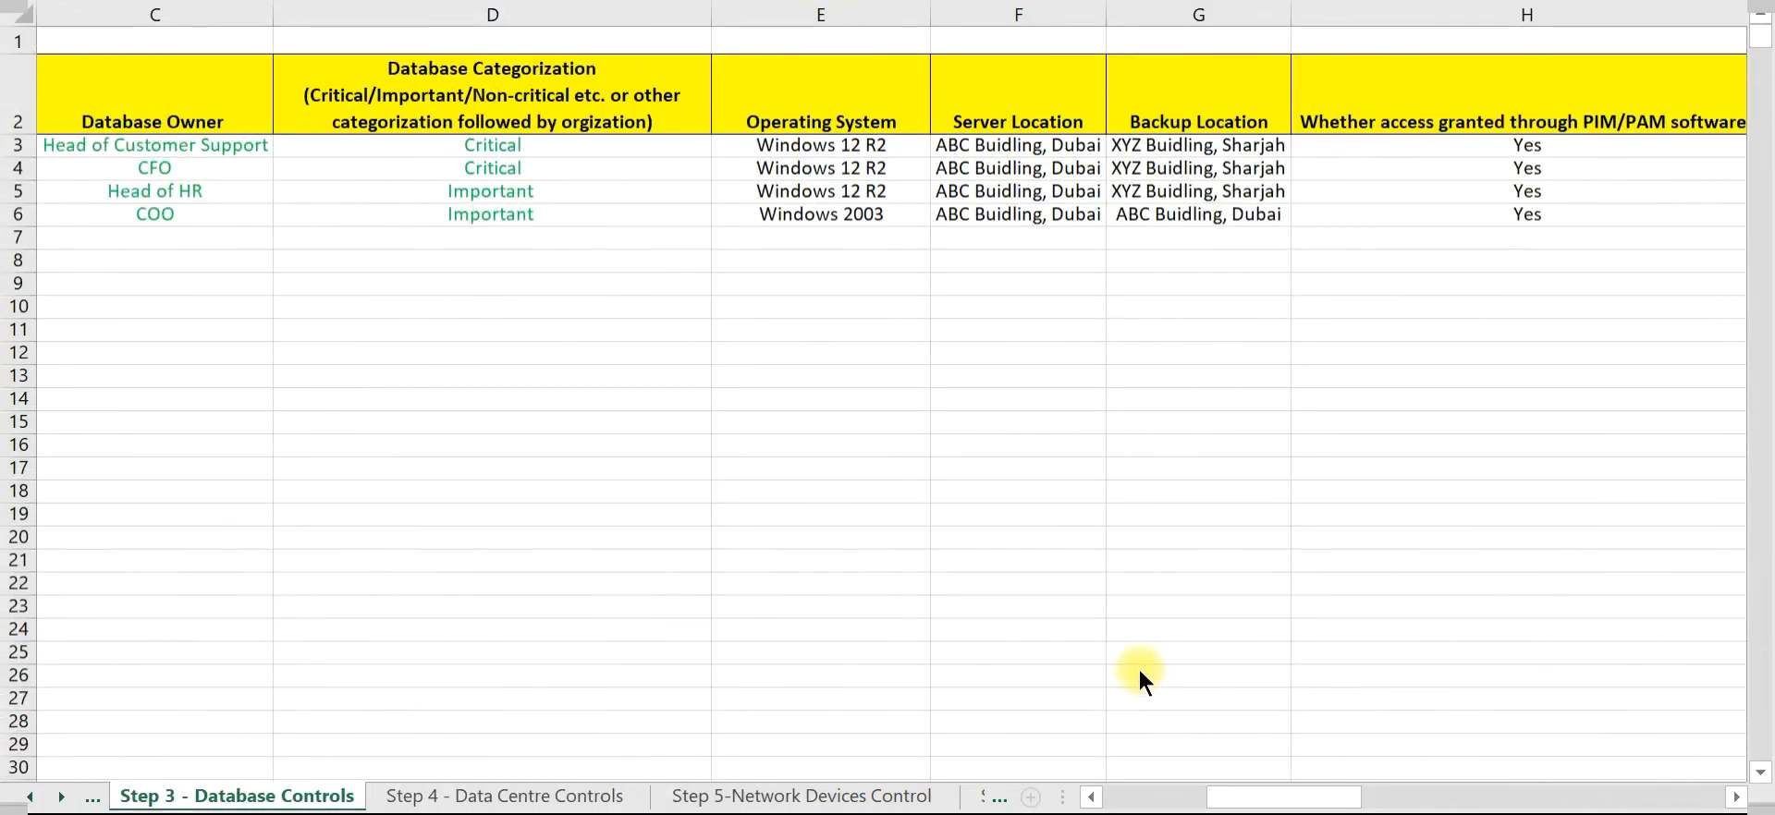
{"action": "left_click", "coordinate": [820, 15]}
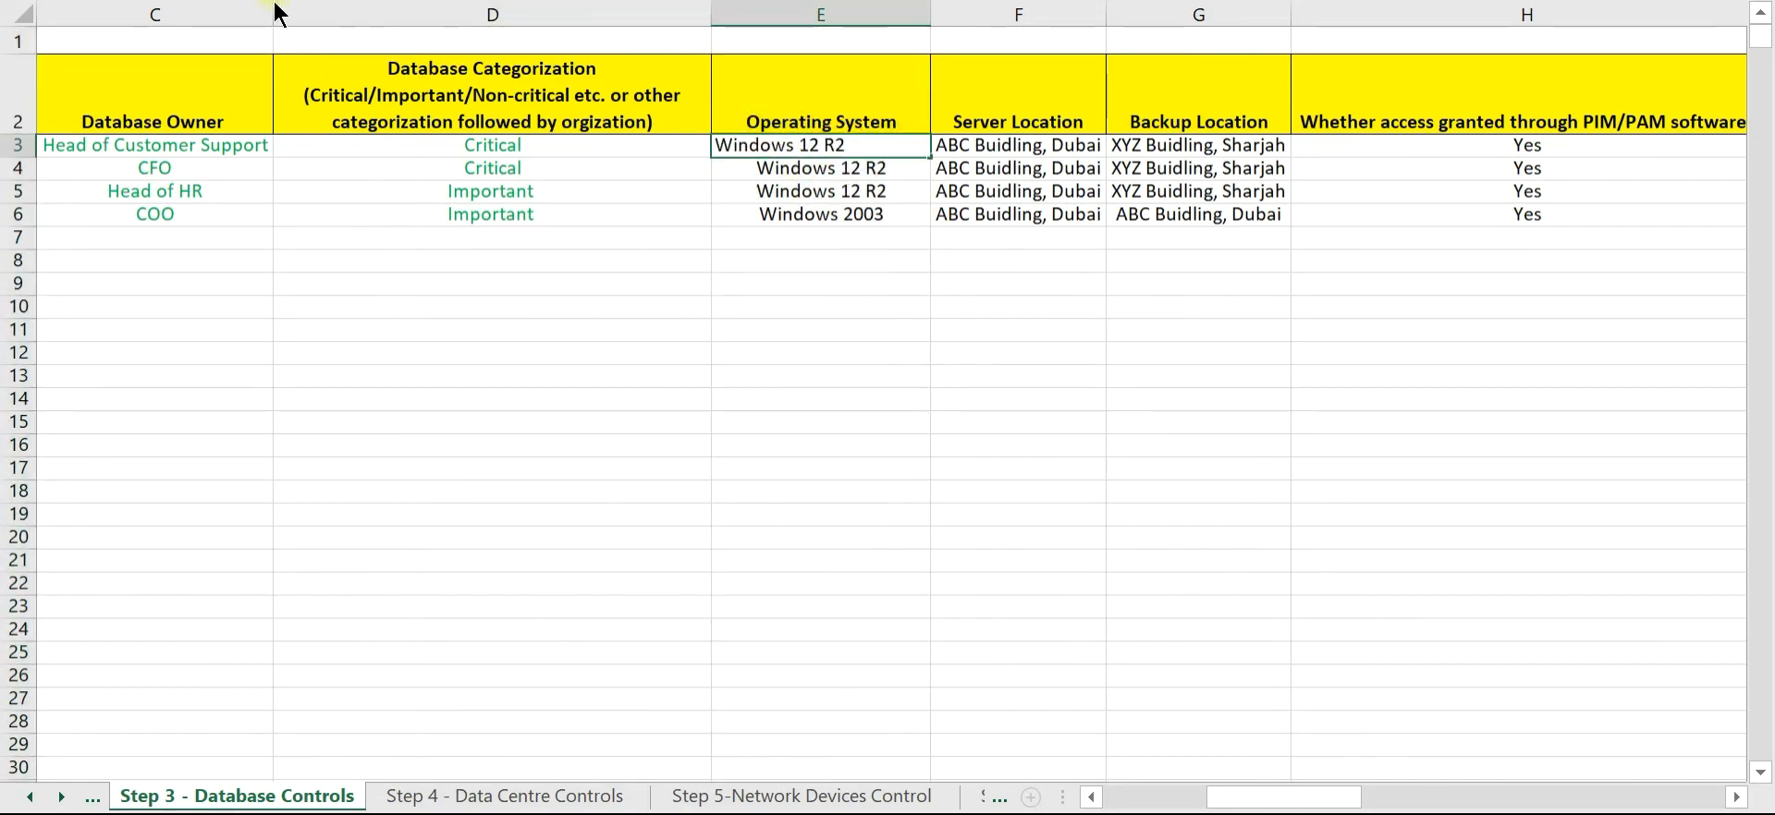
{"action": "key", "text": "alt+tab"}
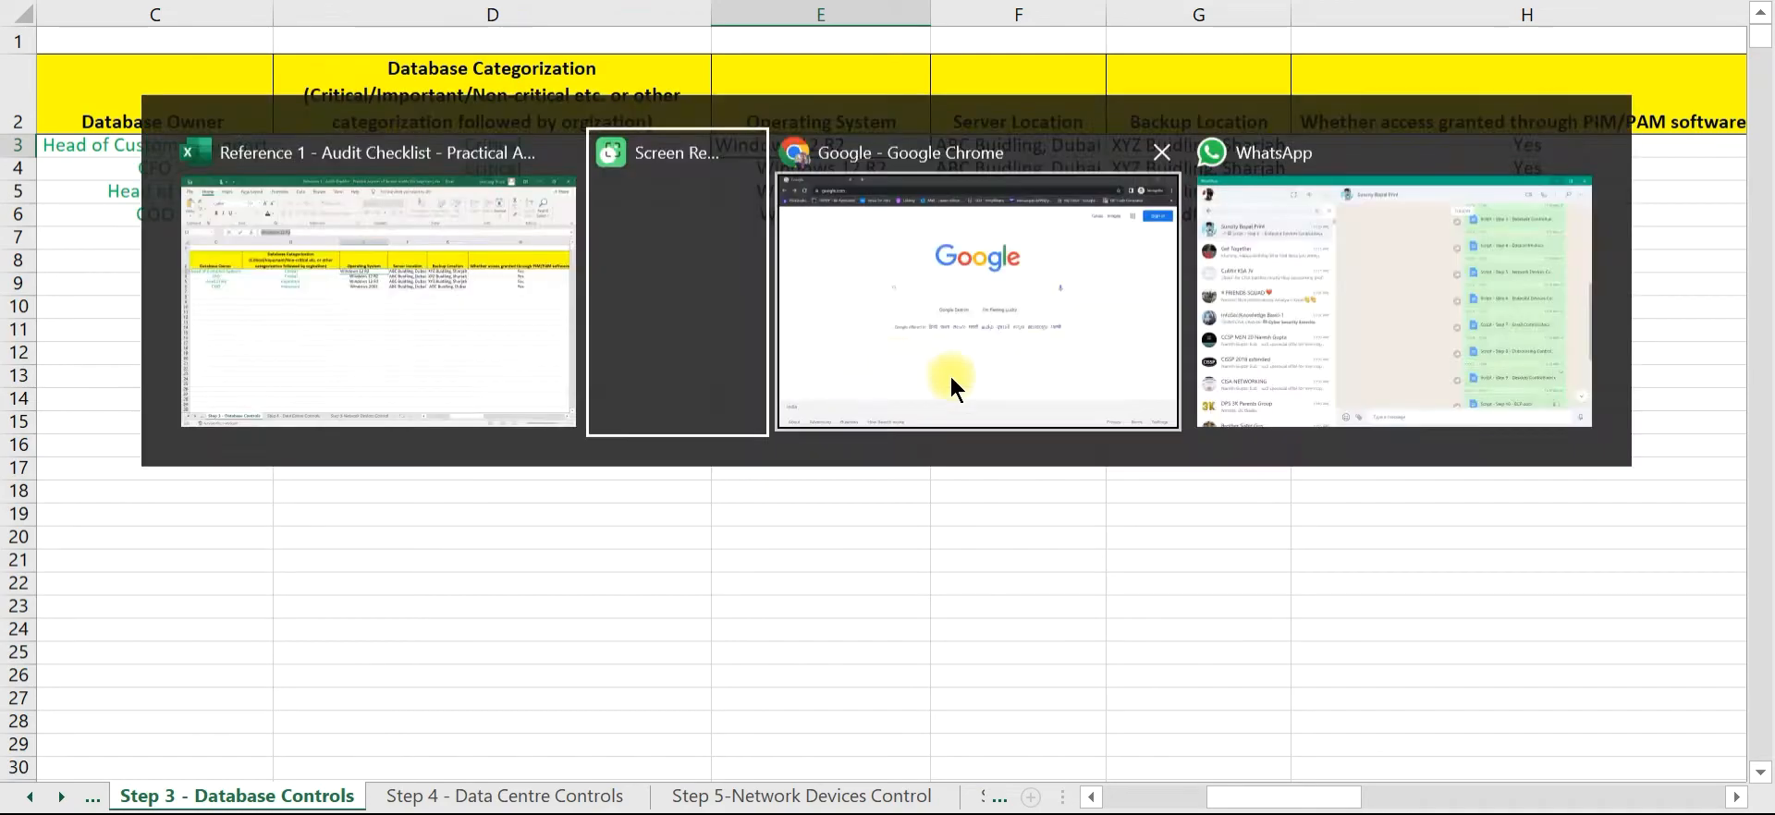
Step: Switch to Chrome and search Google for 'Windows 12 R2', reviewing the lifecycle results
{"action": "left_click", "coordinate": [976, 283]}
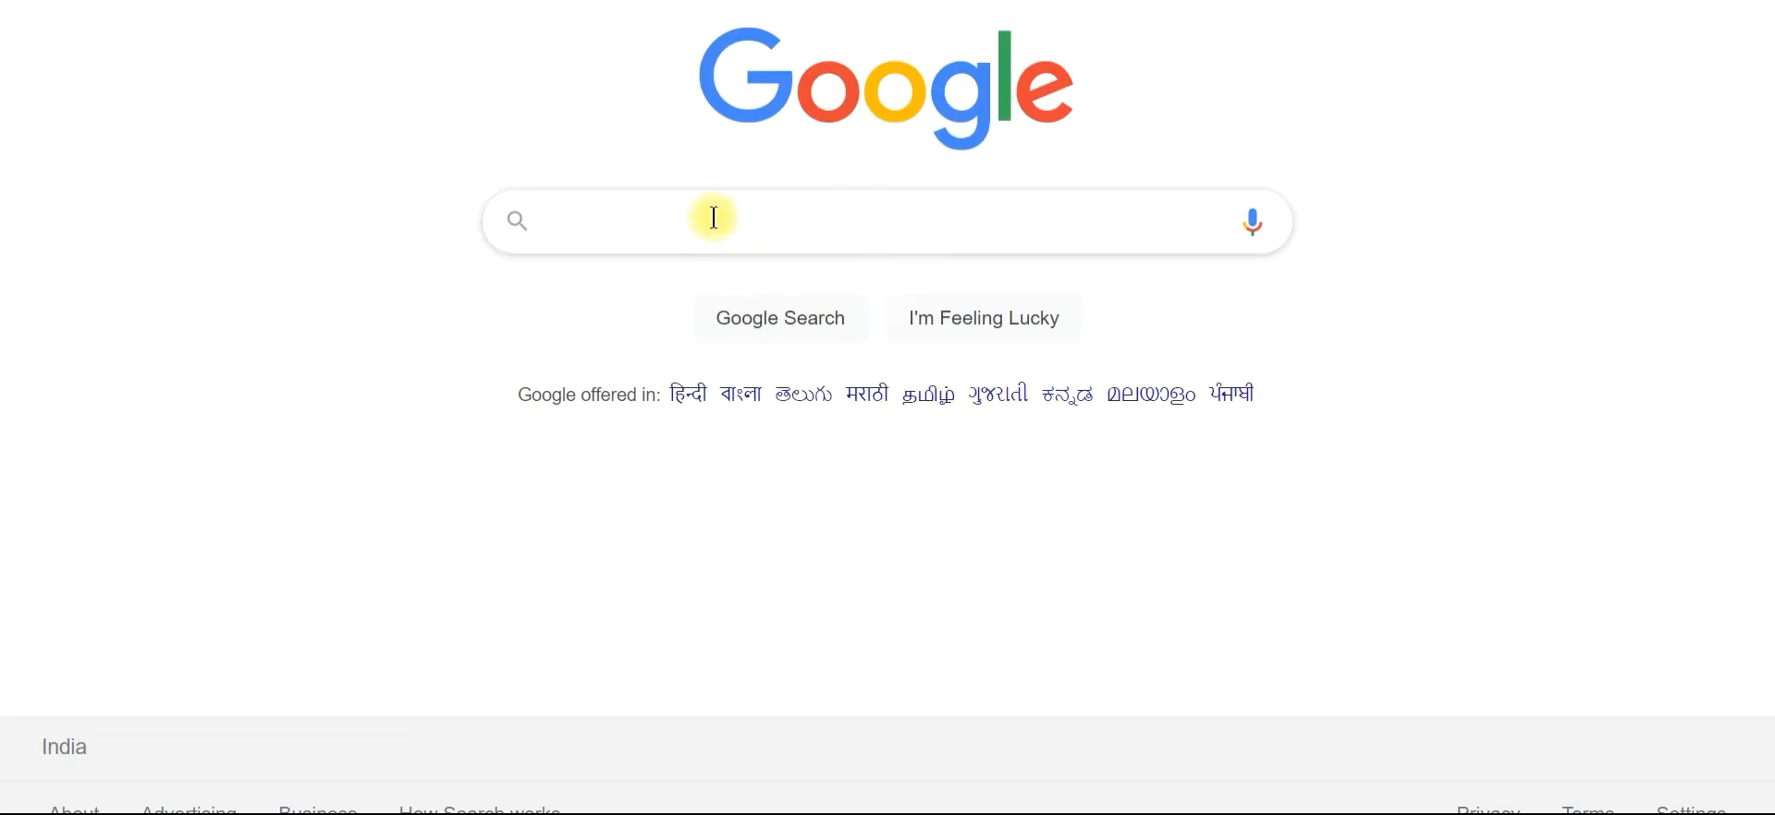
{"action": "type", "text": "Windows 12 R2"}
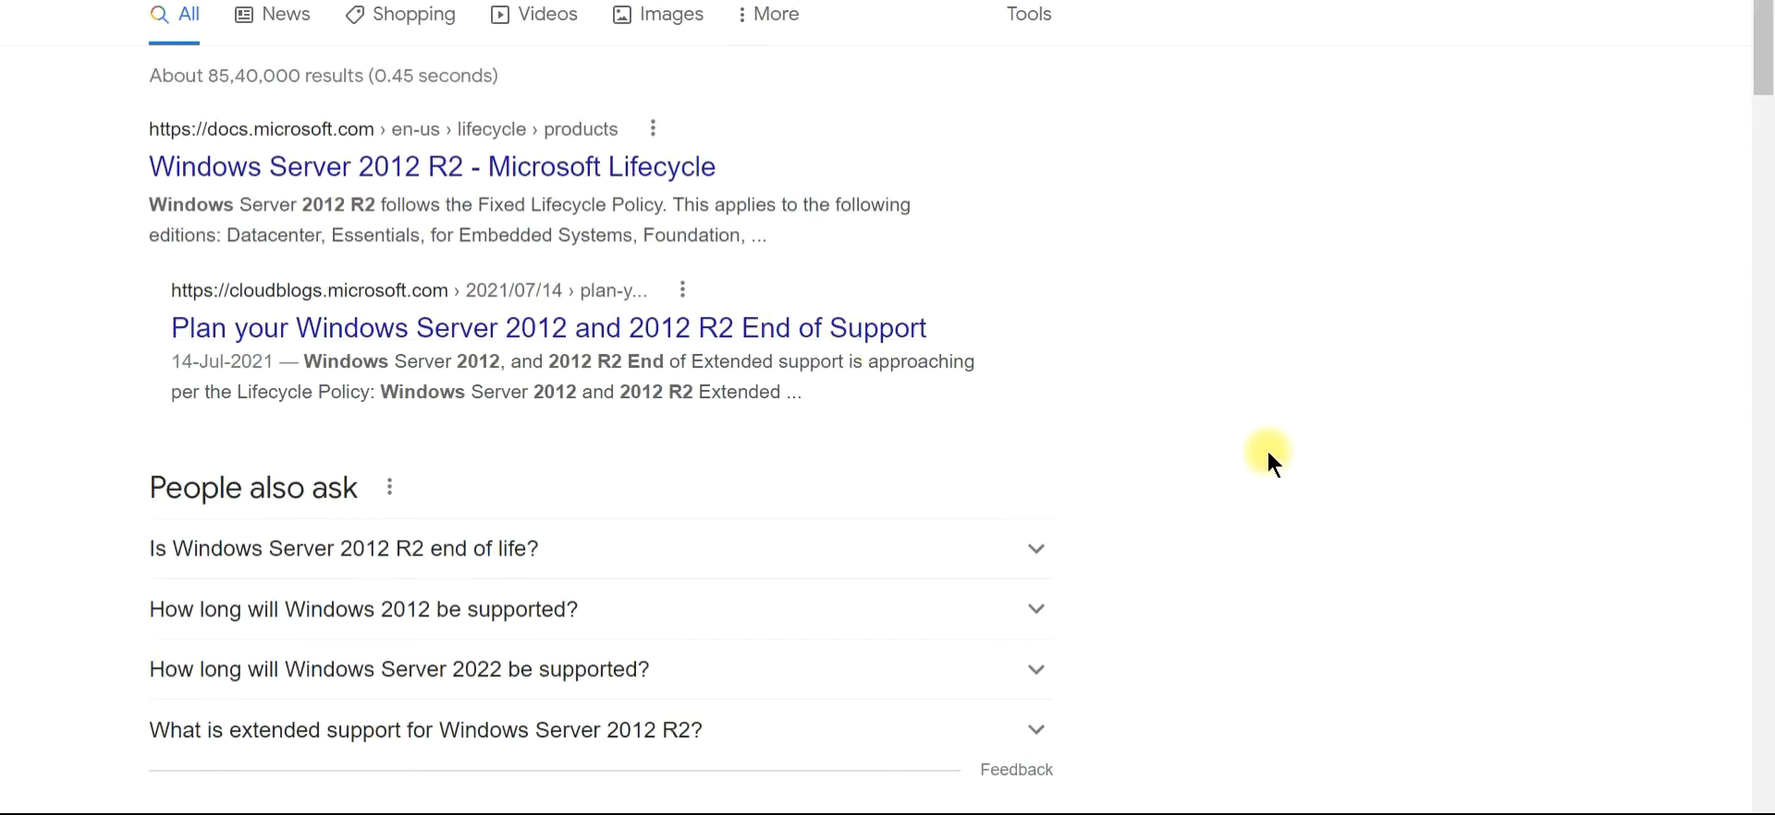
{"action": "mouse_move", "coordinate": [1185, 442]}
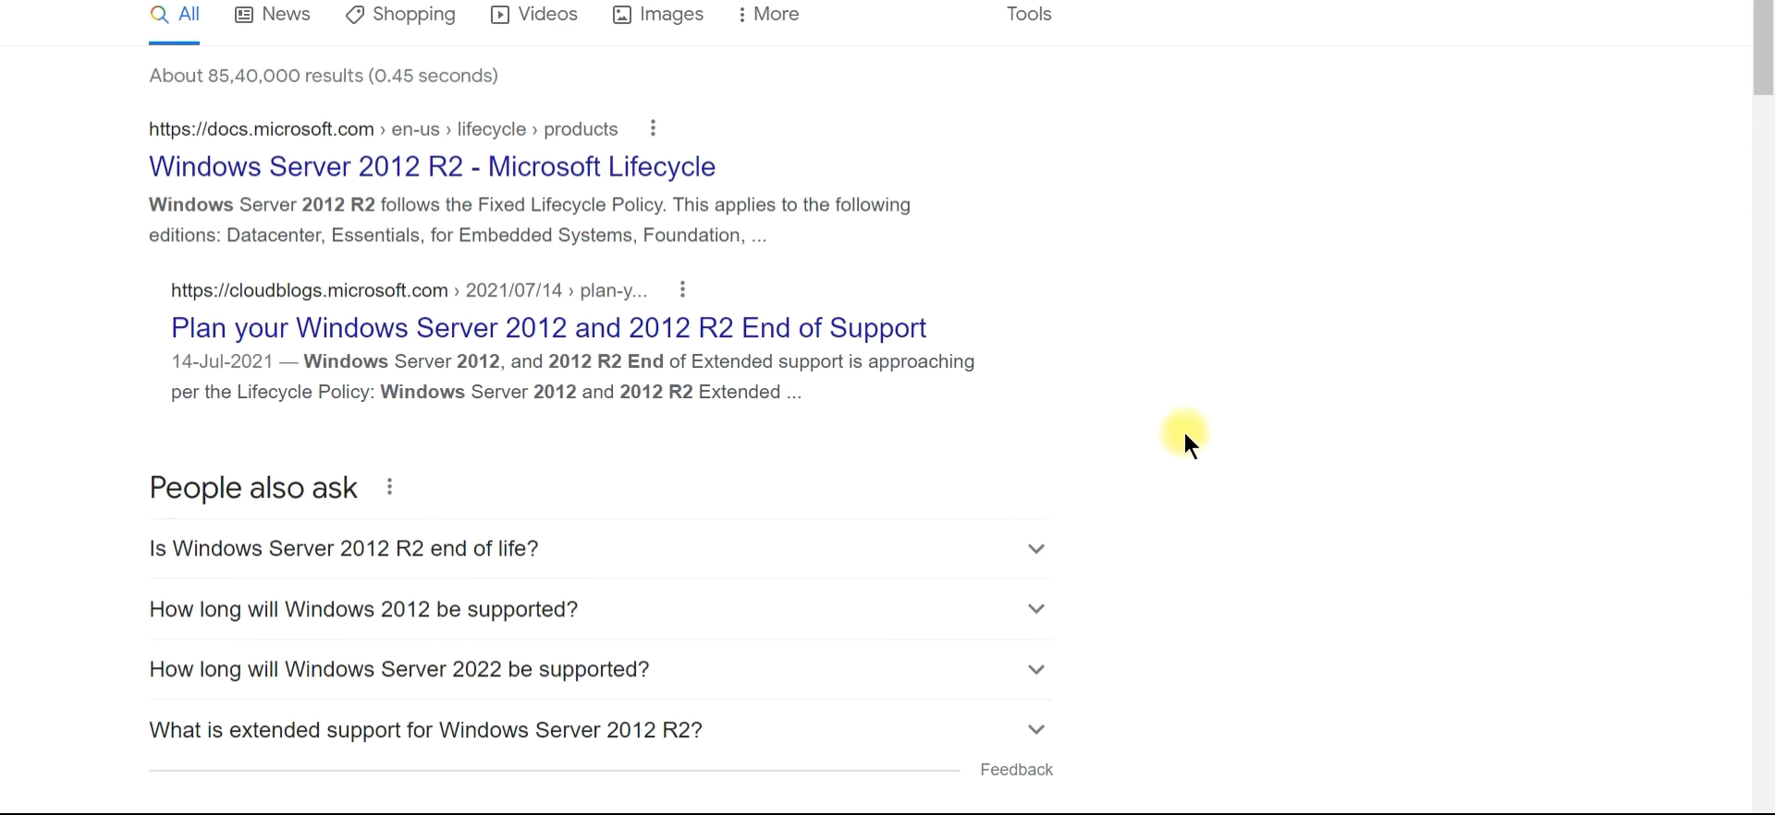
{"action": "scroll", "scroll_direction": "down", "scroll_amount": 3}
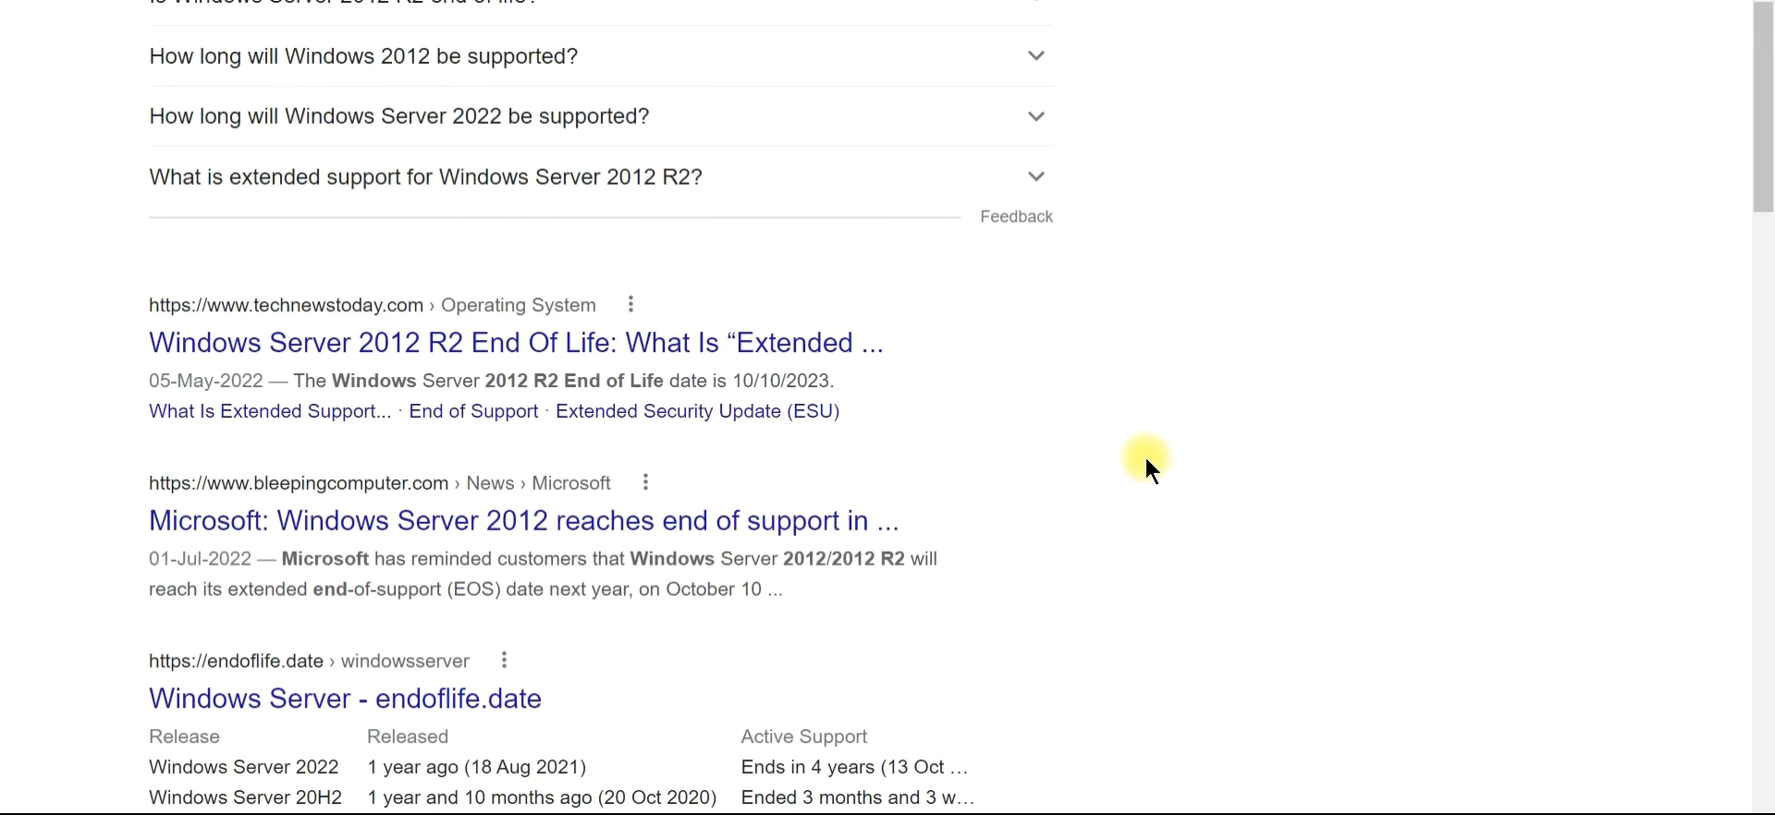
{"action": "scroll", "scroll_direction": "up", "scroll_amount": 3}
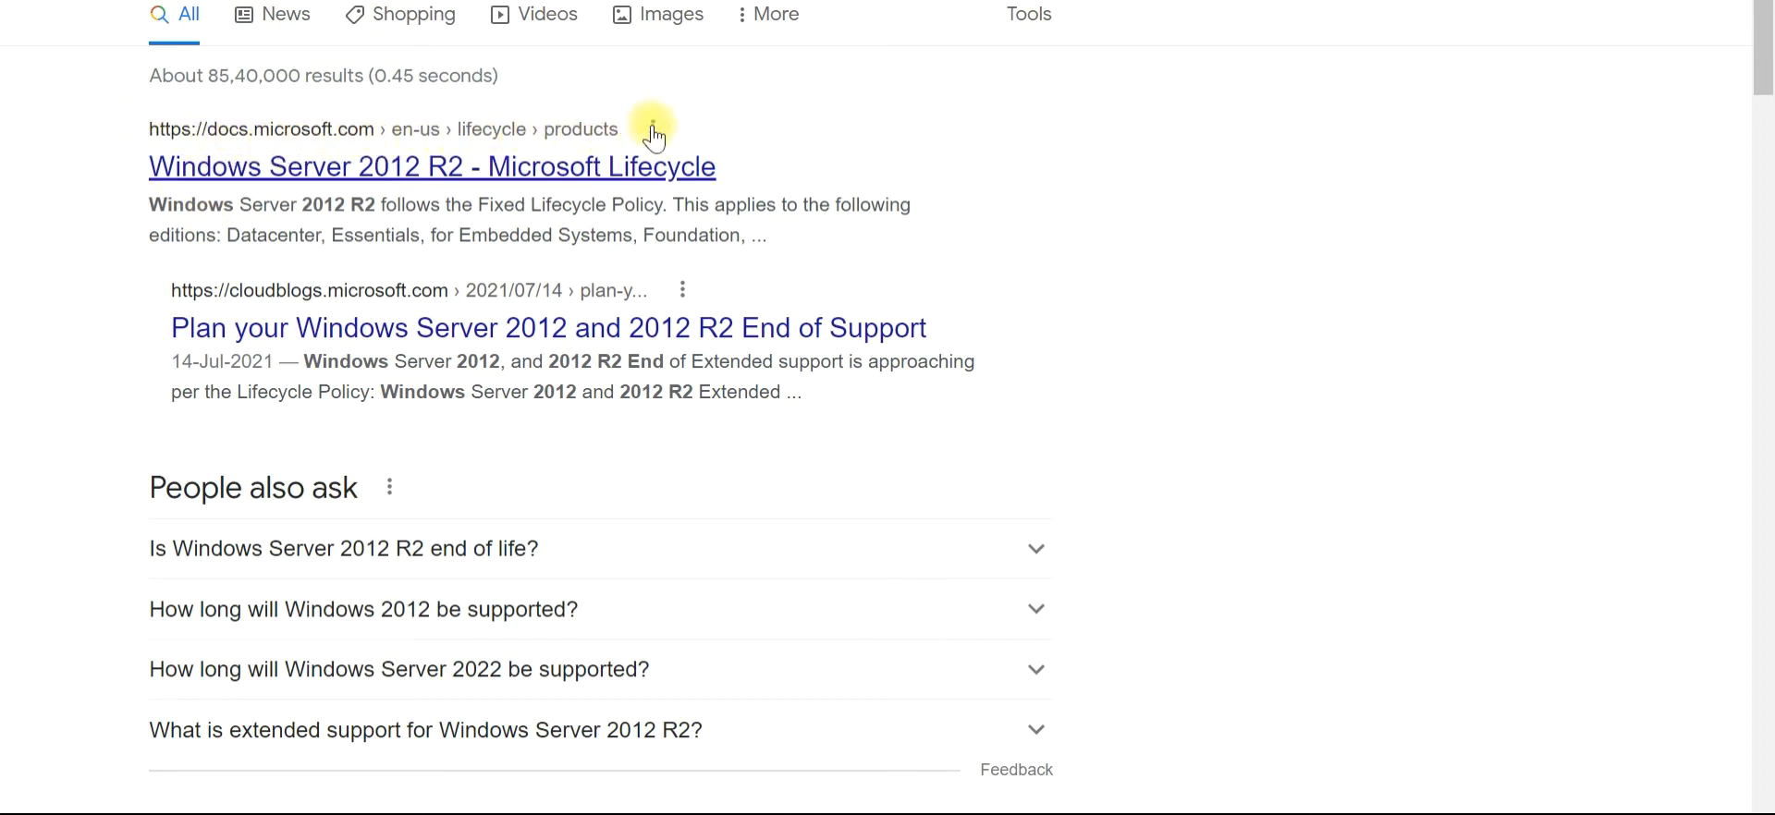
{"action": "mouse_move", "coordinate": [436, 175]}
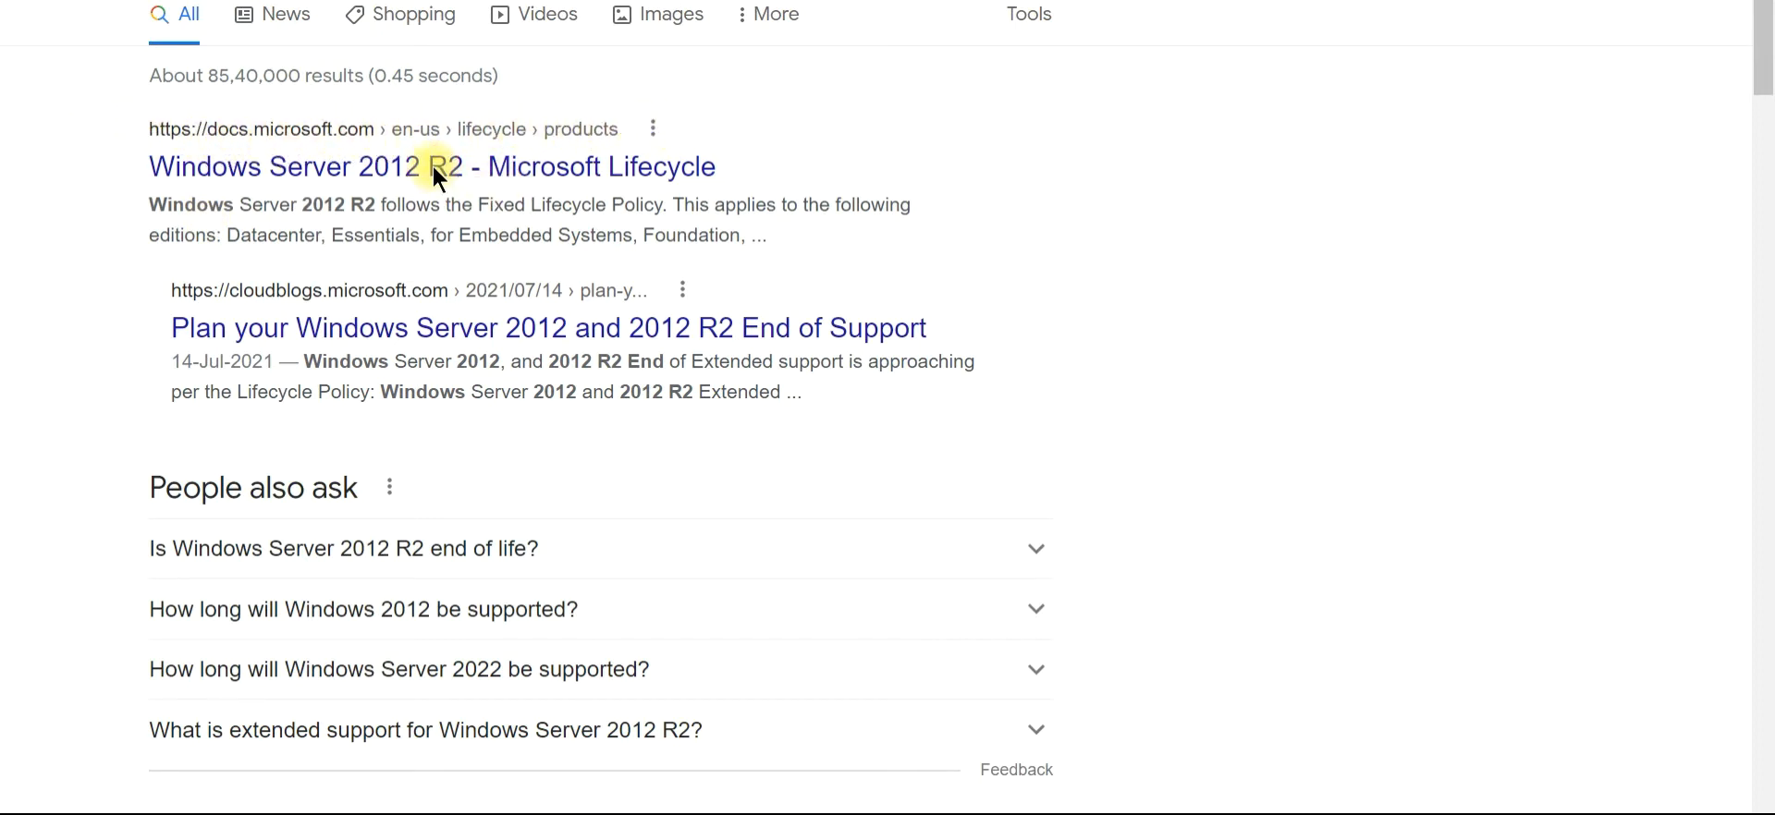
Step: Review the Windows Server 2012 R2 lifecycle page: extended end Oct 10, 2023, ESU year 3 end Oct 13, 2026
{"action": "left_click", "coordinate": [434, 166]}
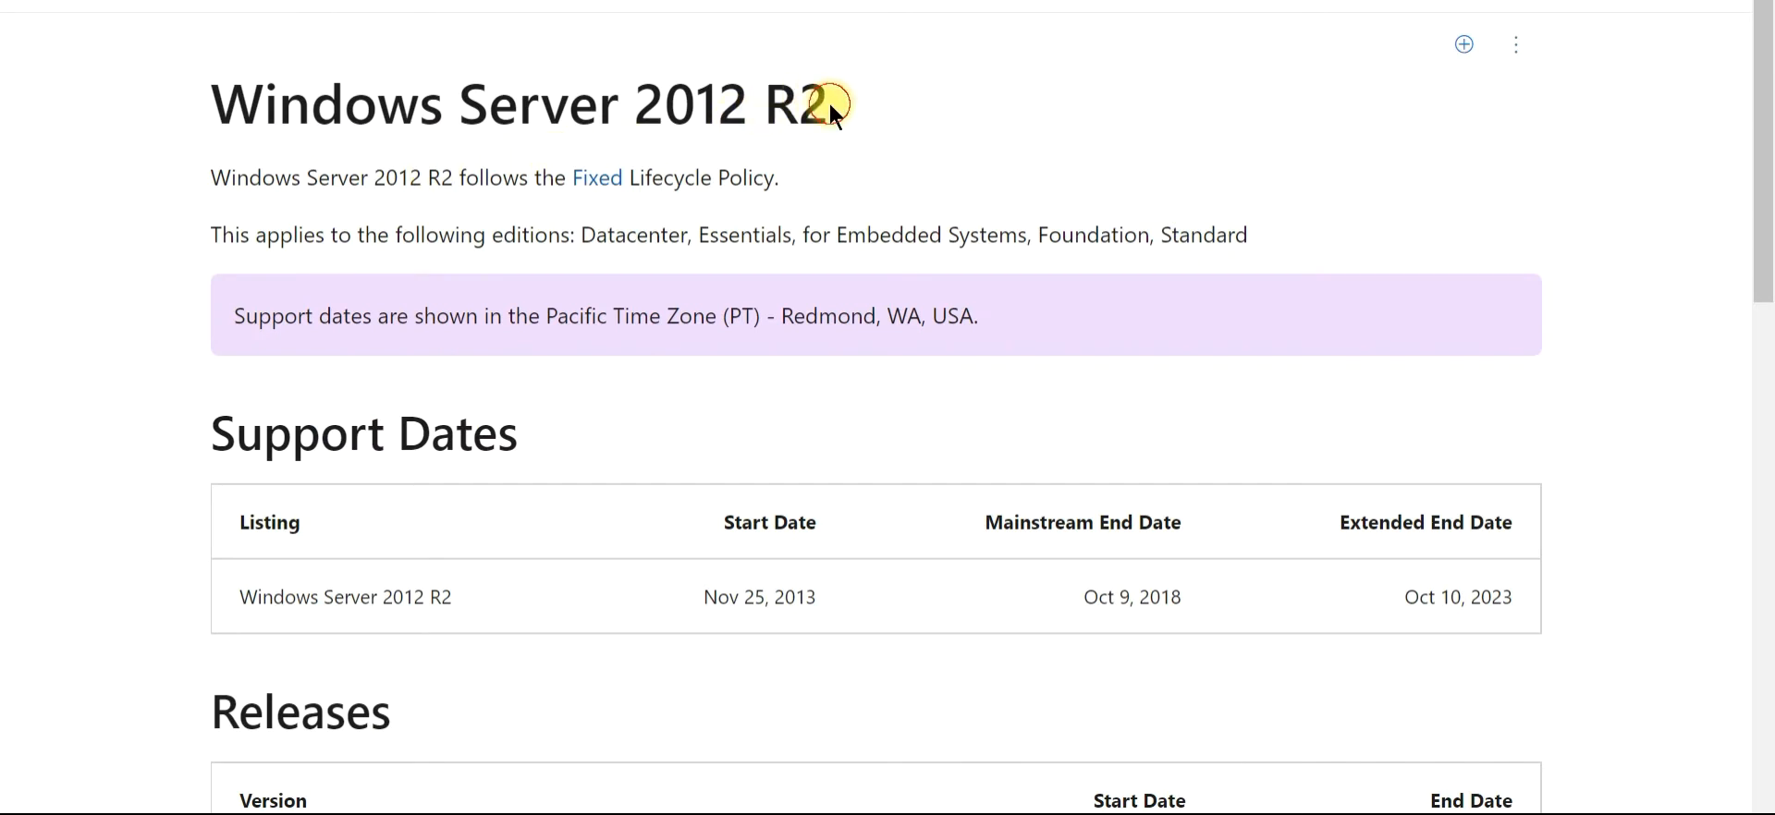
{"action": "triple_click", "coordinate": [519, 104]}
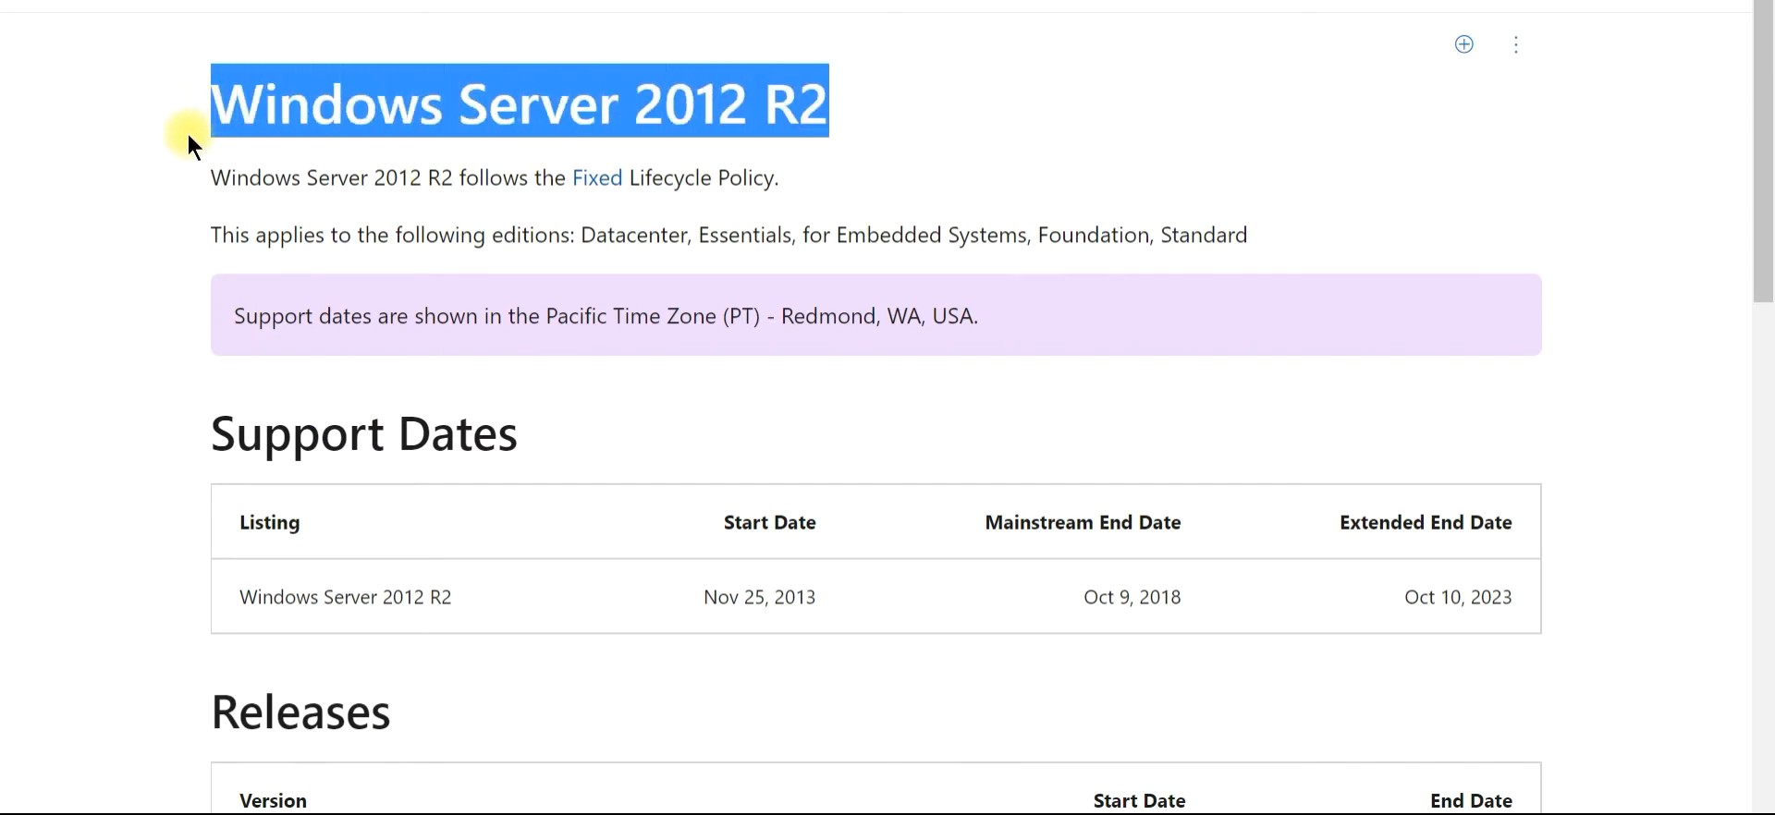
{"action": "mouse_move", "coordinate": [240, 457]}
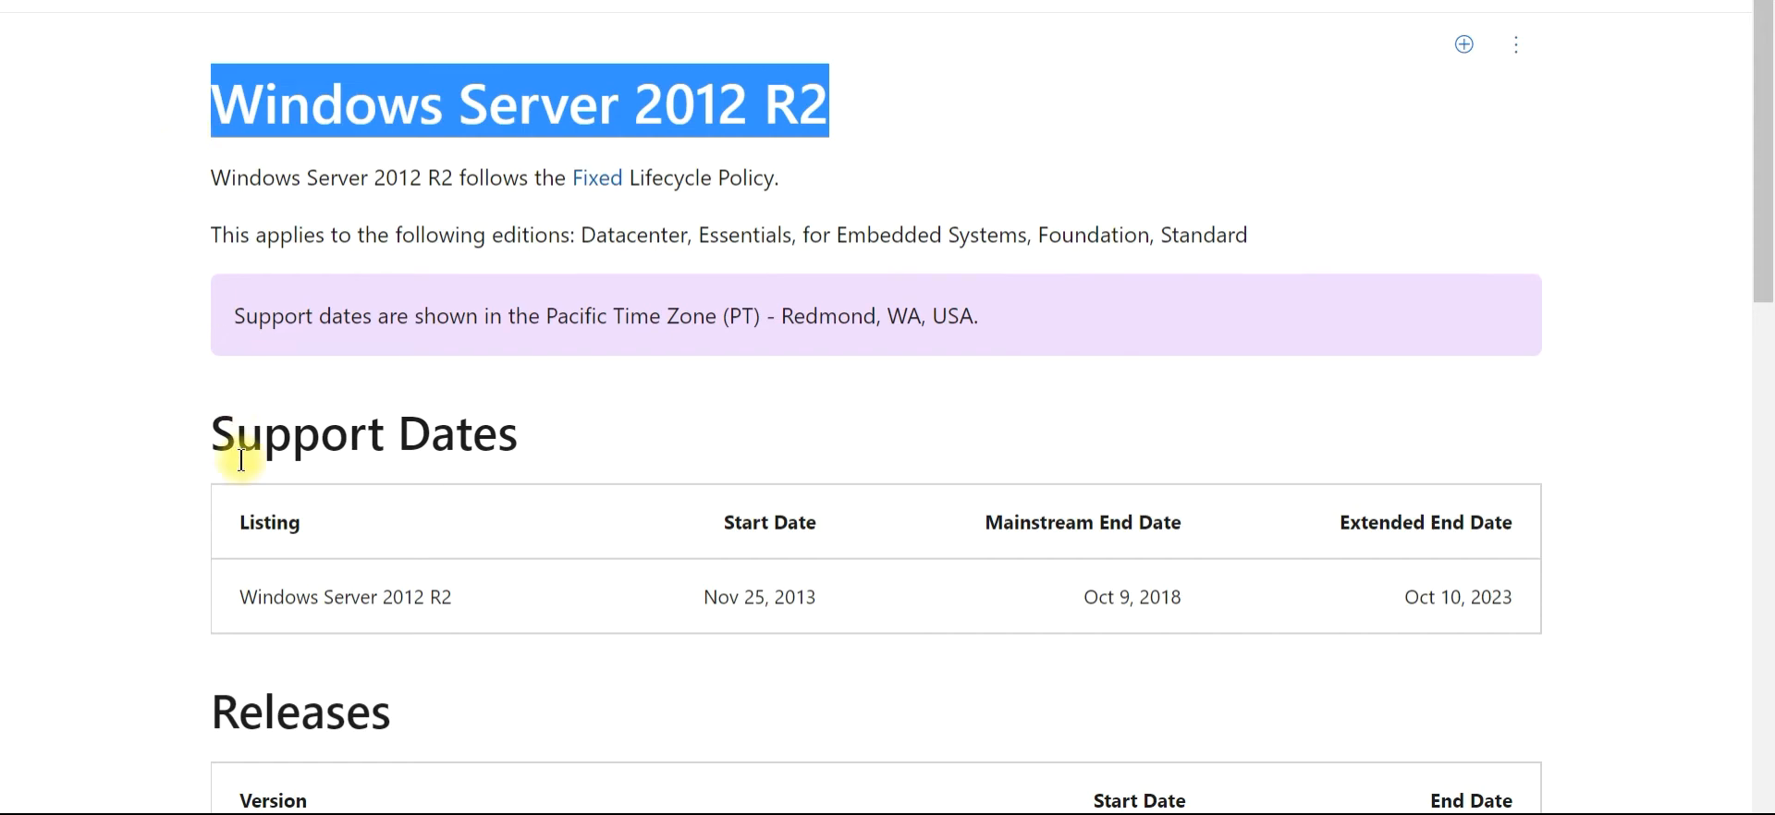
{"action": "scroll", "scroll_direction": "down", "scroll_amount": 3}
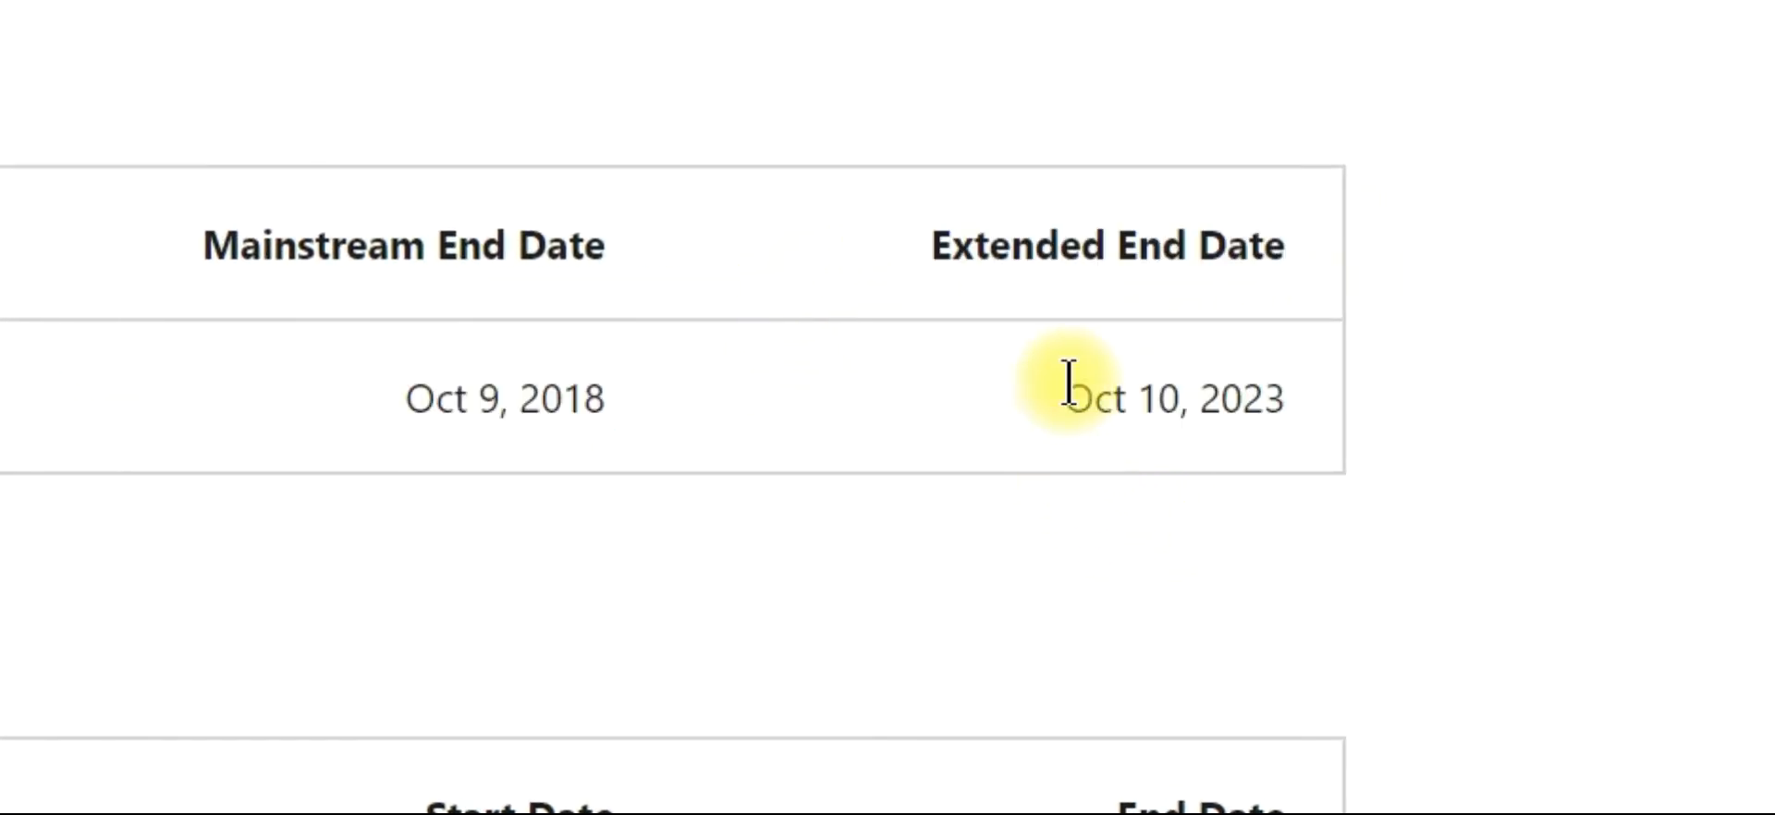
{"action": "double_click", "coordinate": [1173, 398]}
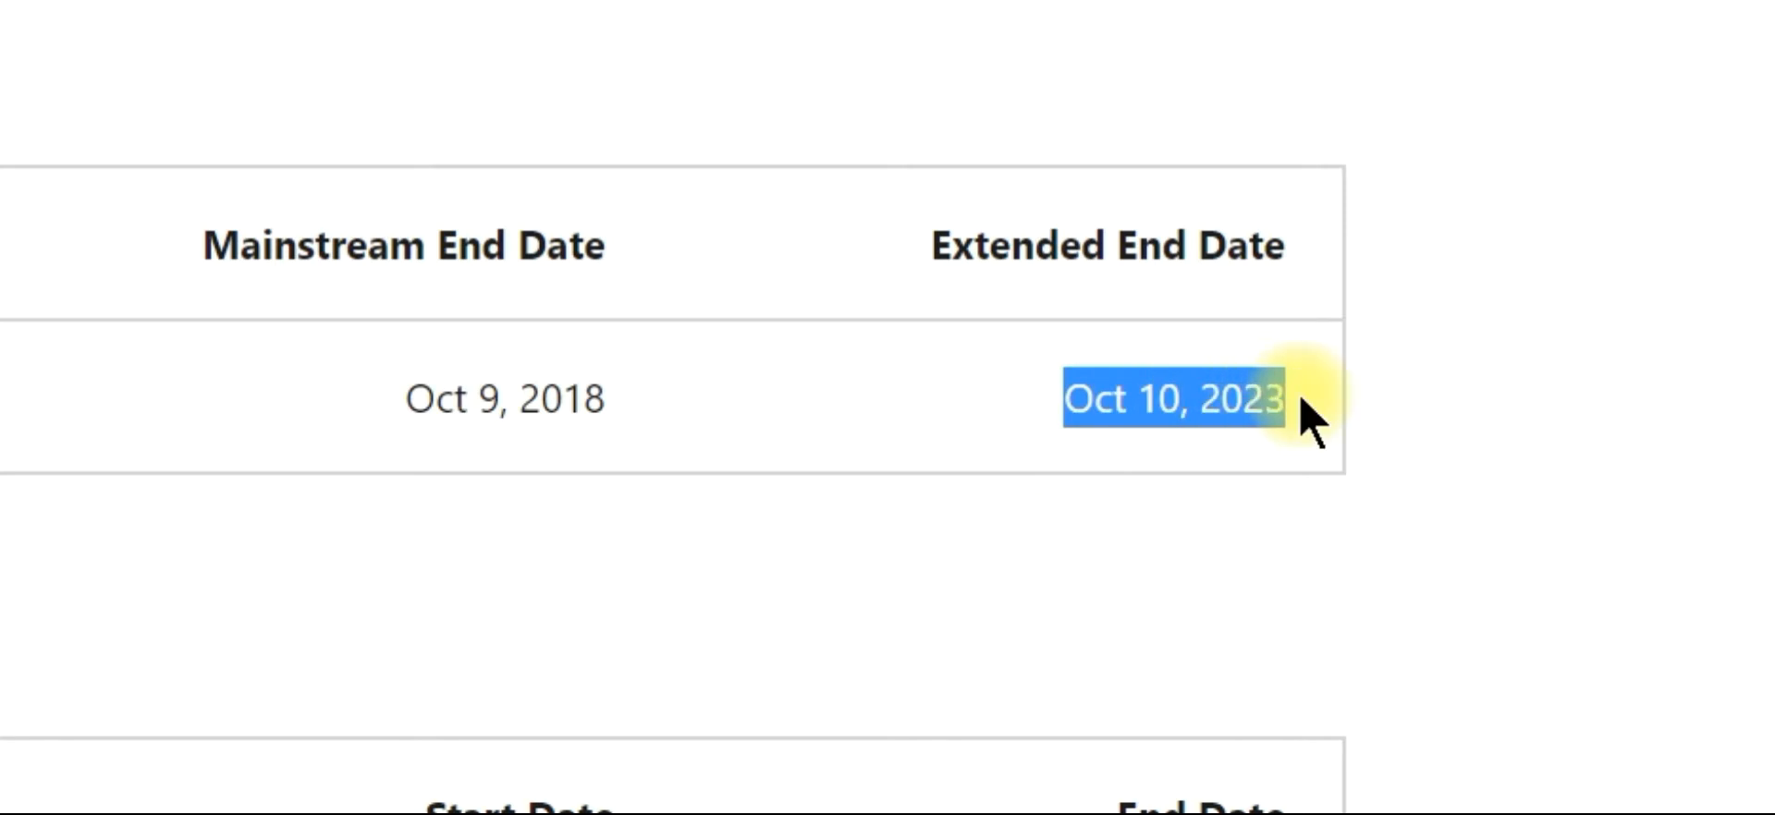
{"action": "scroll", "scroll_direction": "down", "scroll_amount": 3}
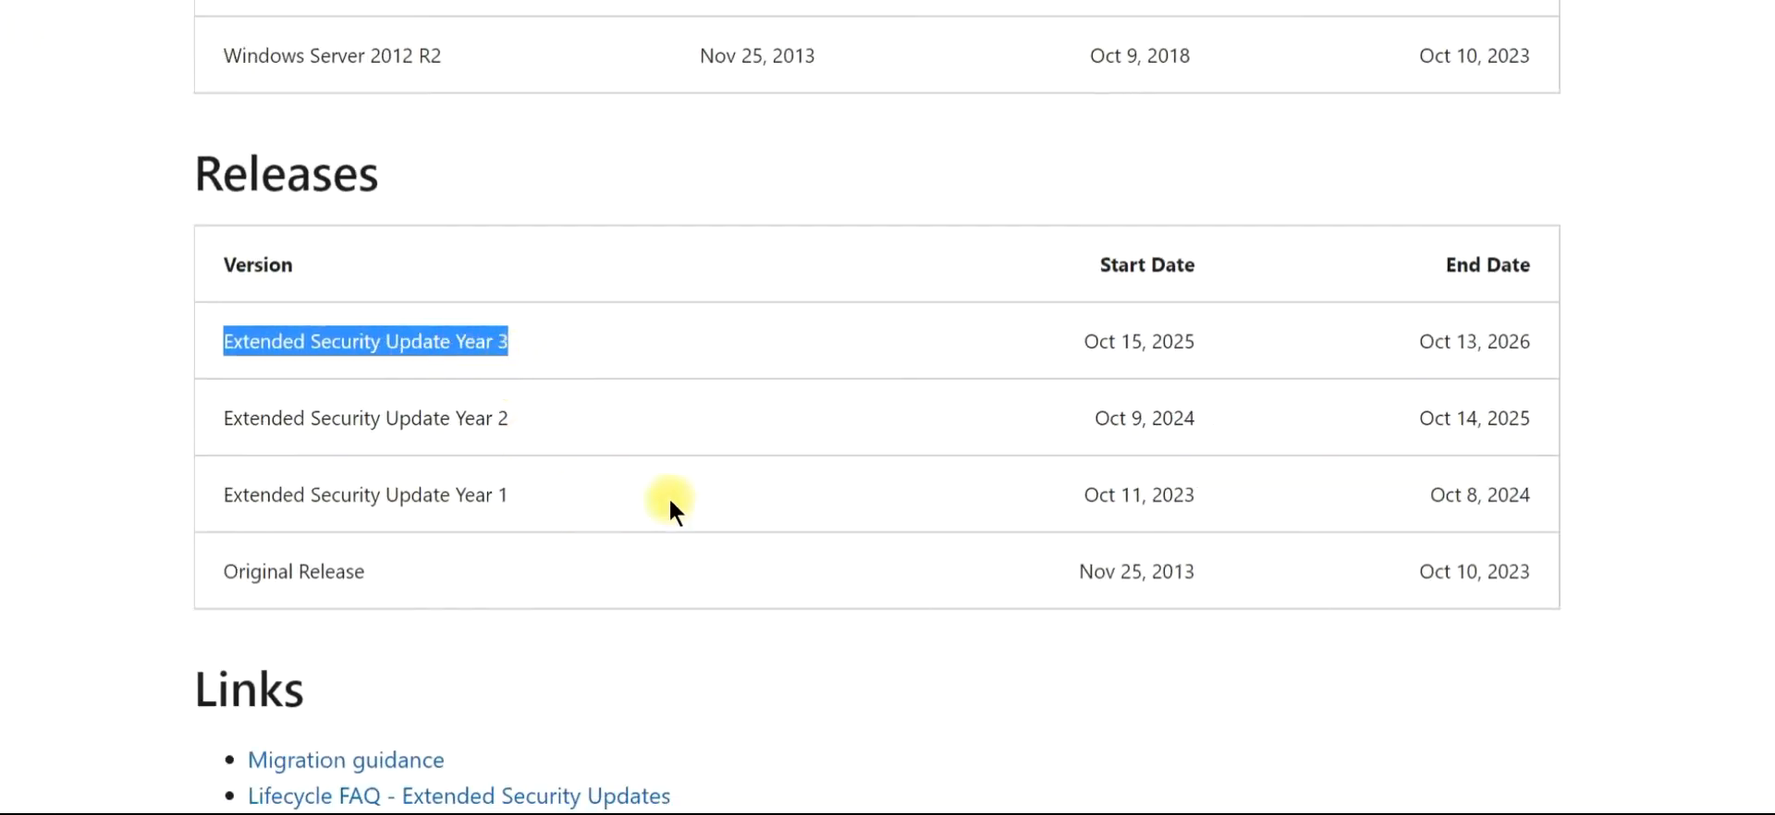
{"action": "double_click", "coordinate": [1474, 341]}
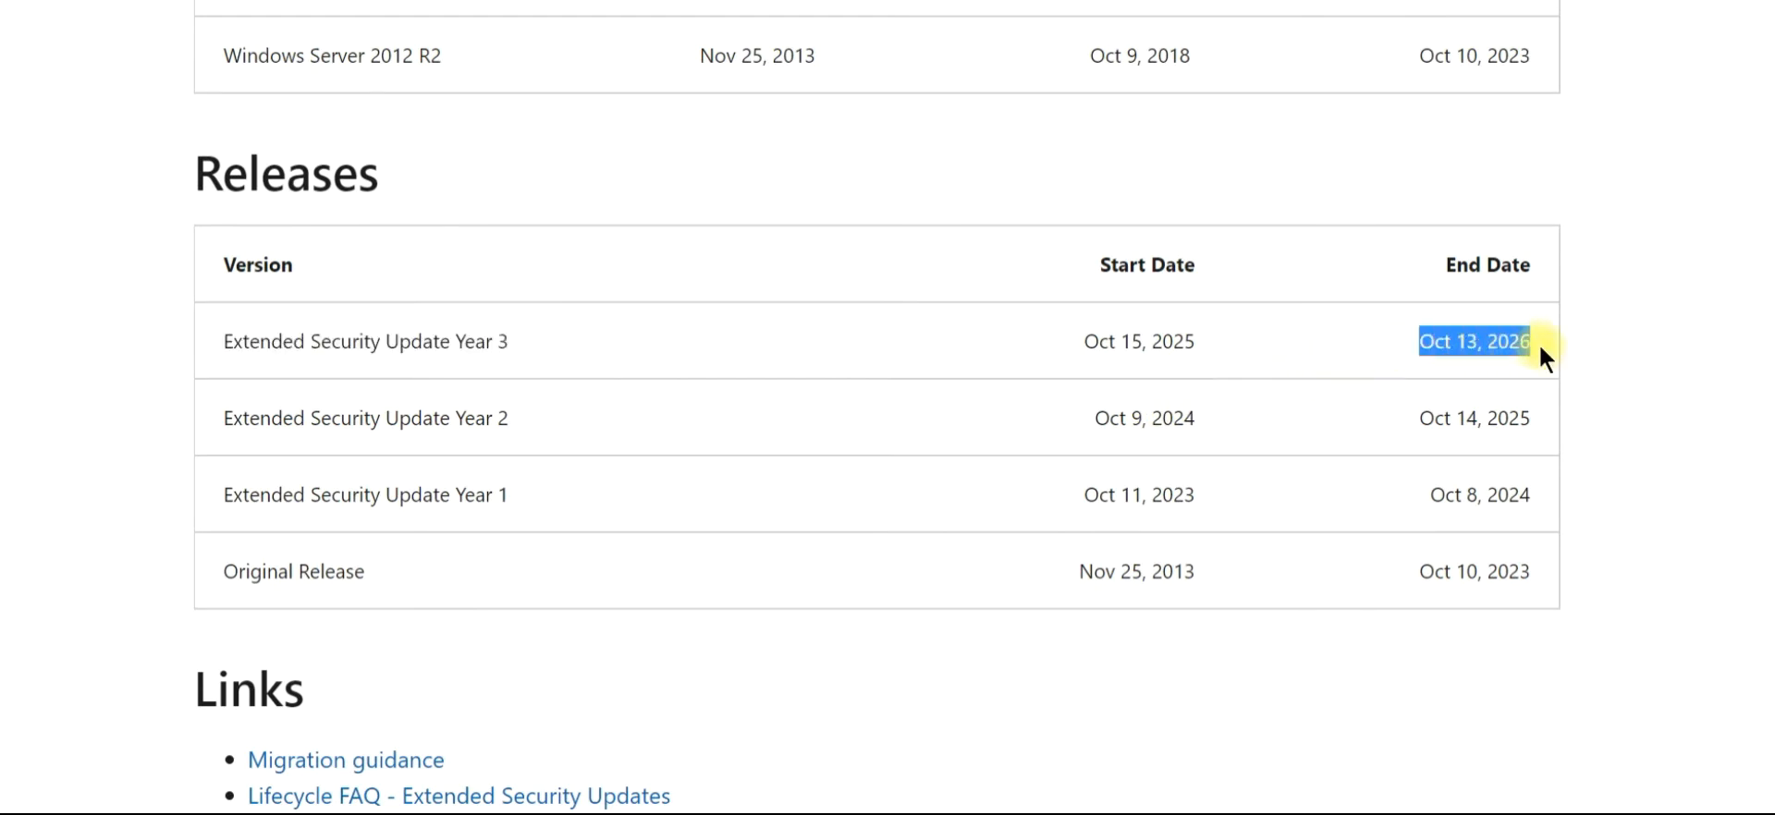
{"action": "mouse_move", "coordinate": [1042, 751]}
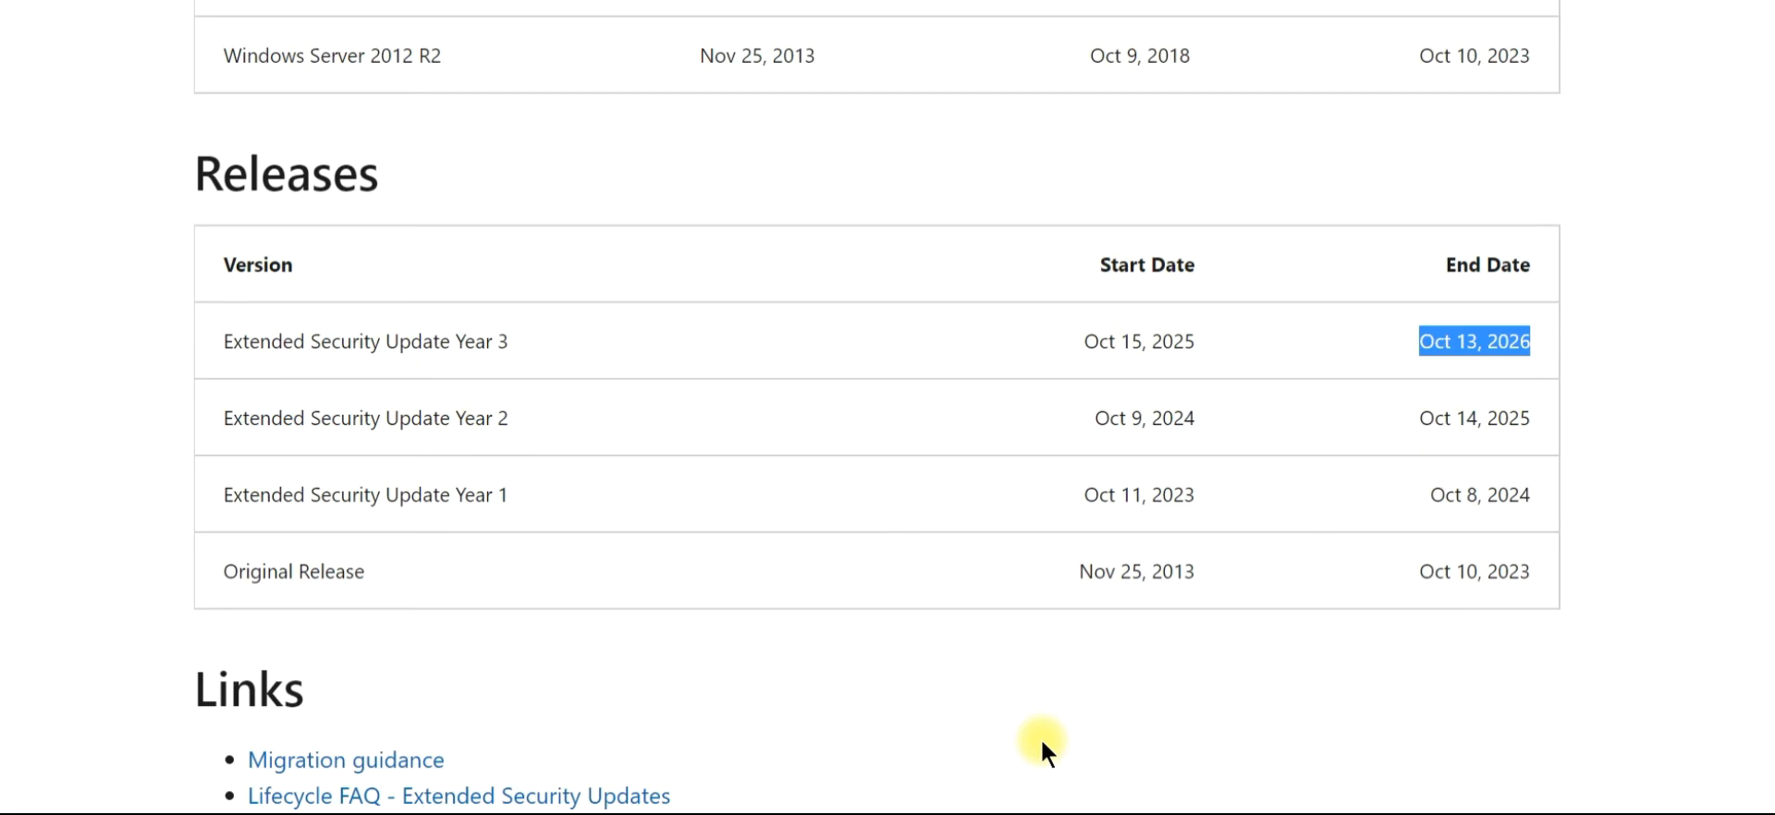
{"action": "scroll", "scroll_direction": "up", "scroll_amount": 3}
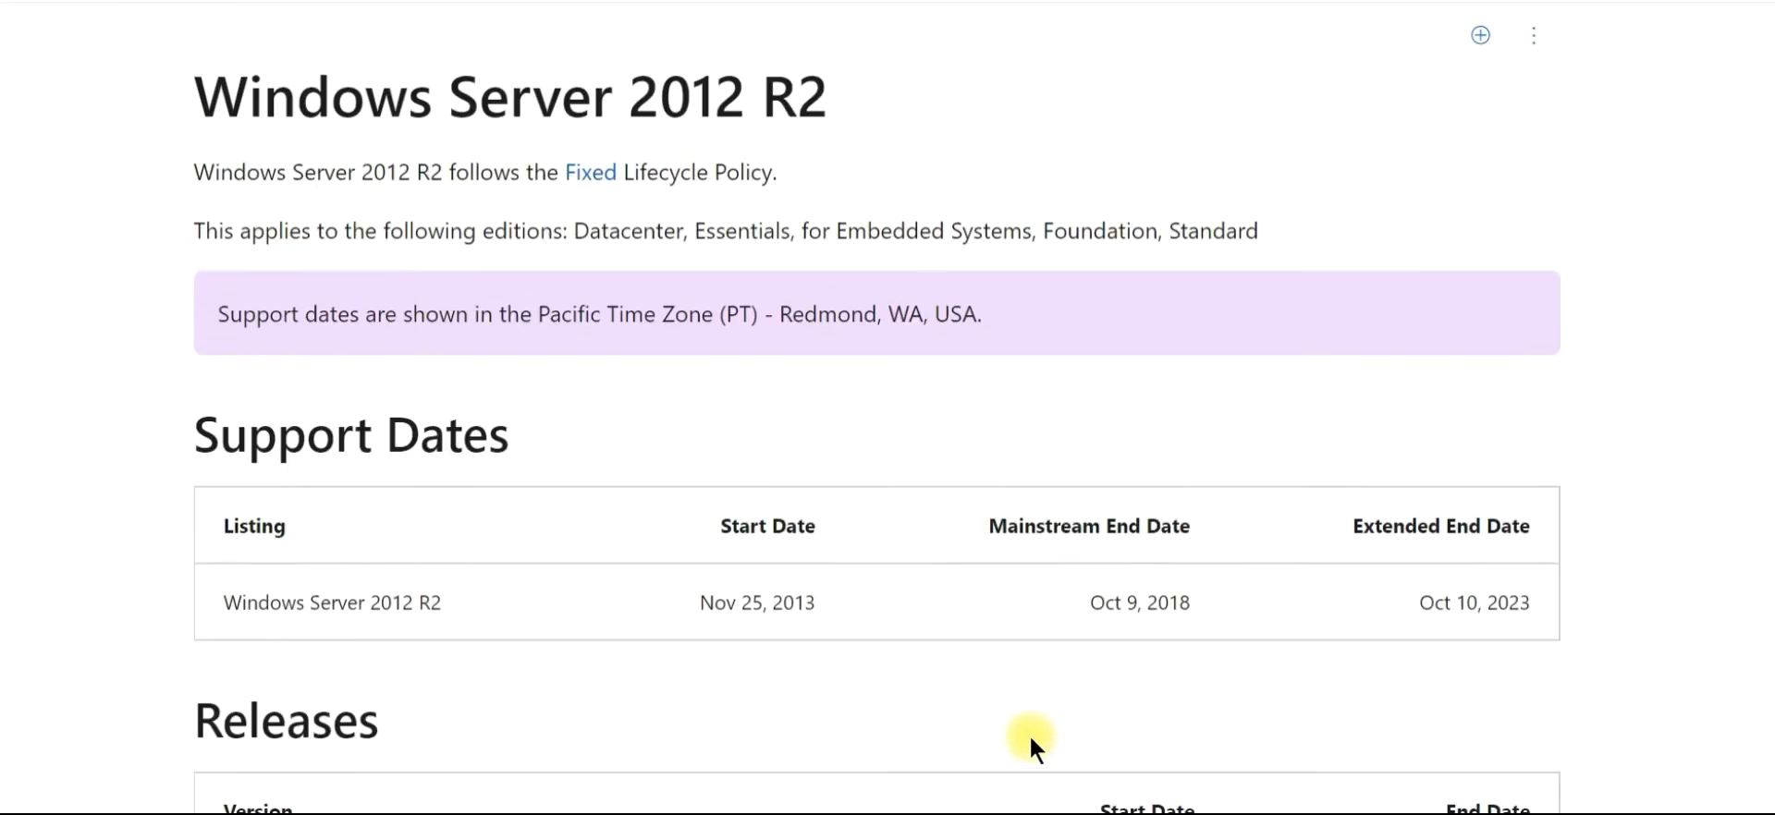
{"action": "mouse_move", "coordinate": [1016, 741]}
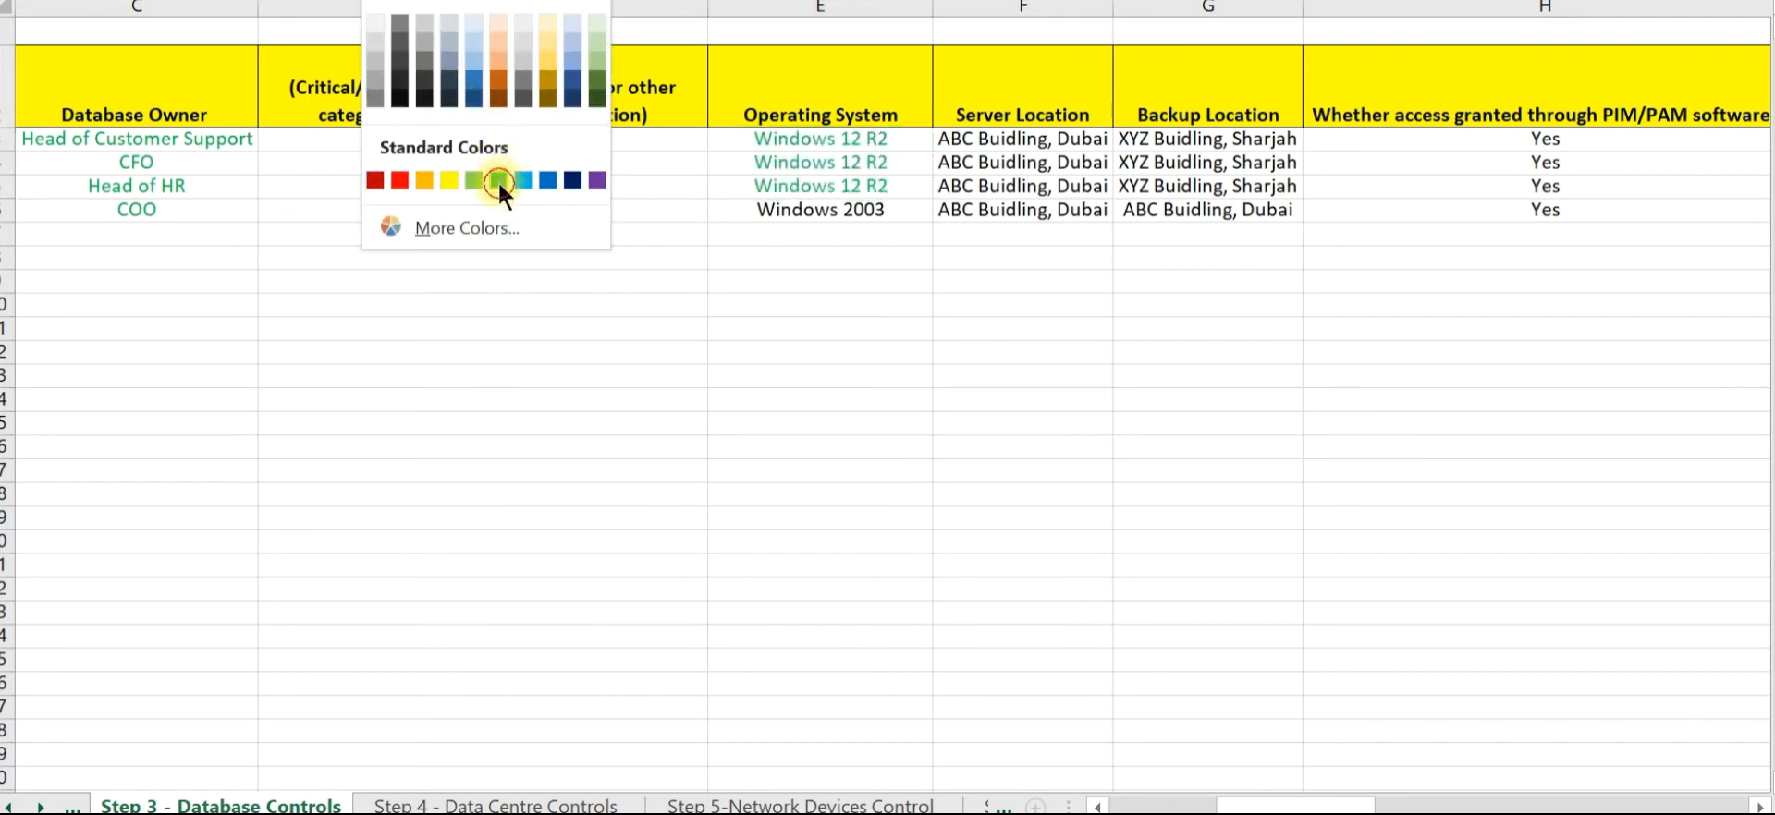
Step: Colour the three Windows 12 R2 entries green, then select the Windows 2003 entry
{"action": "left_click", "coordinate": [498, 181]}
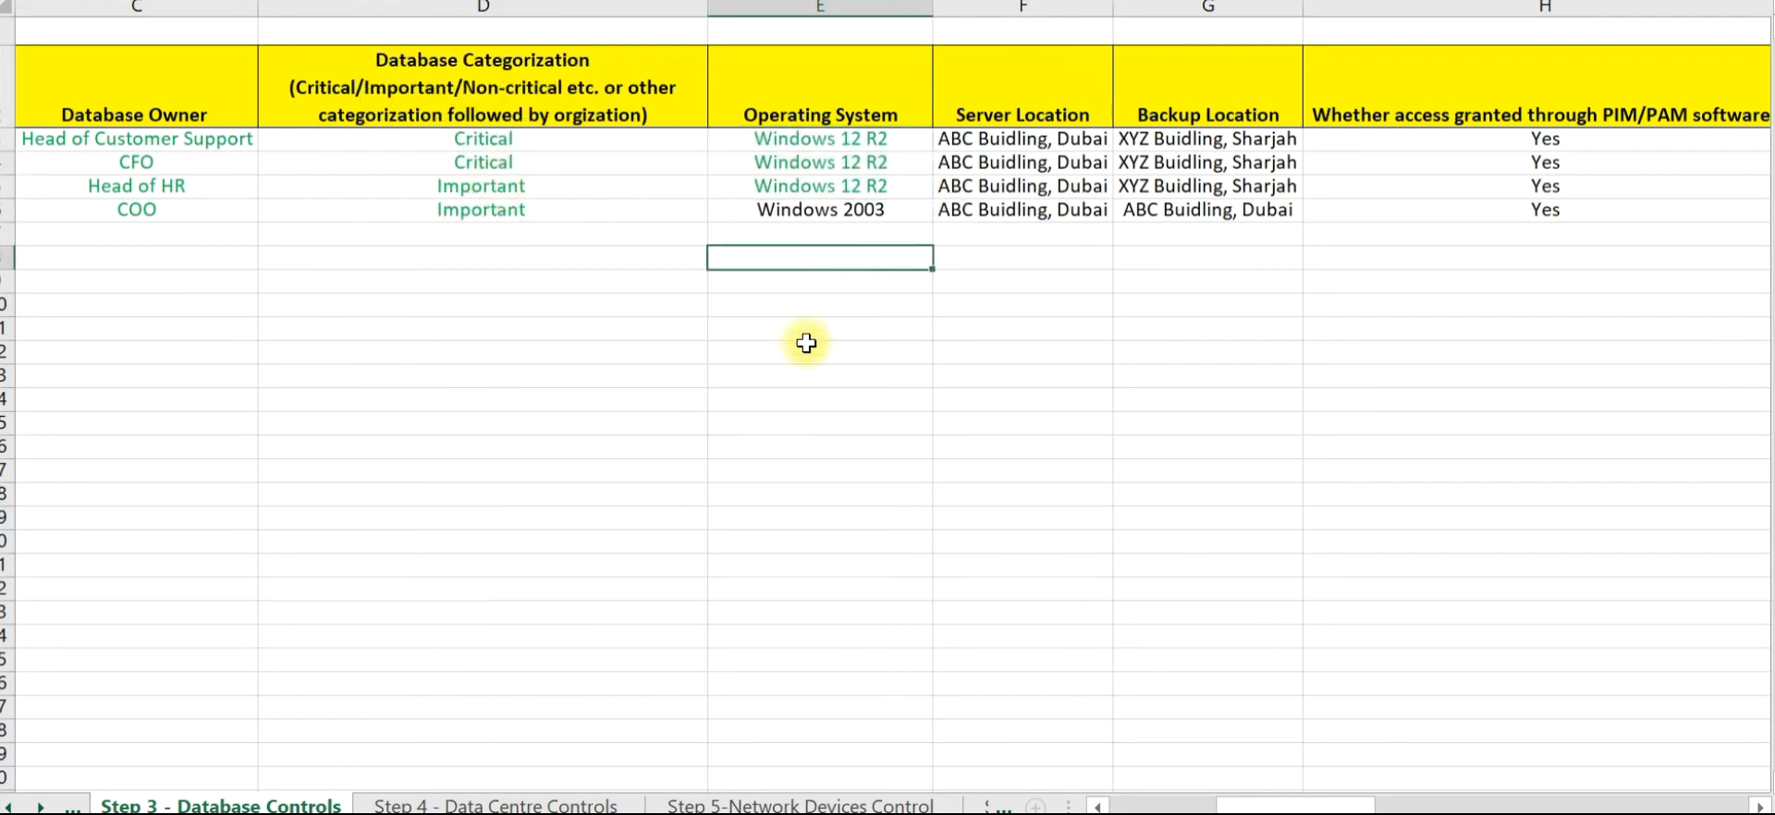
{"action": "mouse_move", "coordinate": [798, 482]}
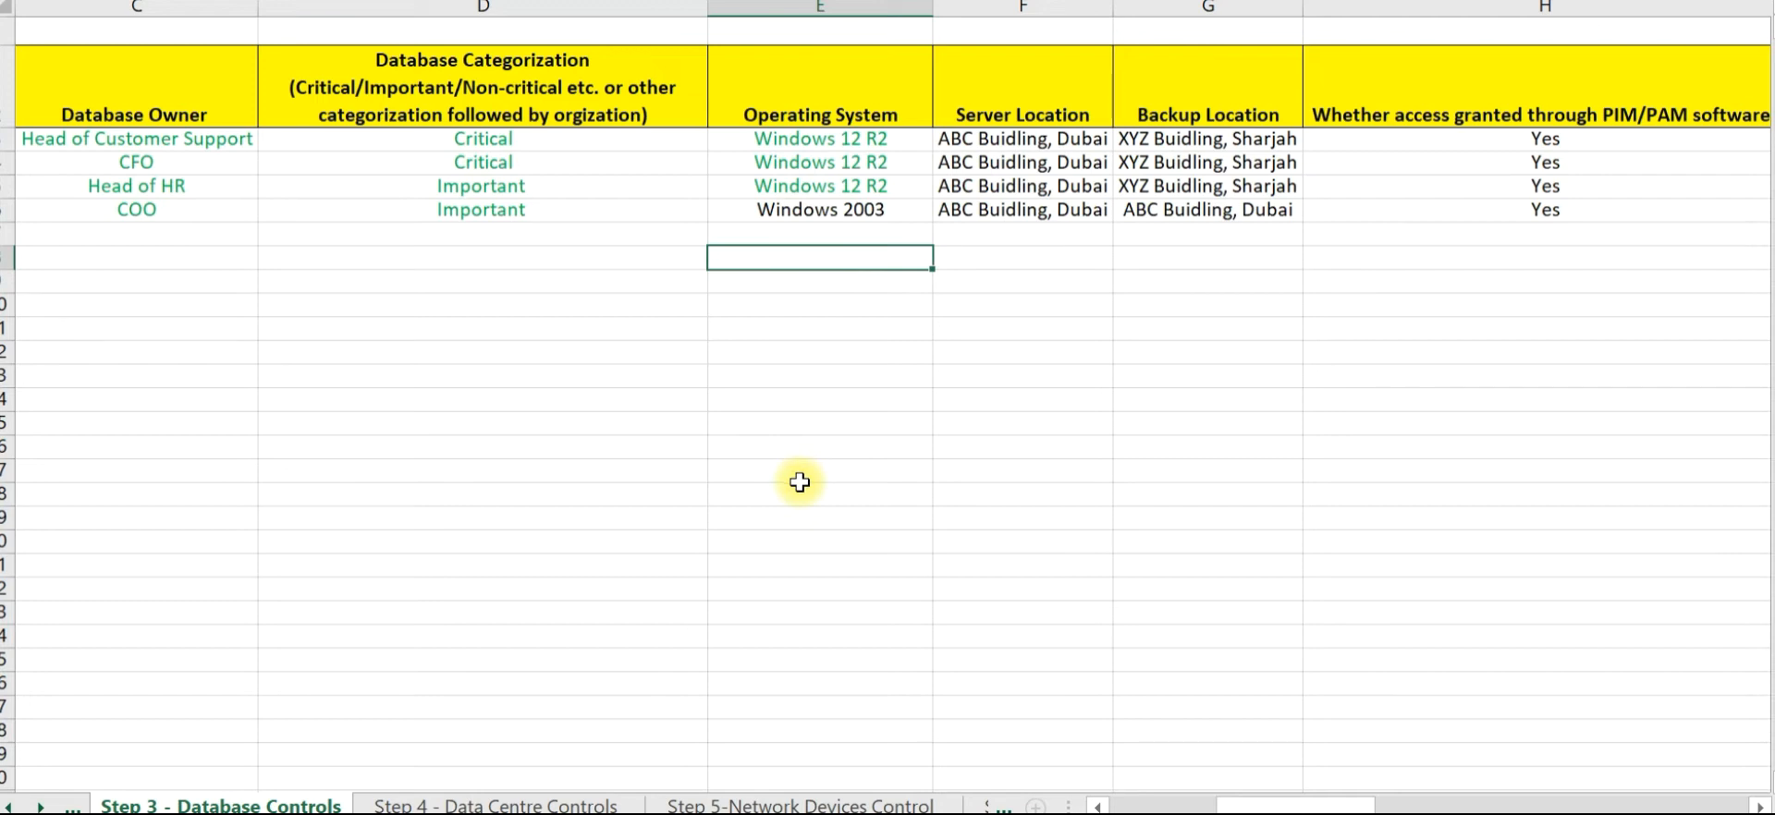
{"action": "left_click", "coordinate": [820, 210]}
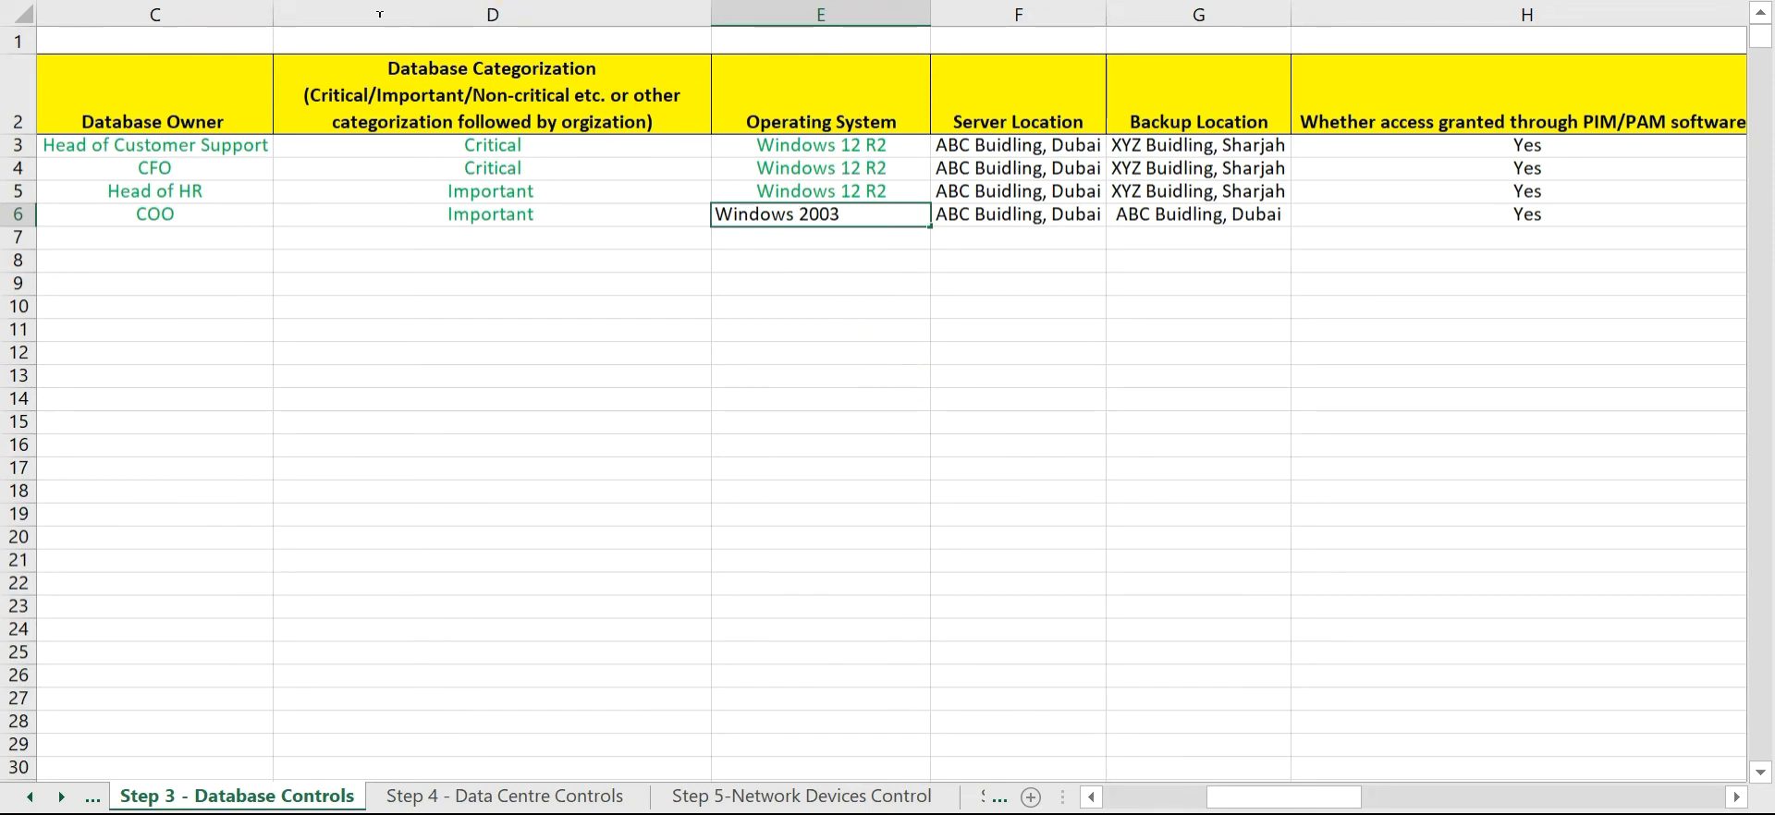
{"action": "mouse_move", "coordinate": [345, 14]}
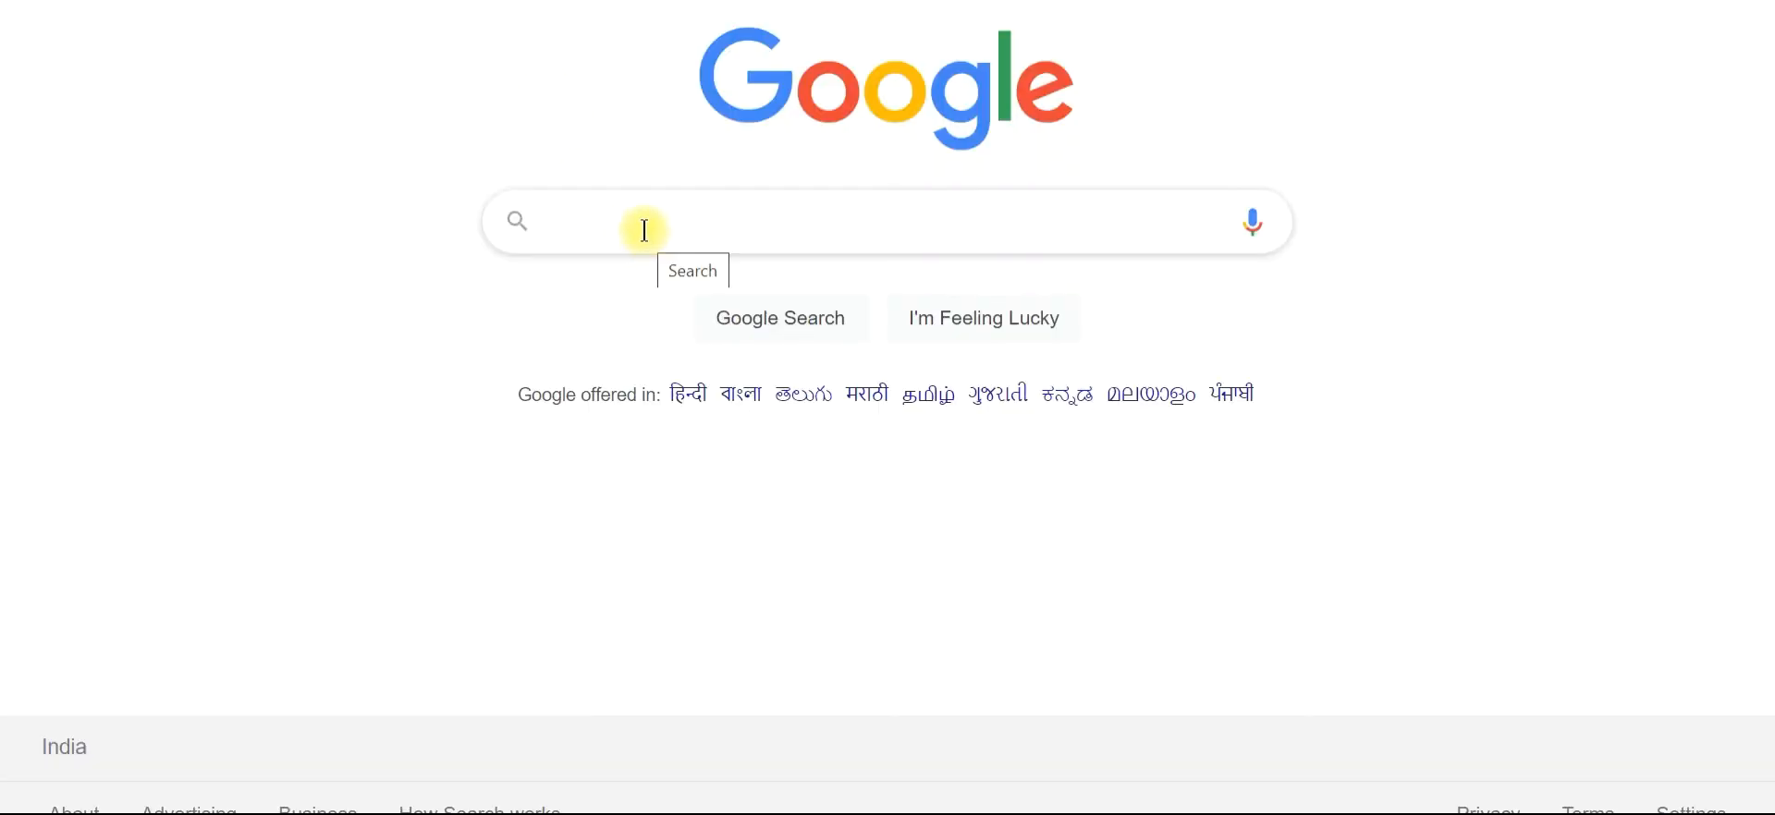
Step: Search Google for Windows 2003 end of life and reach the Microsoft Lifecycle result
{"action": "type", "text": "Windows 2003"}
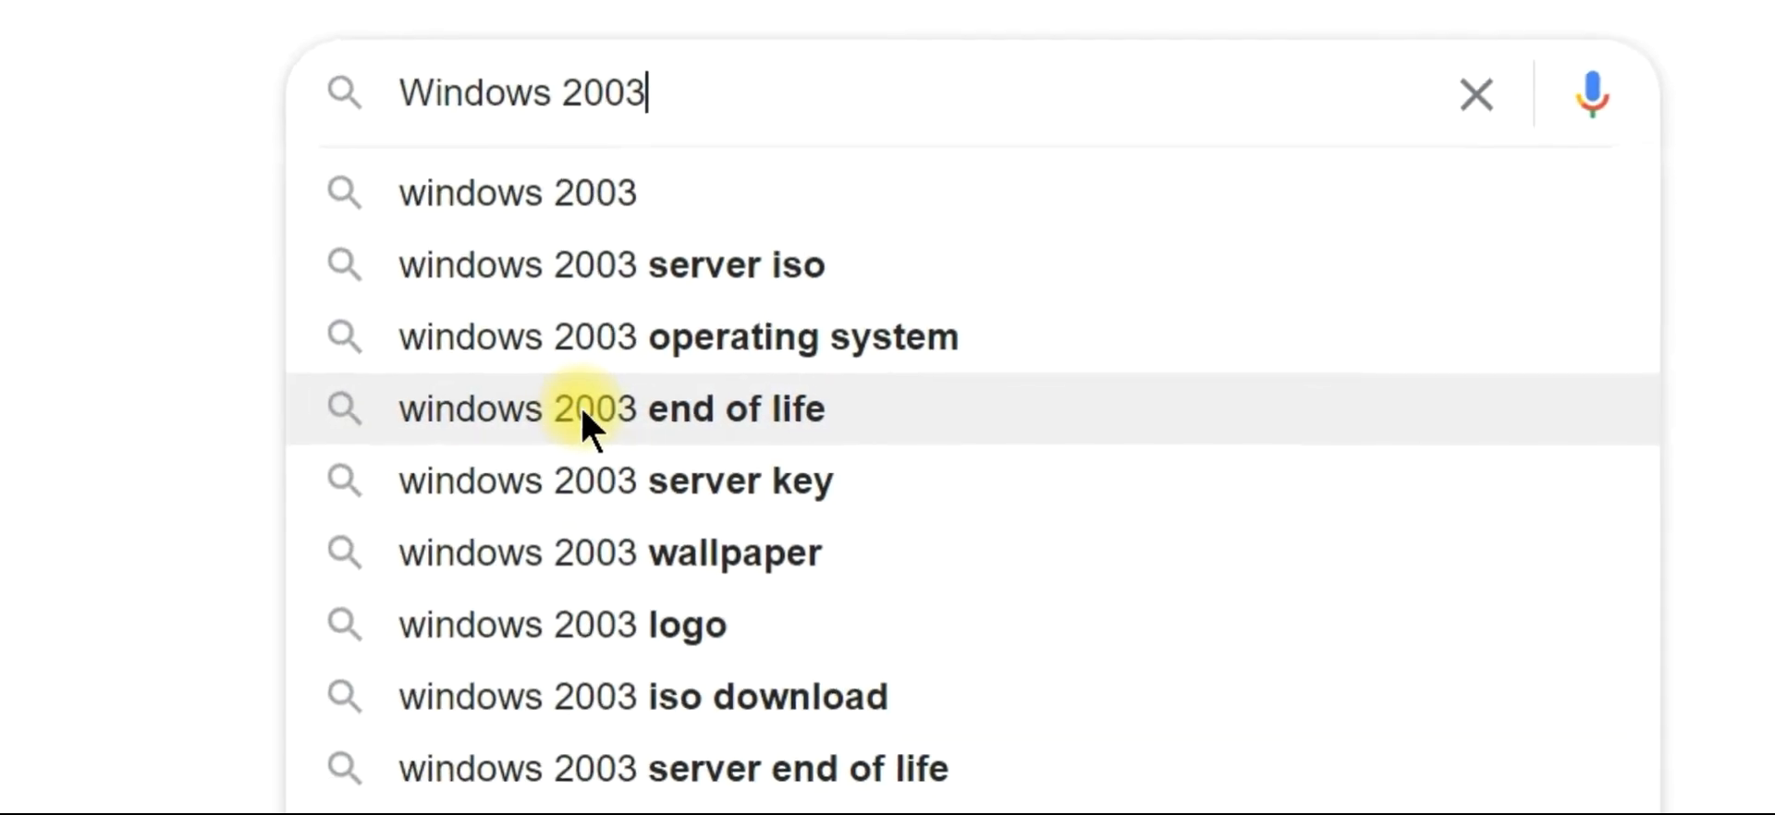
{"action": "left_click", "coordinate": [610, 409]}
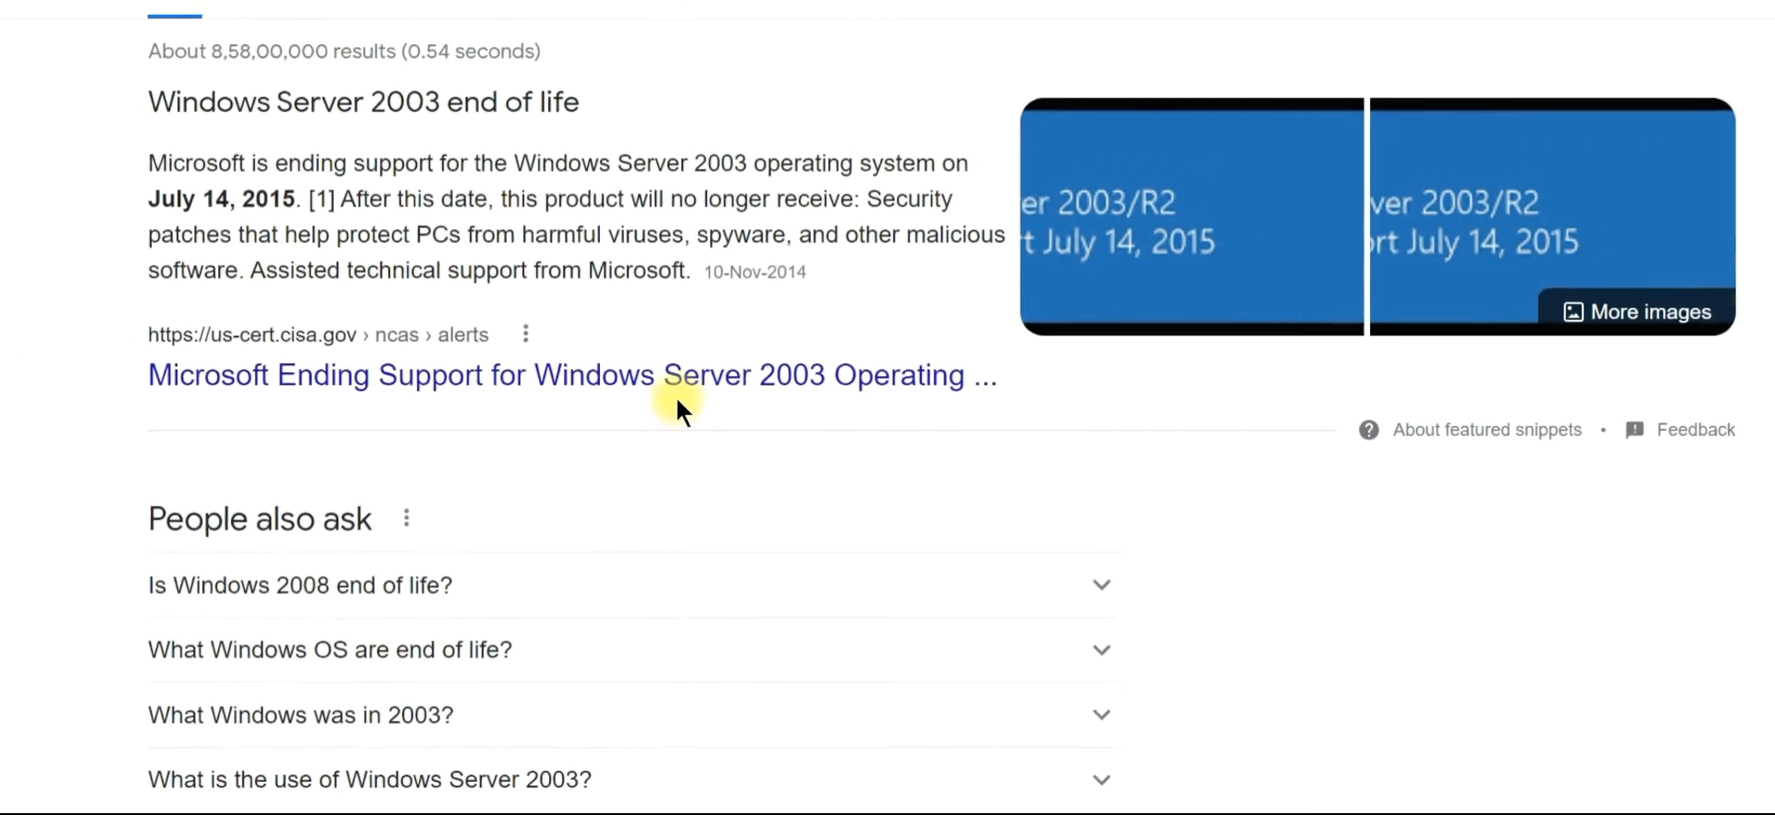
{"action": "scroll", "scroll_direction": "down", "scroll_amount": 3}
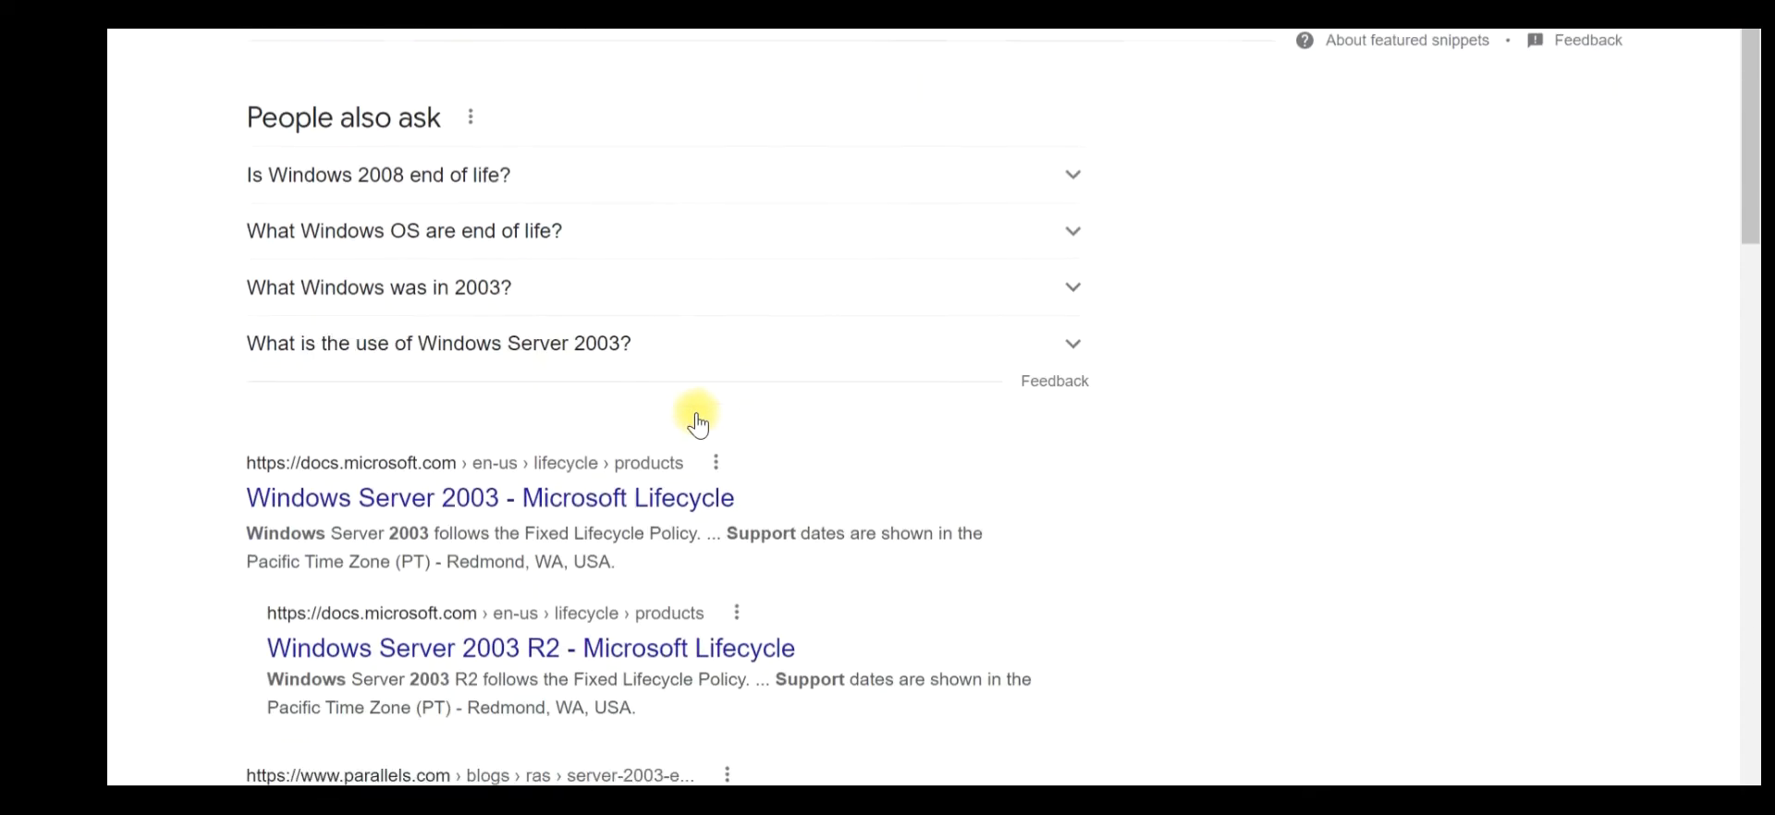
{"action": "scroll", "scroll_direction": "down", "scroll_amount": 3}
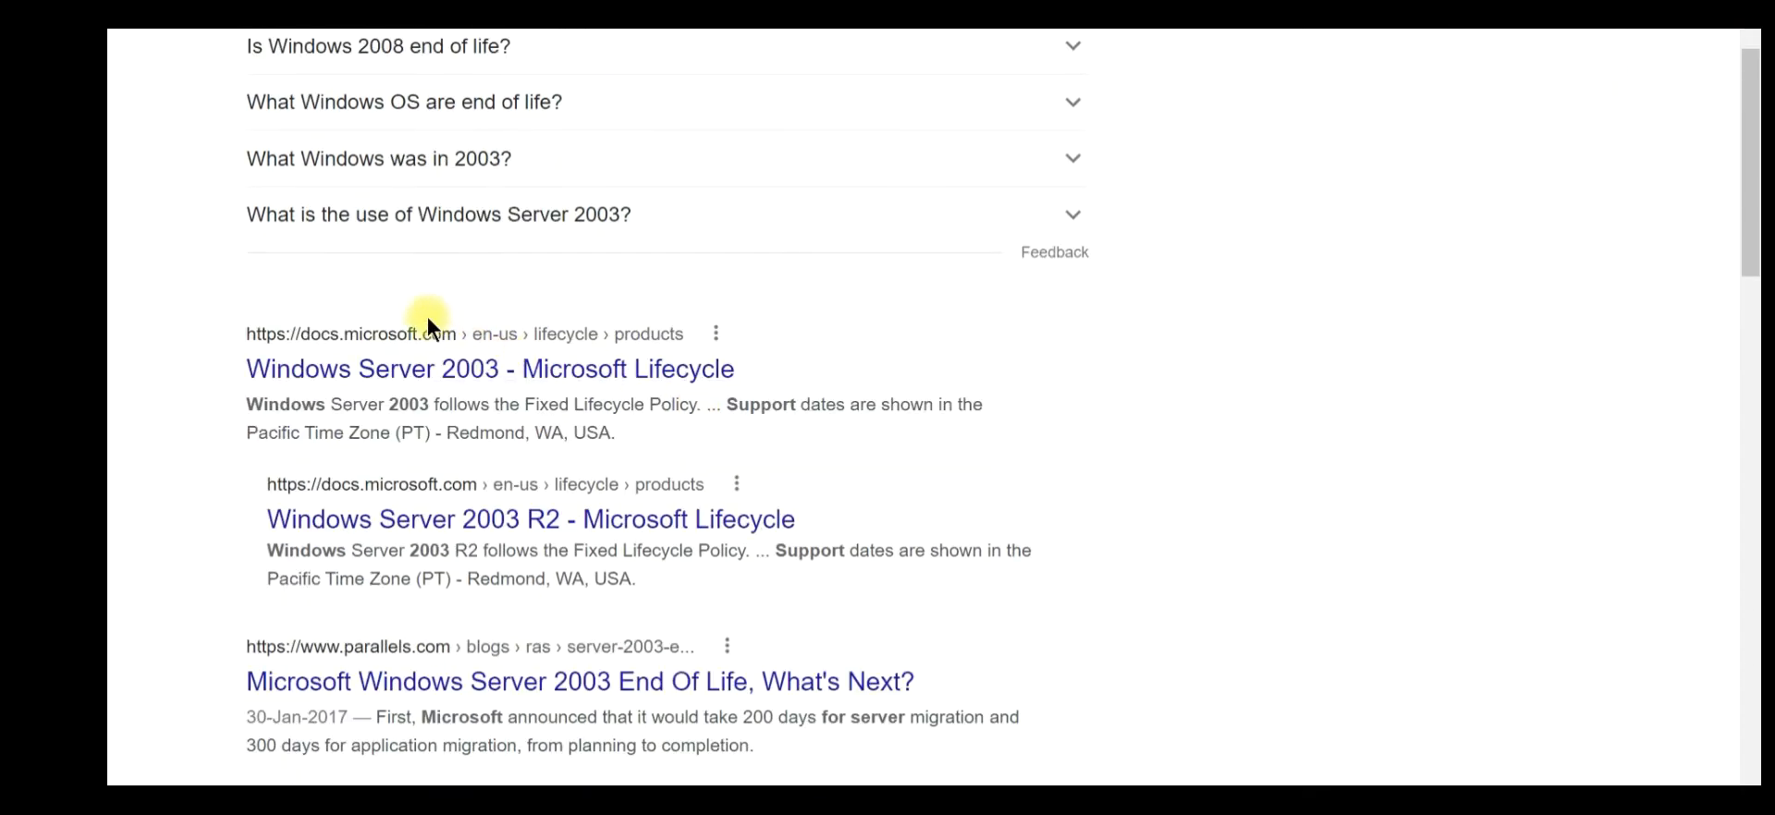
{"action": "mouse_move", "coordinate": [413, 379]}
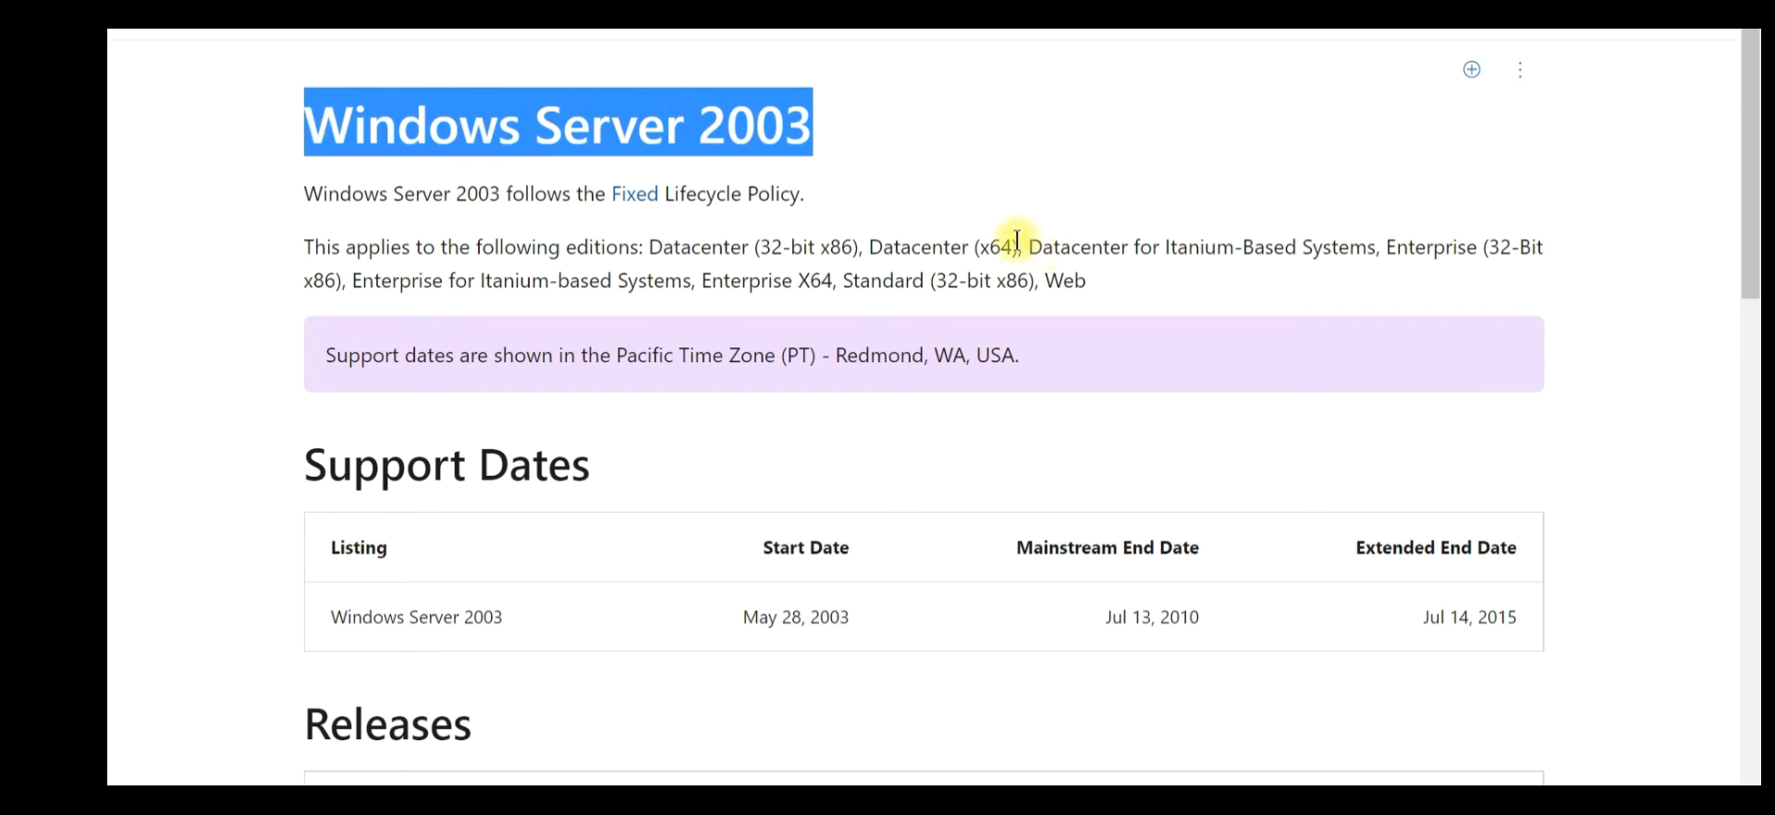
{"action": "scroll", "scroll_direction": "down", "scroll_amount": 3}
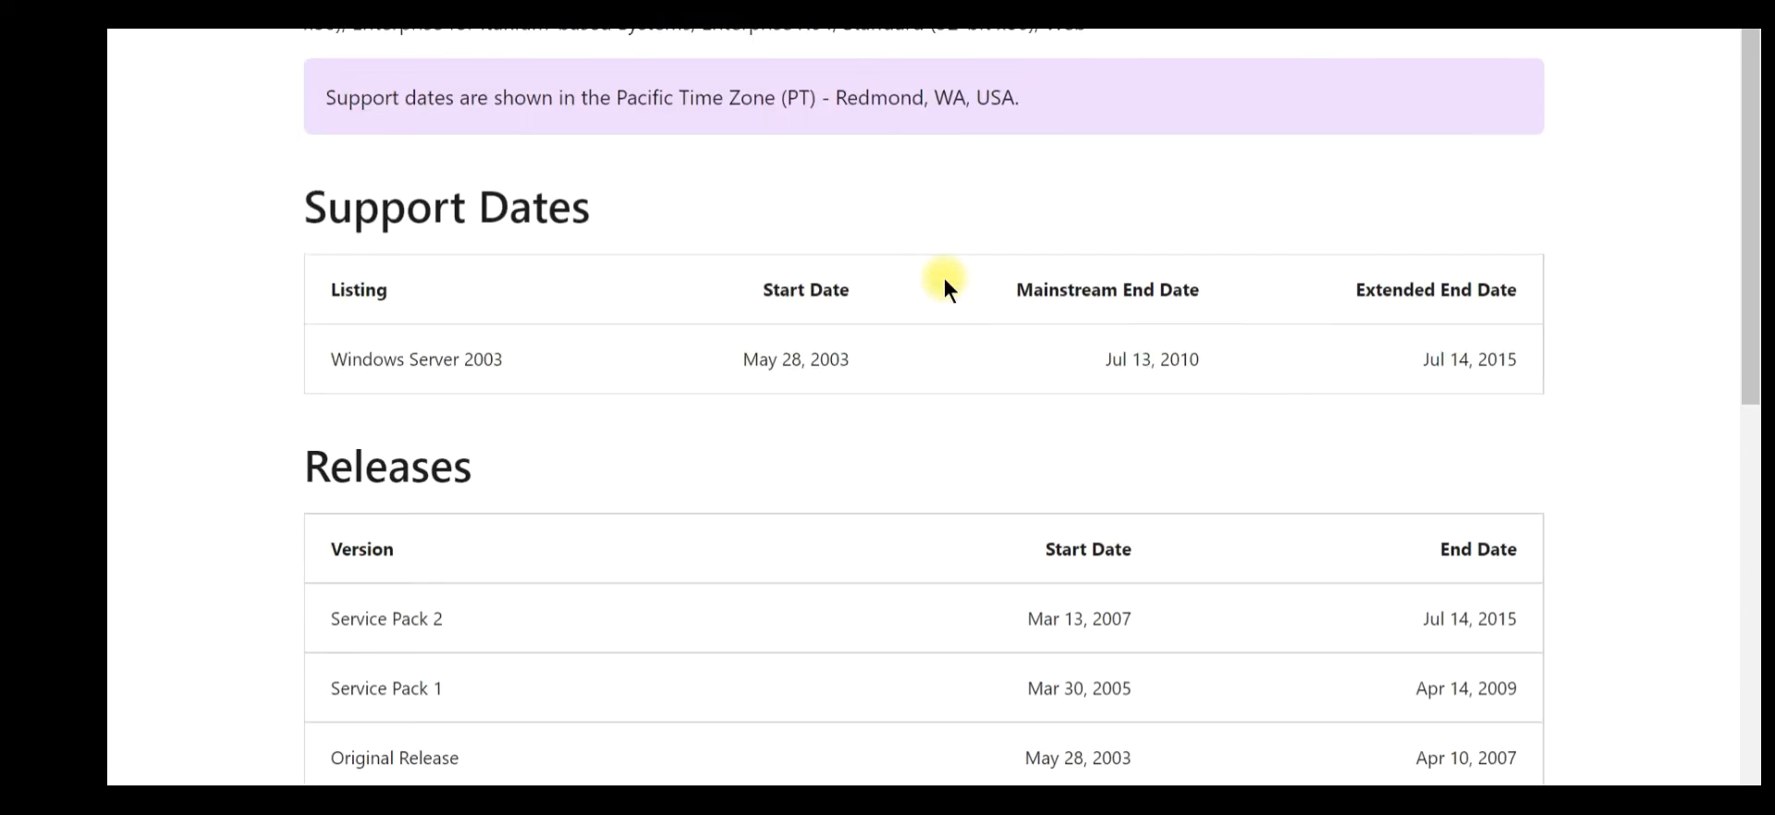
{"action": "mouse_move", "coordinate": [1353, 289]}
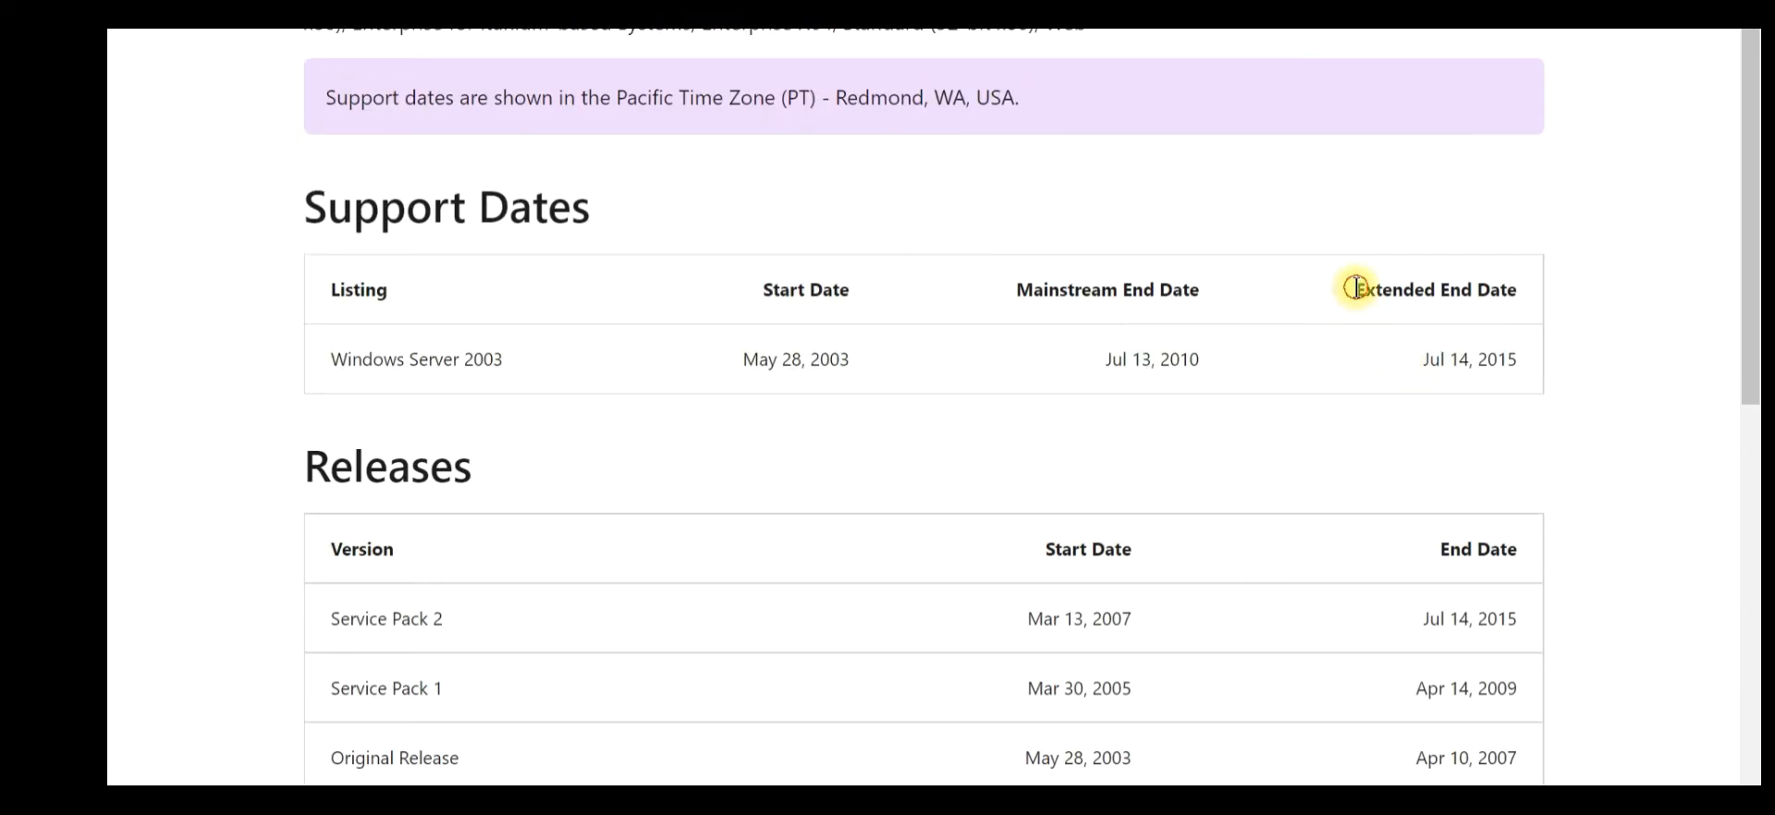
Step: Read the Windows Server 2003 lifecycle page showing extended support ended Jul 14, 2015
{"action": "double_click", "coordinate": [1433, 288]}
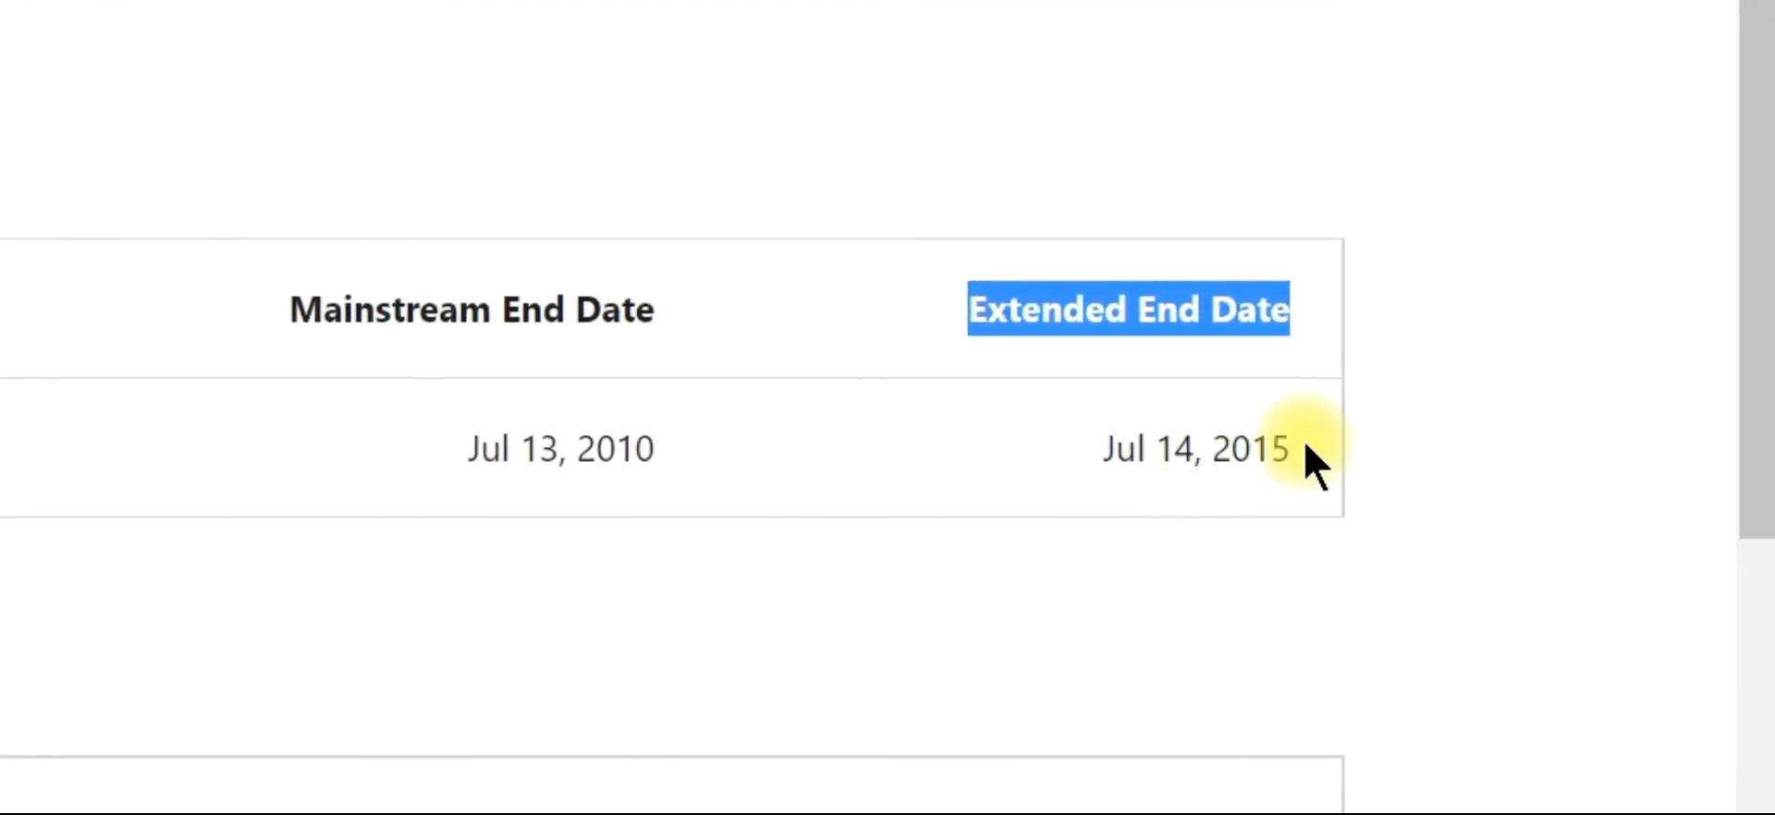
{"action": "scroll", "scroll_direction": "down", "scroll_amount": 3}
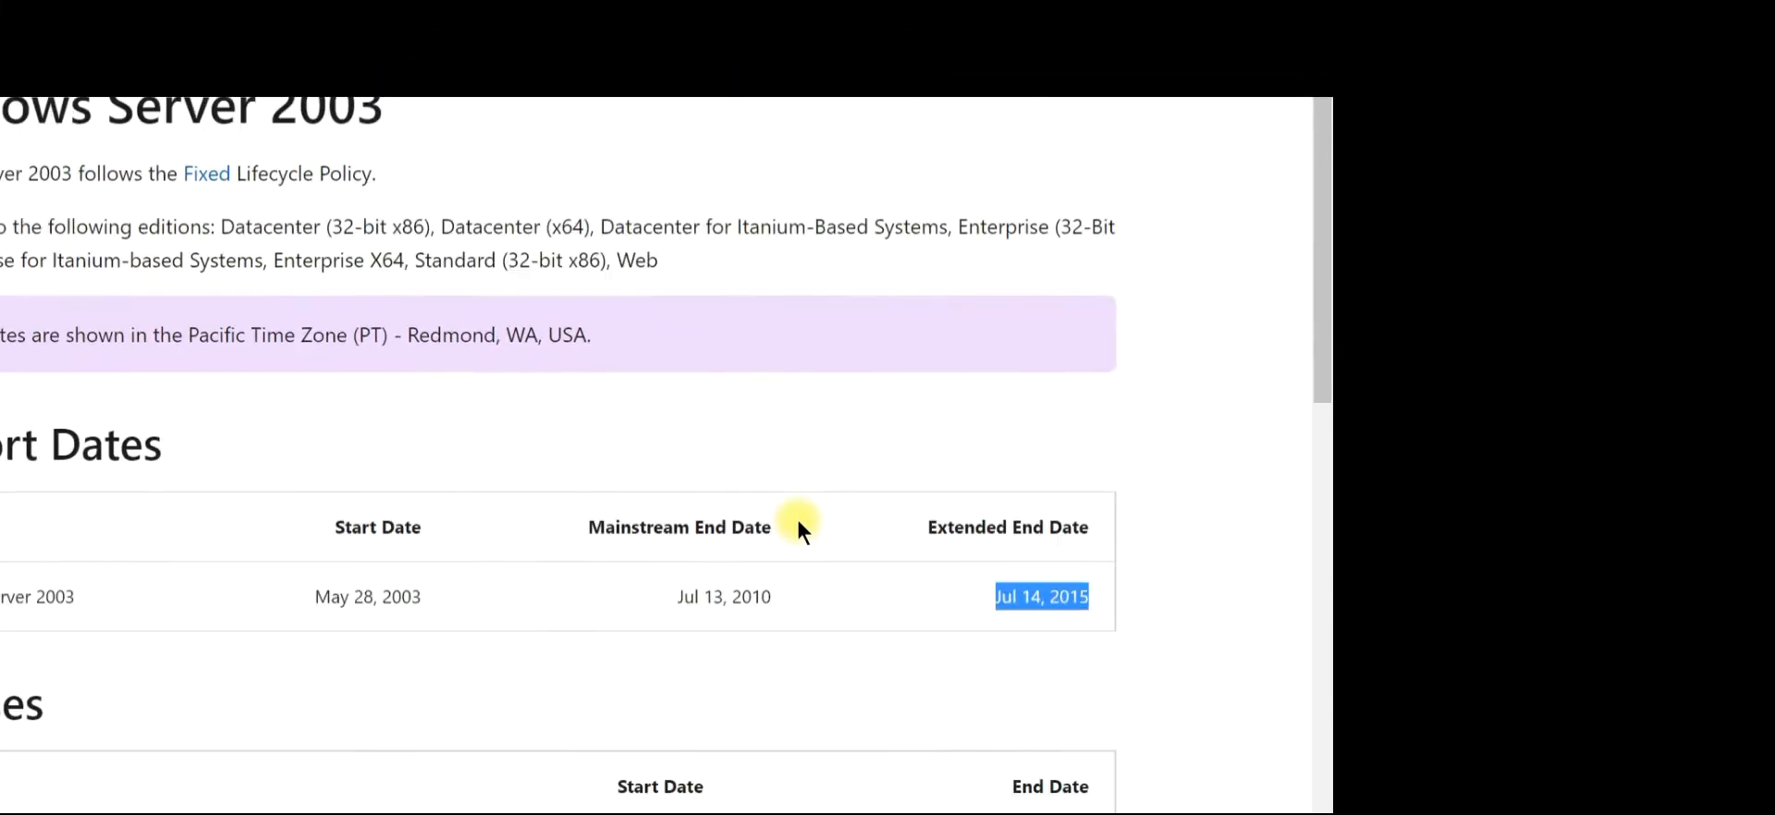
{"action": "scroll", "scroll_direction": "down", "scroll_amount": 3}
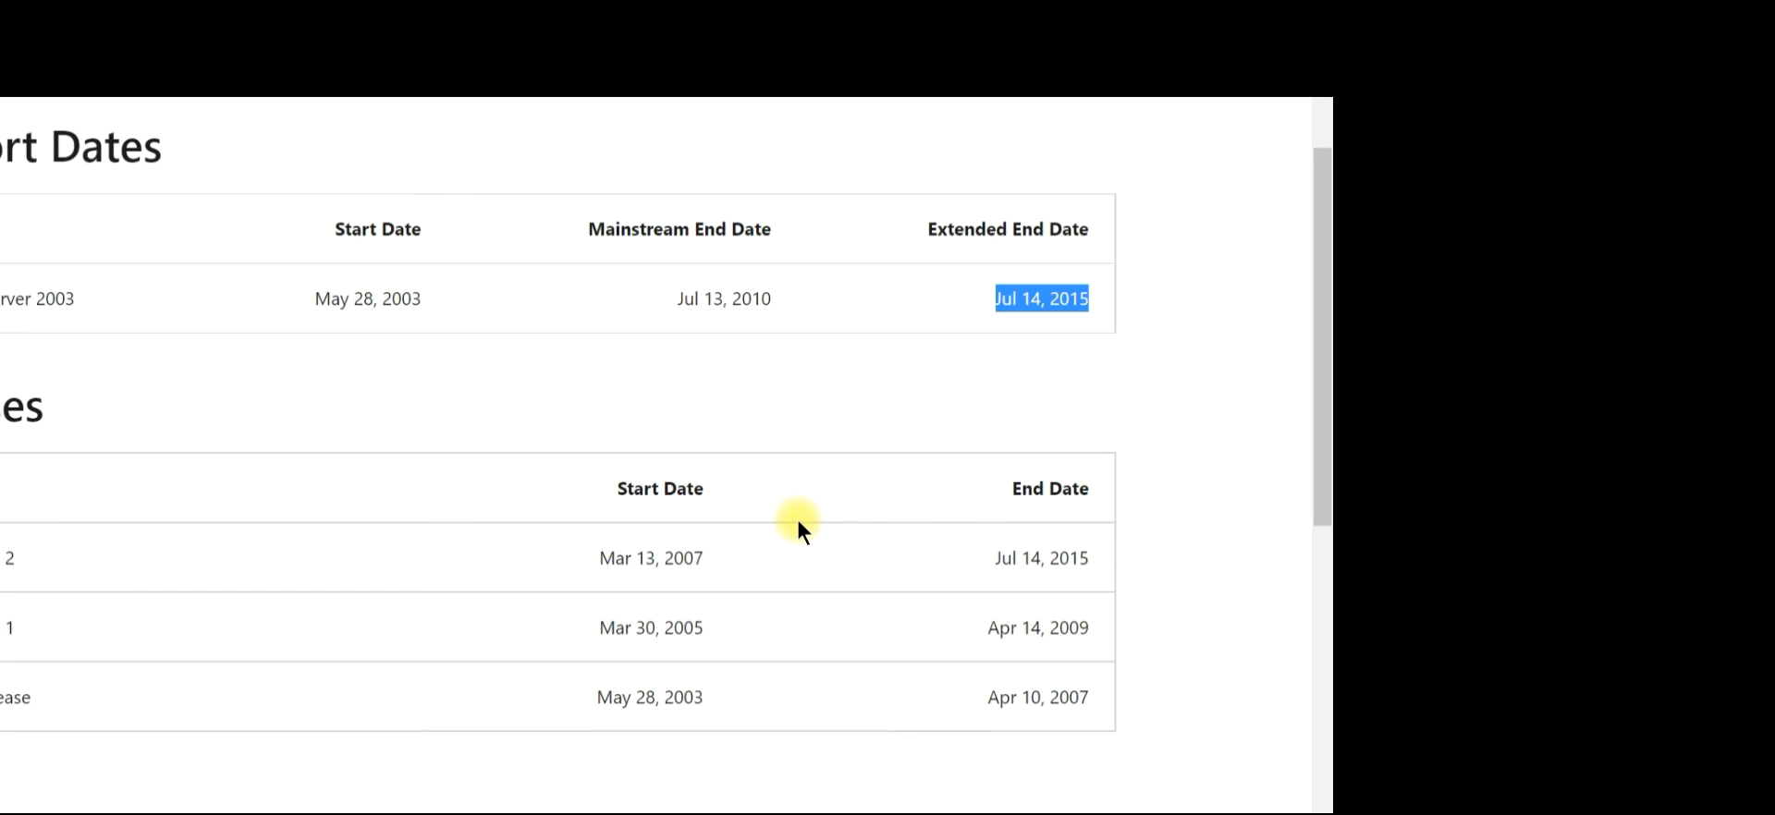
{"action": "scroll", "scroll_direction": "up", "scroll_amount": 3}
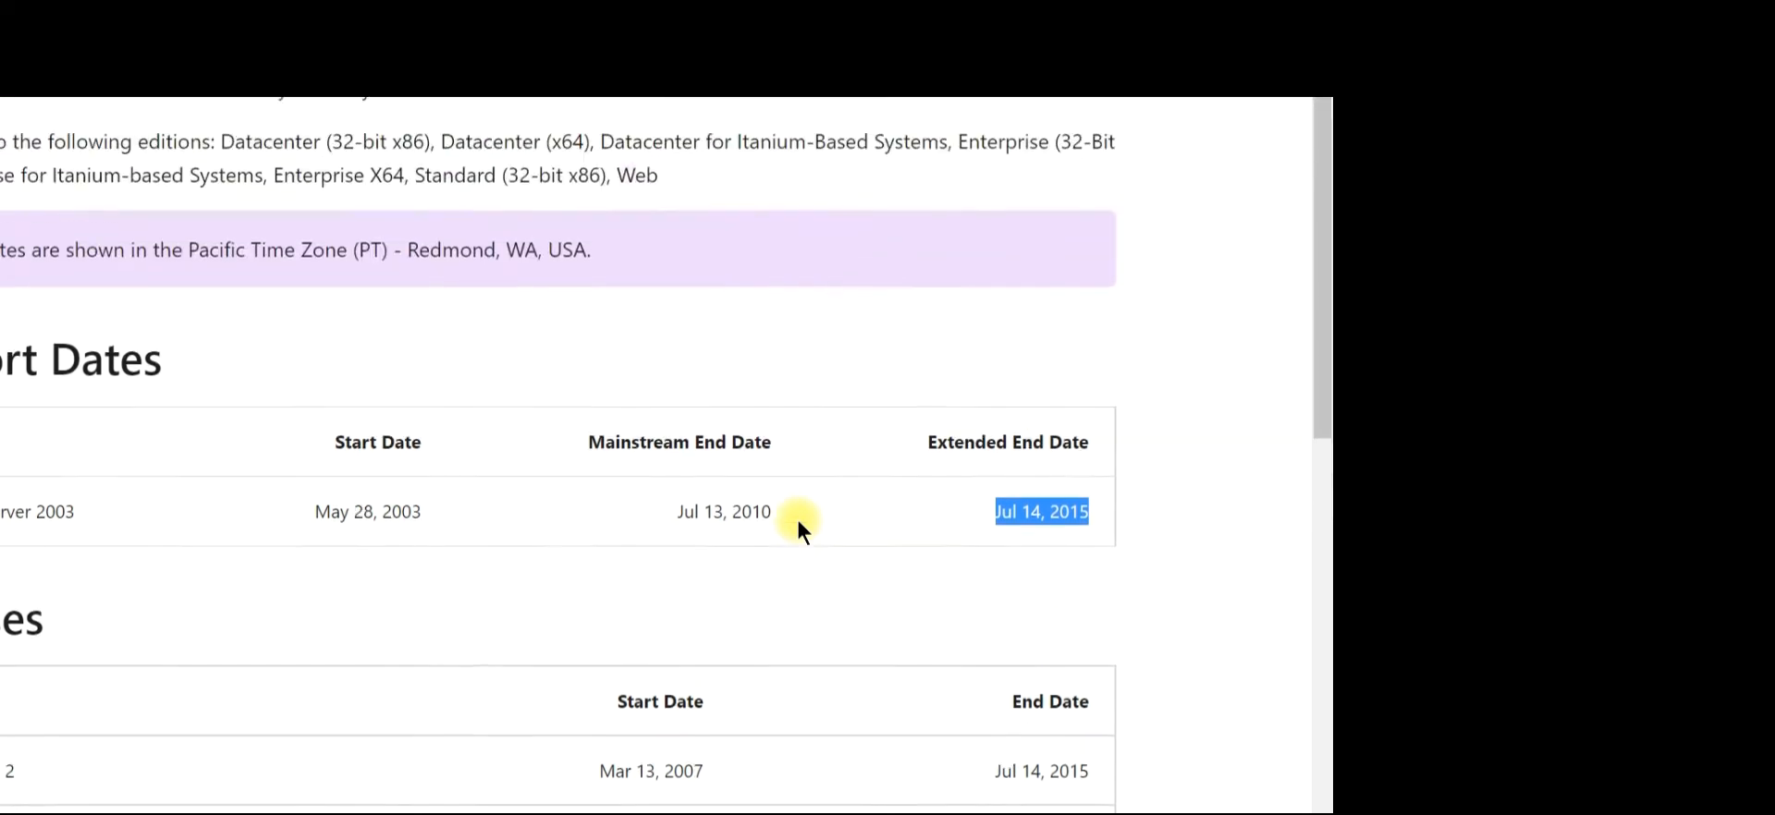
{"action": "scroll", "scroll_direction": "up", "scroll_amount": 3}
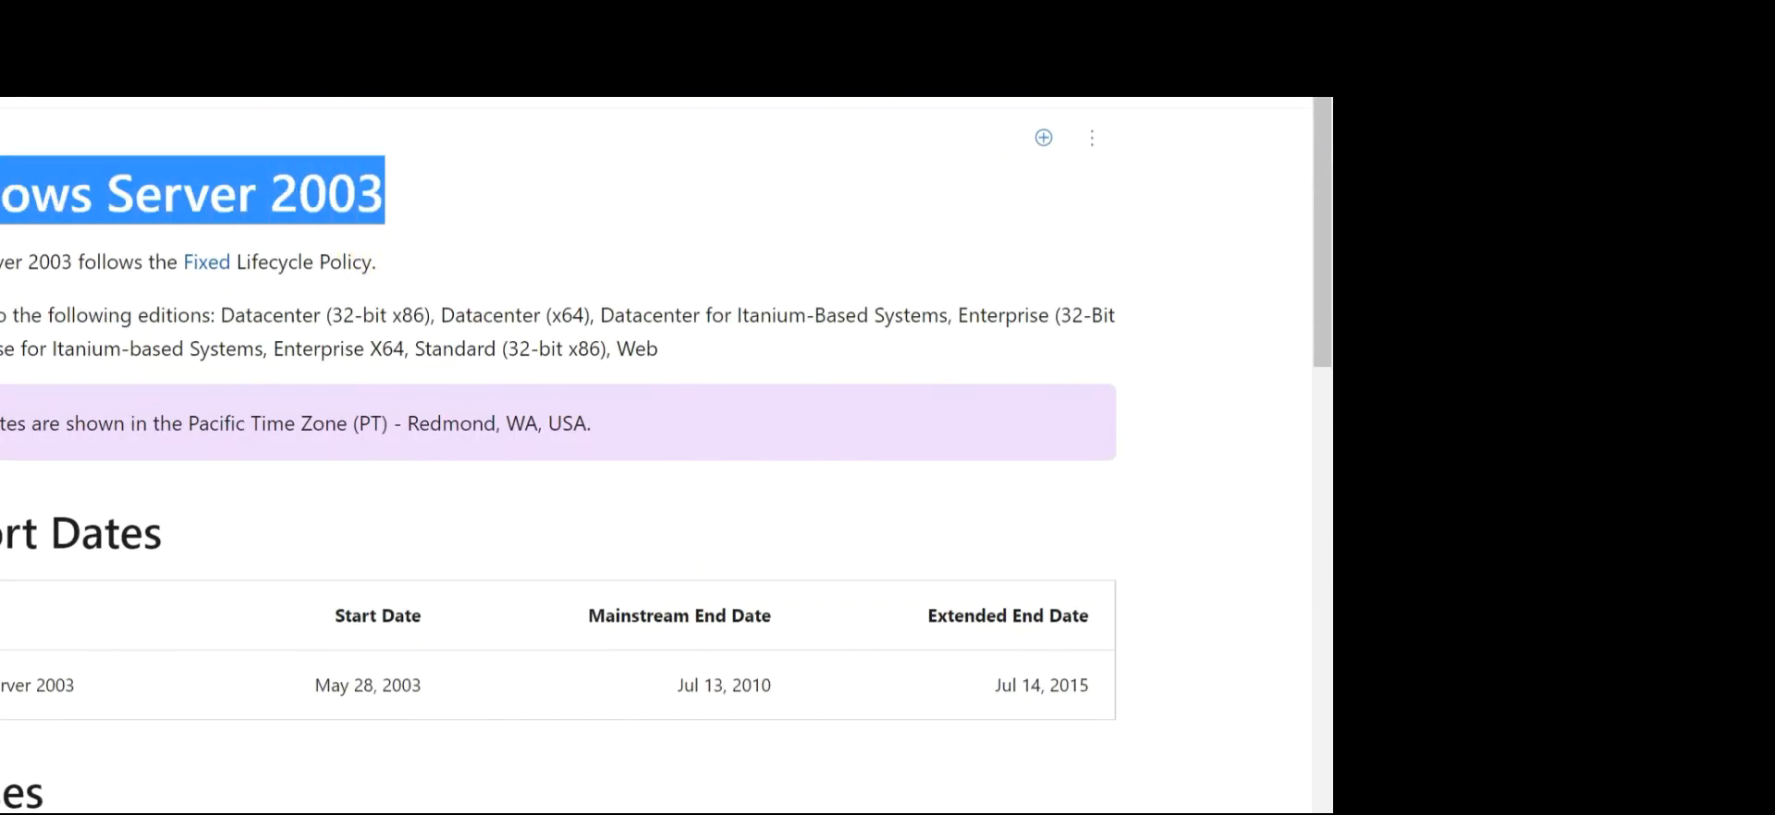
{"action": "mouse_move", "coordinate": [994, 473]}
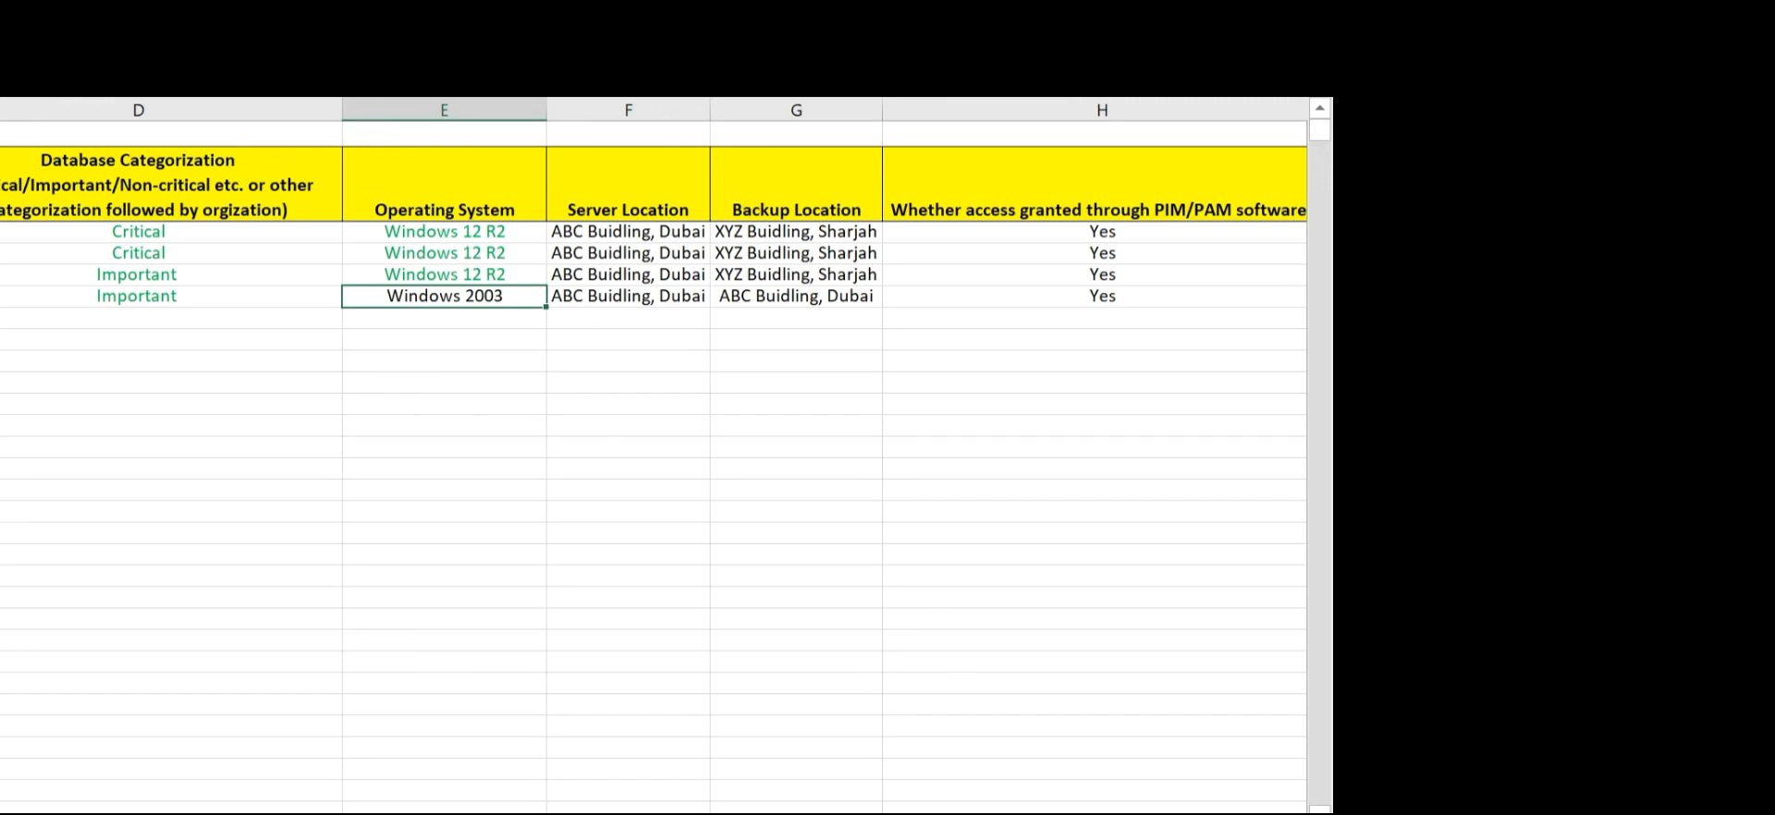
Step: Colour the Windows 2003 operating system entry red from the Standard Colors
{"action": "left_click", "coordinate": [40, 268]}
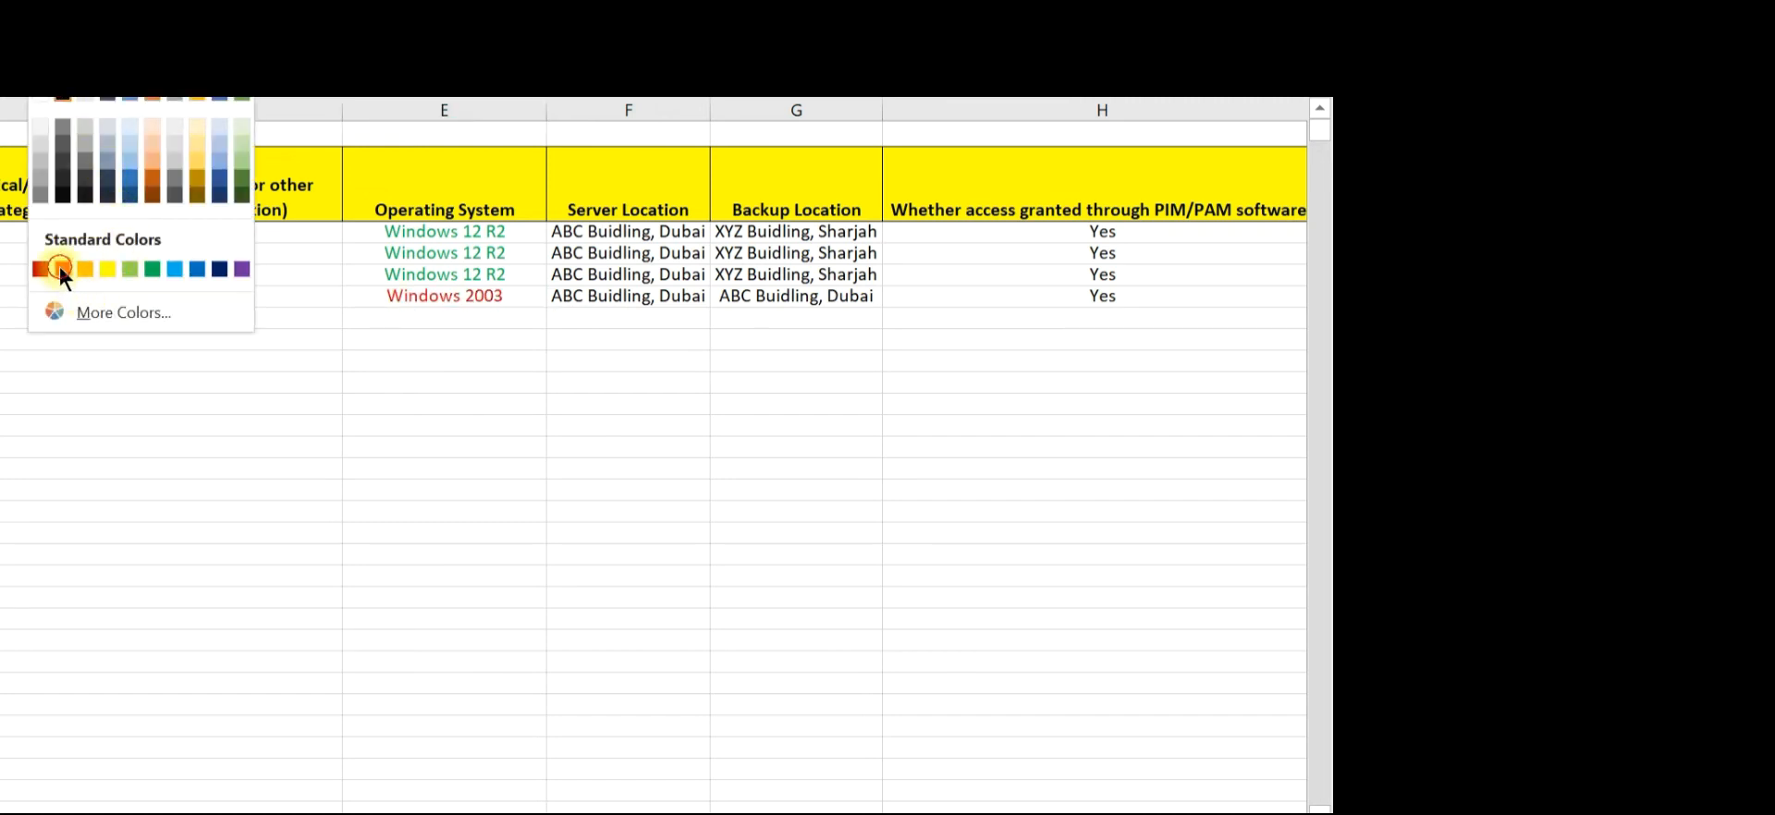
{"action": "left_click", "coordinate": [59, 268]}
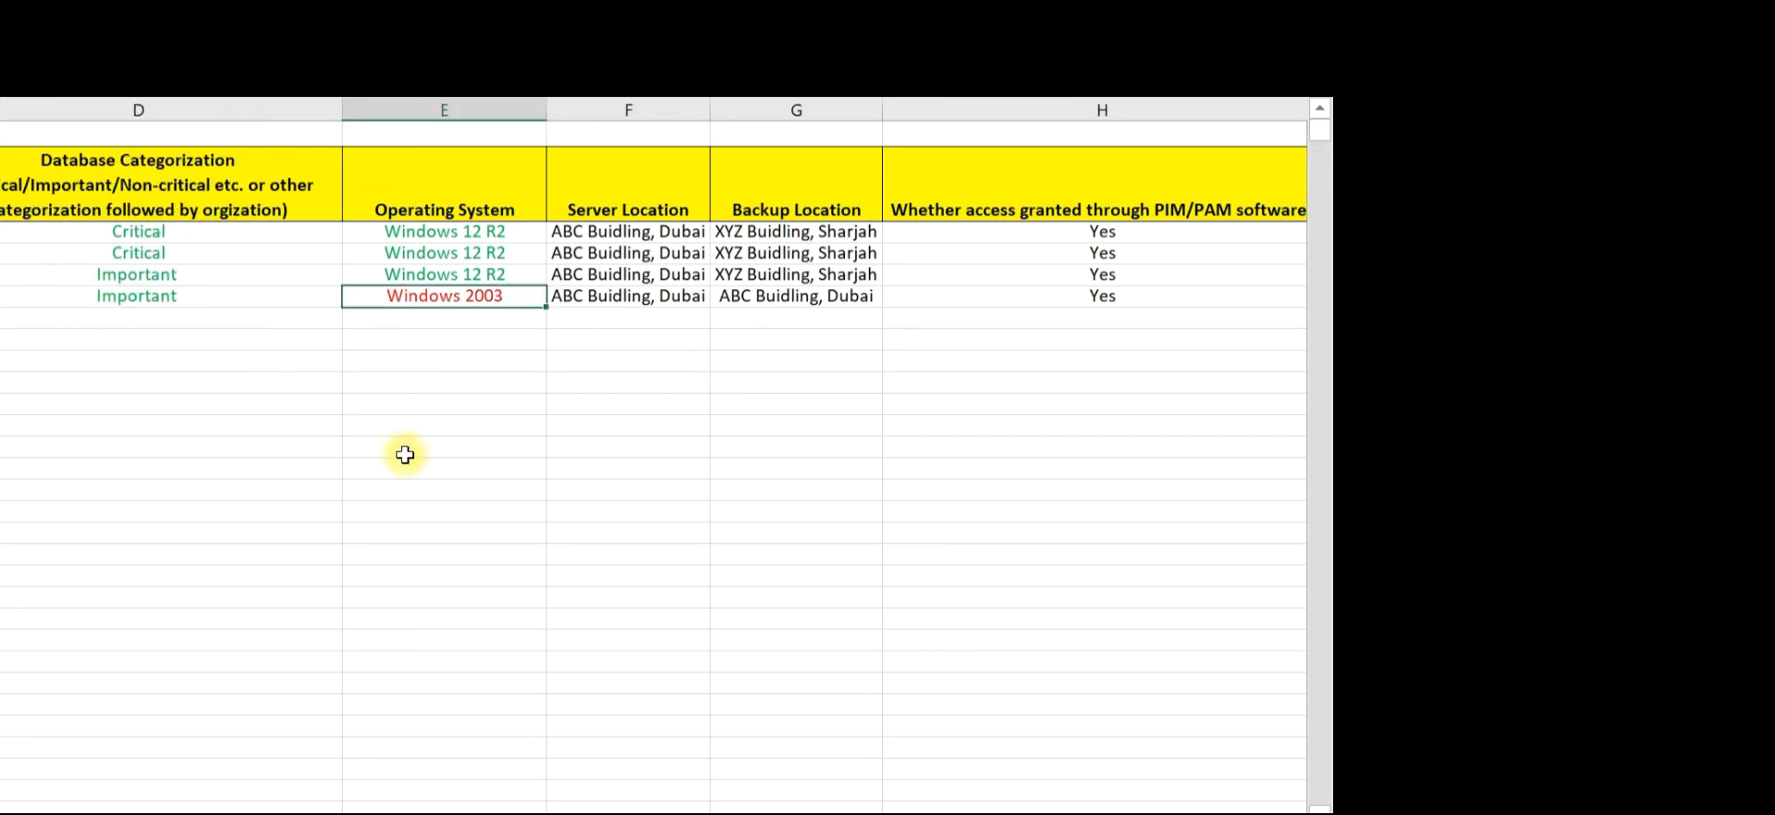
{"action": "mouse_move", "coordinate": [394, 459]}
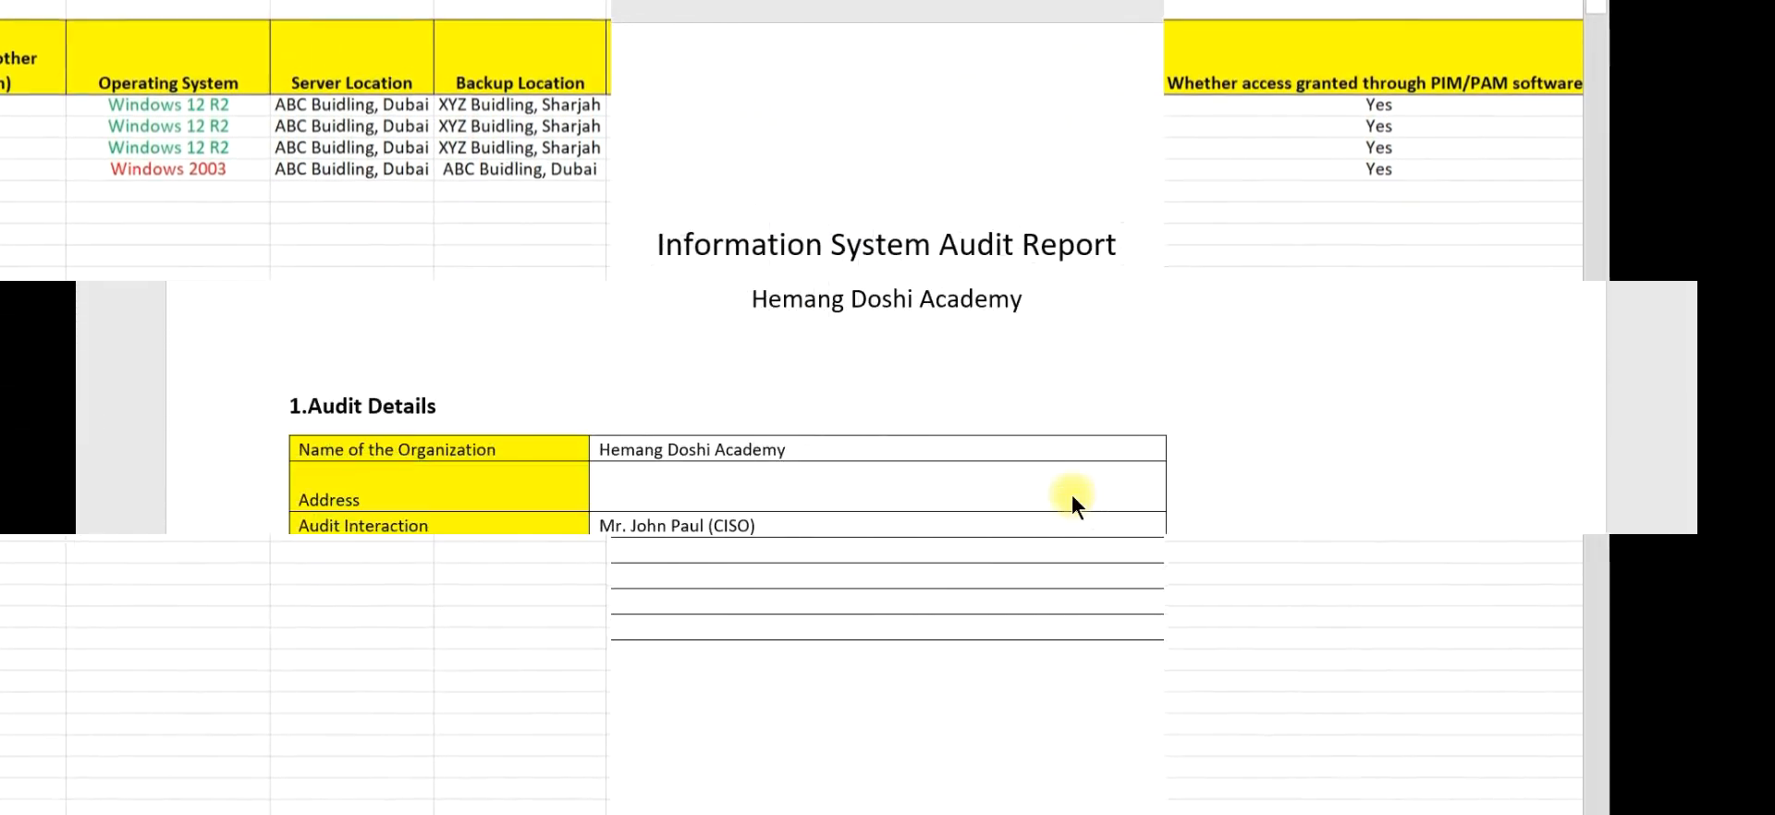
Step: Scroll the Word audit report down to observation 7 on database D's end-of-life operating system
{"action": "scroll", "scroll_direction": "down", "scroll_amount": 3}
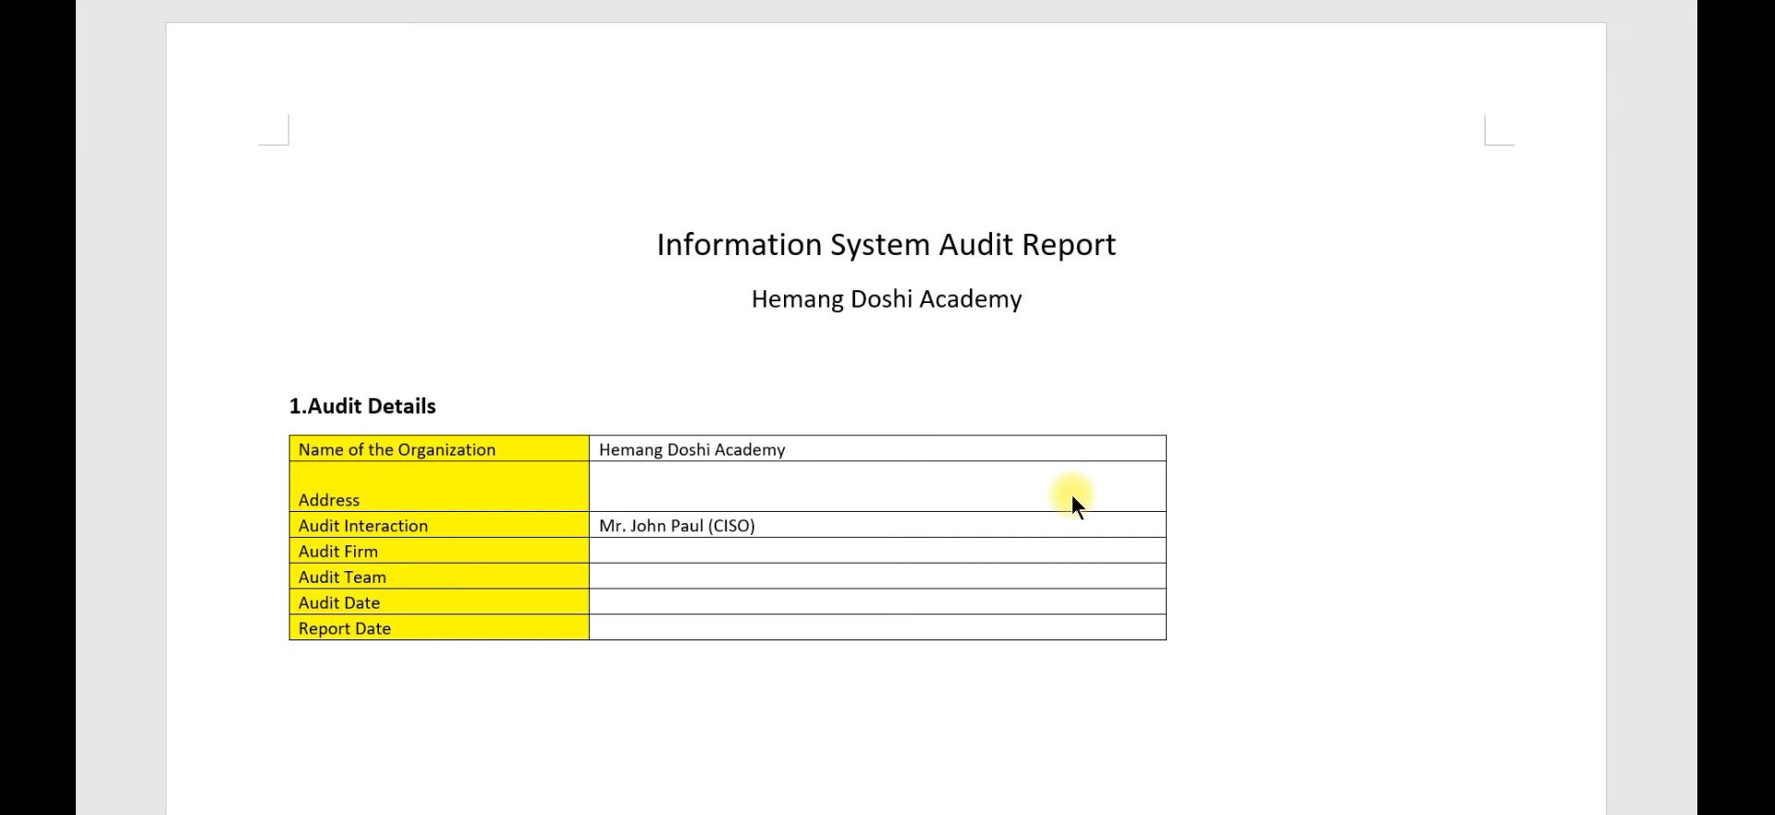
{"action": "scroll", "scroll_direction": "down", "scroll_amount": 3}
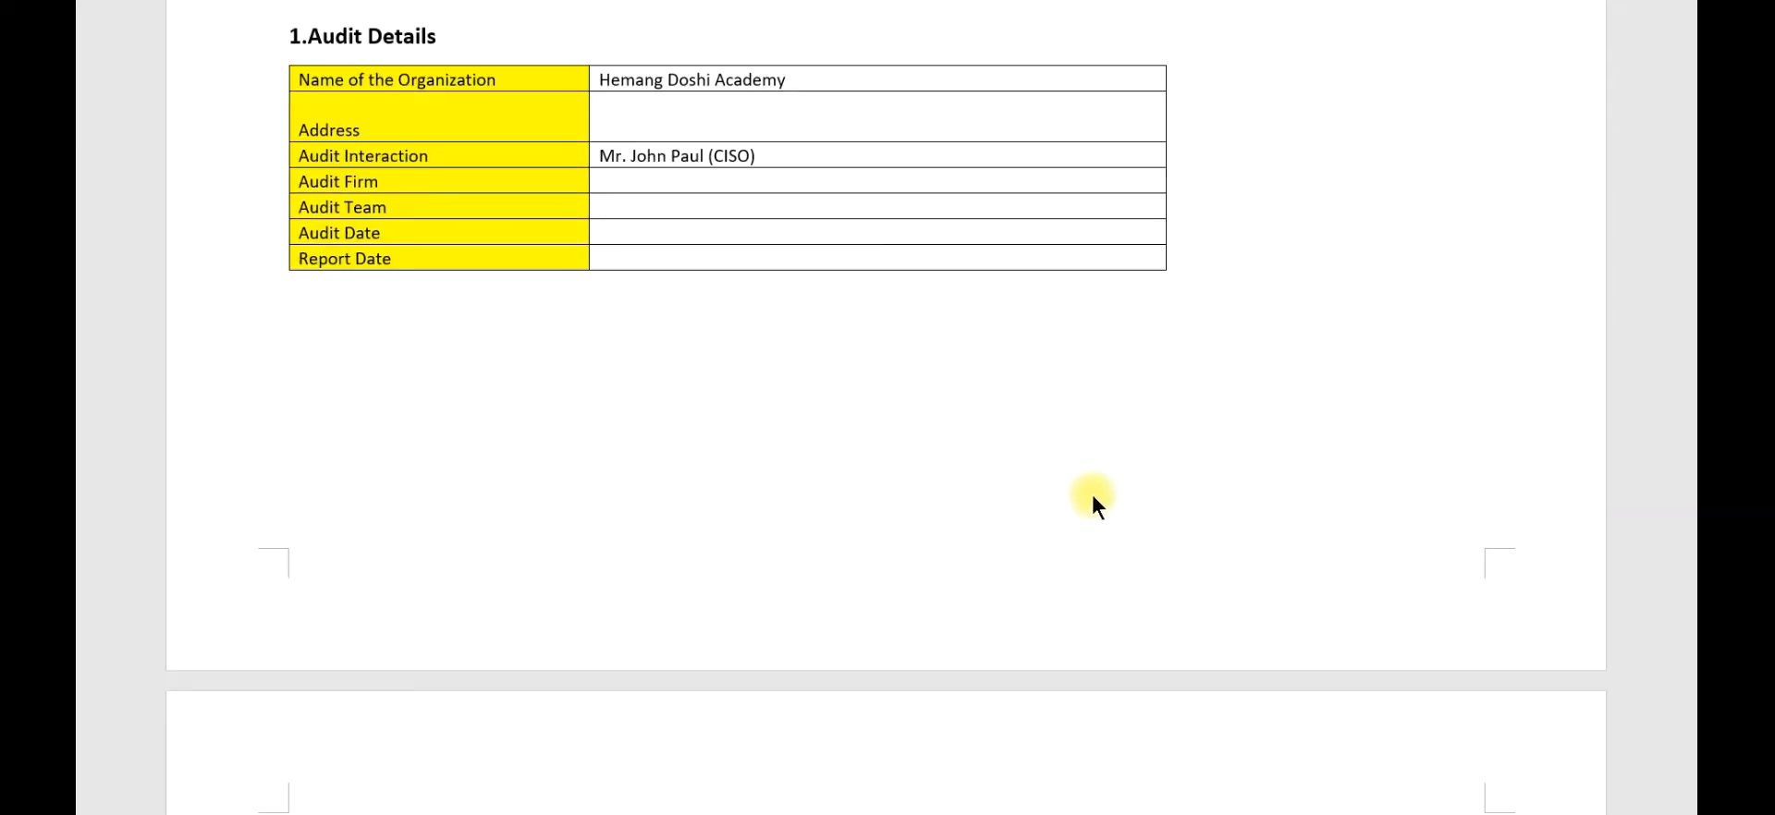
{"action": "scroll", "scroll_direction": "down", "scroll_amount": 3}
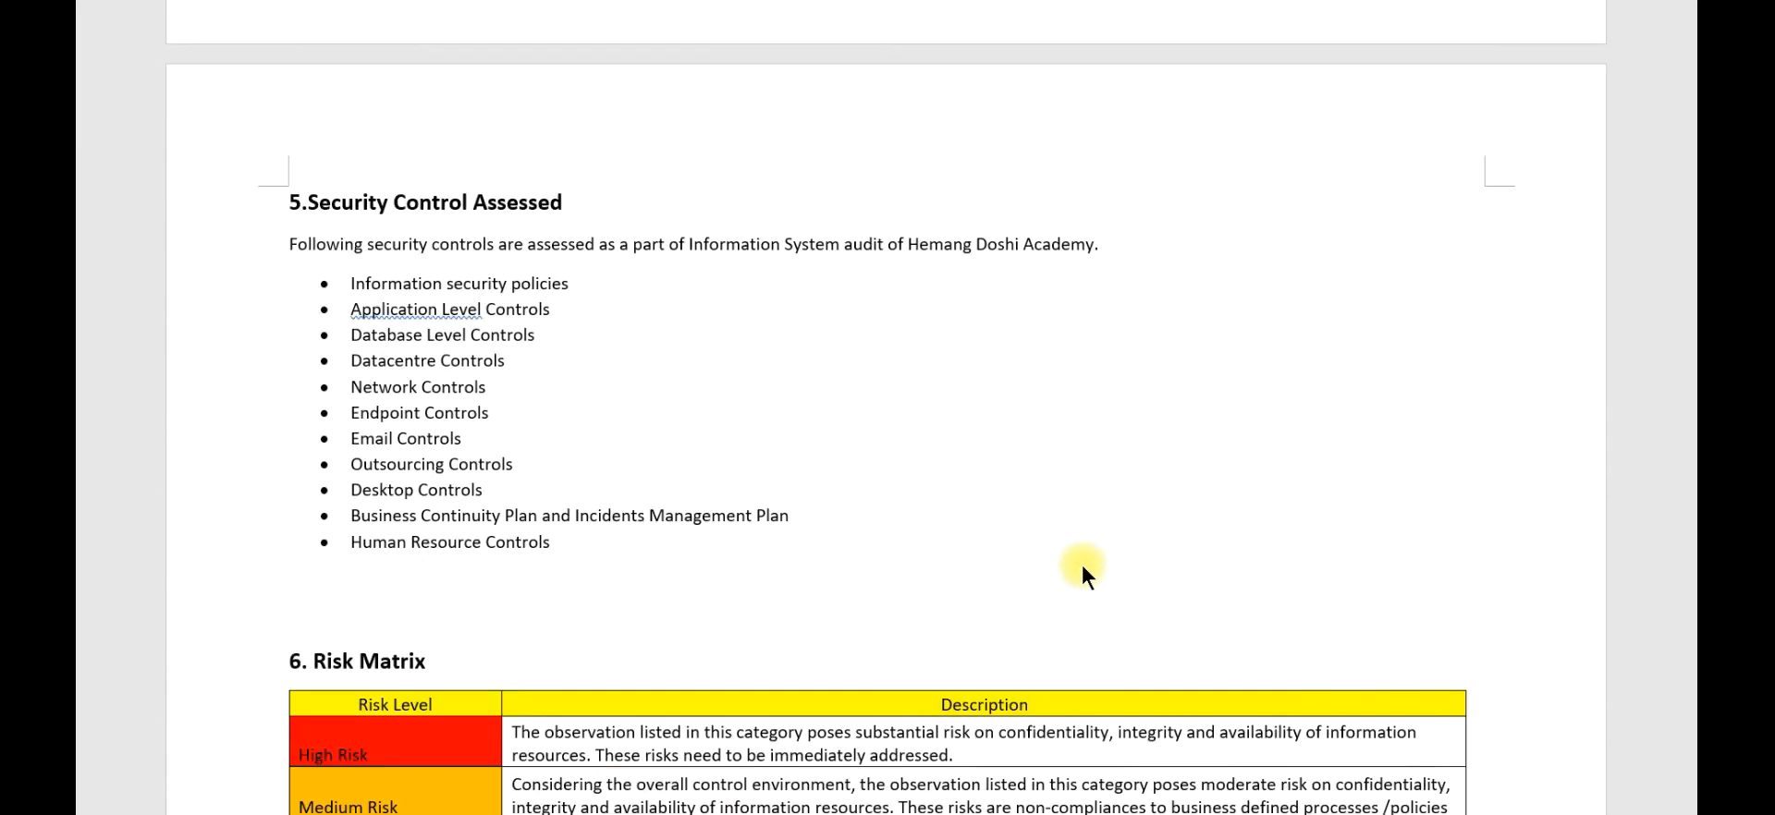
{"action": "scroll", "scroll_direction": "down", "scroll_amount": 3}
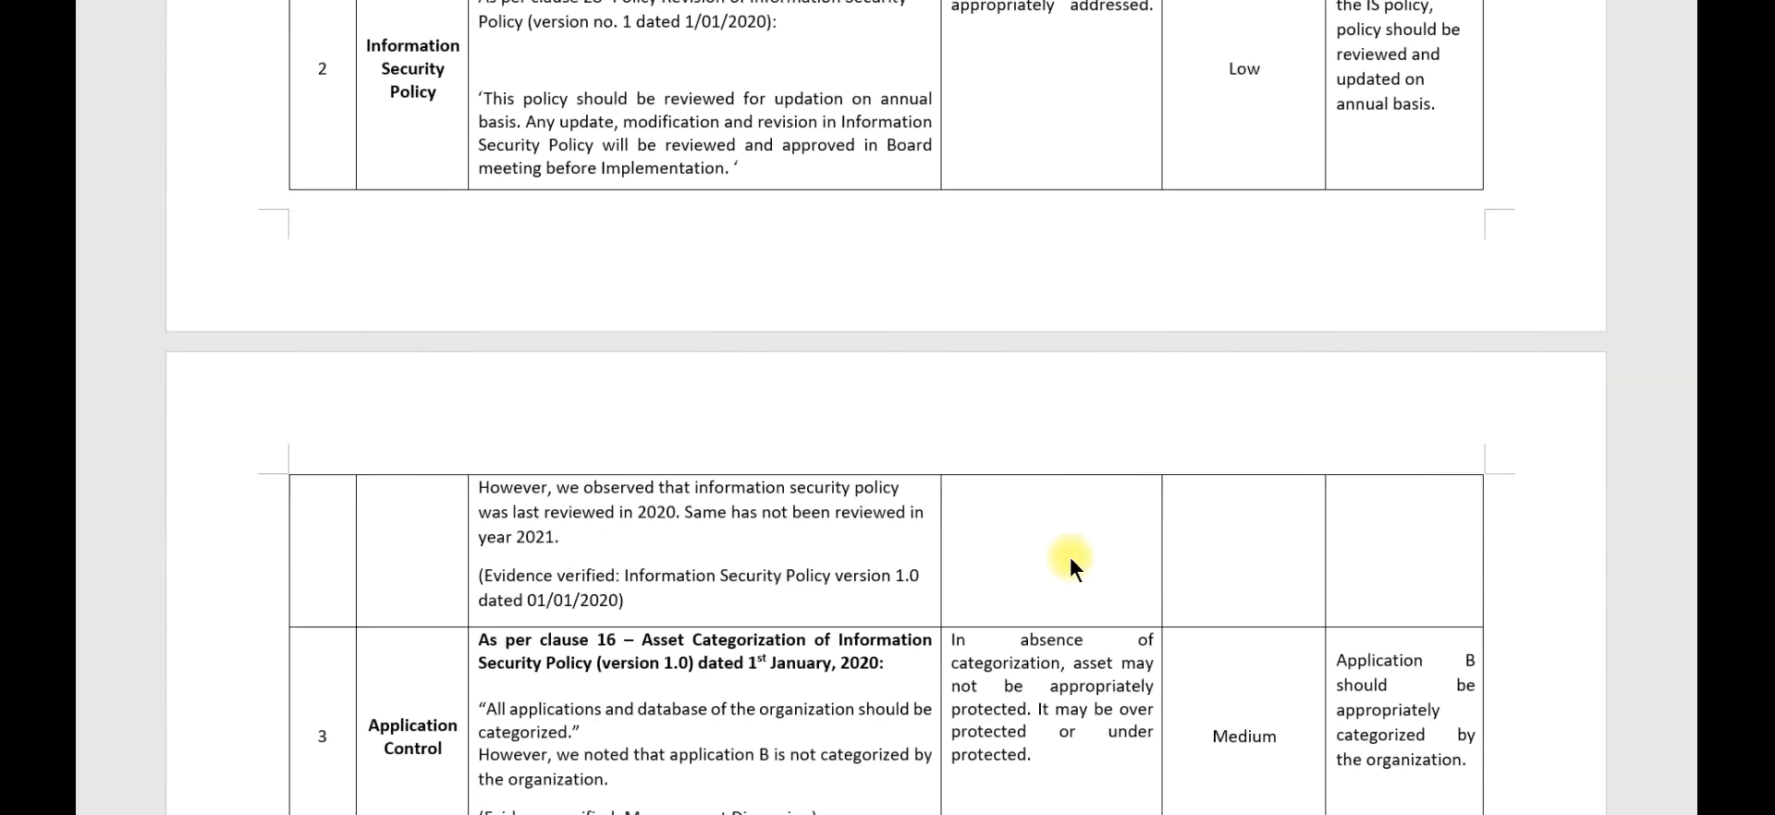
{"action": "scroll", "scroll_direction": "down", "scroll_amount": 3}
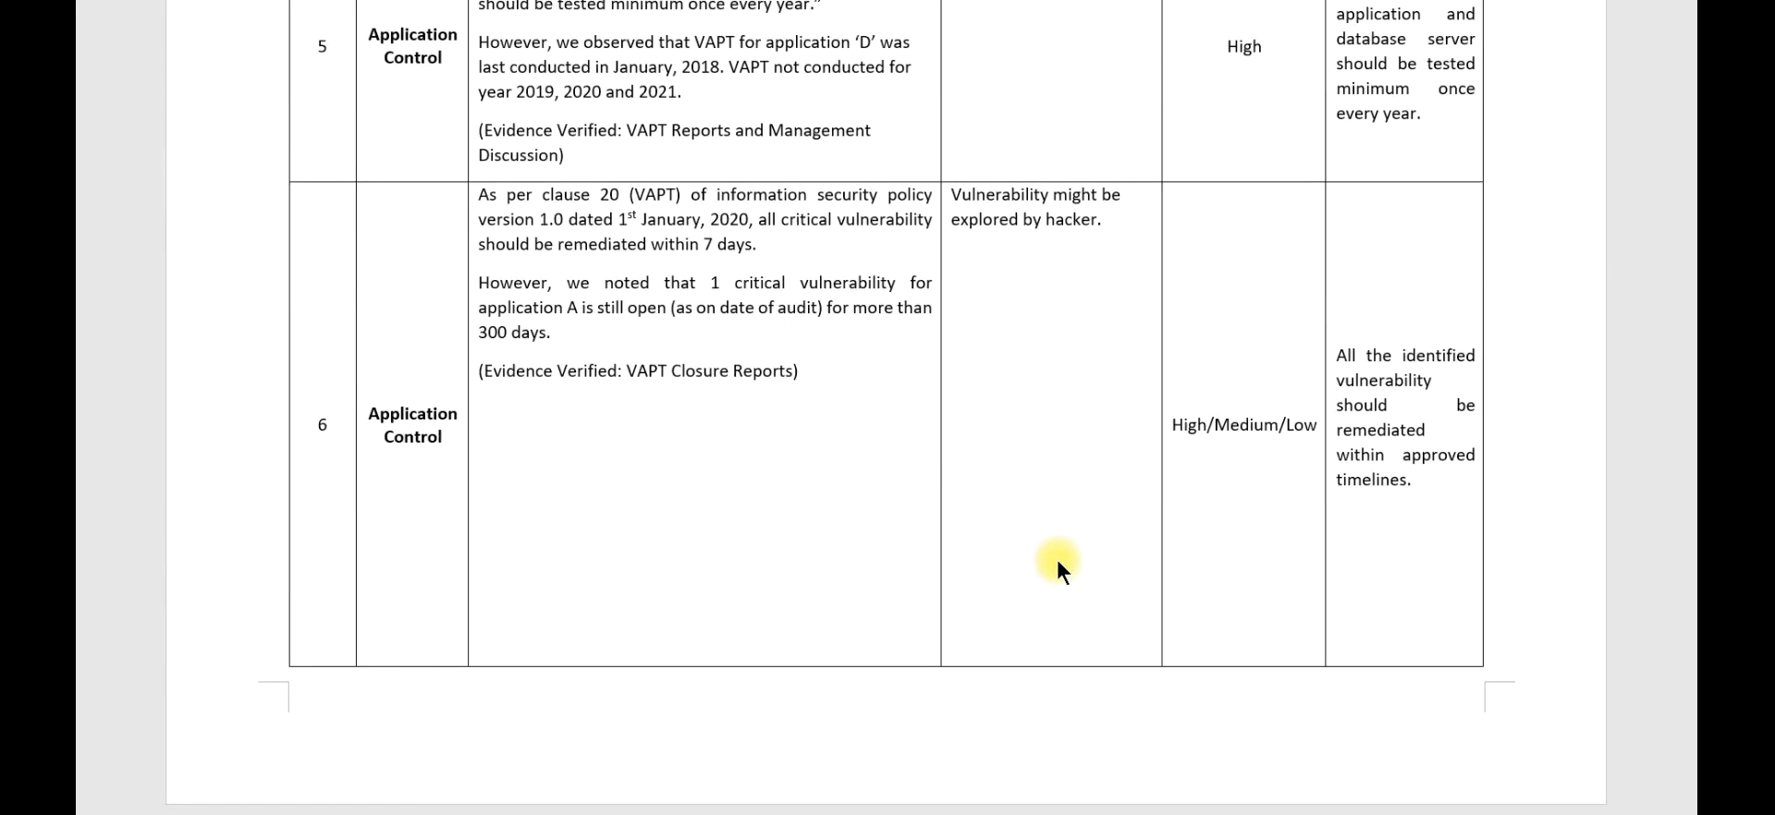
{"action": "scroll", "scroll_direction": "down", "scroll_amount": 3}
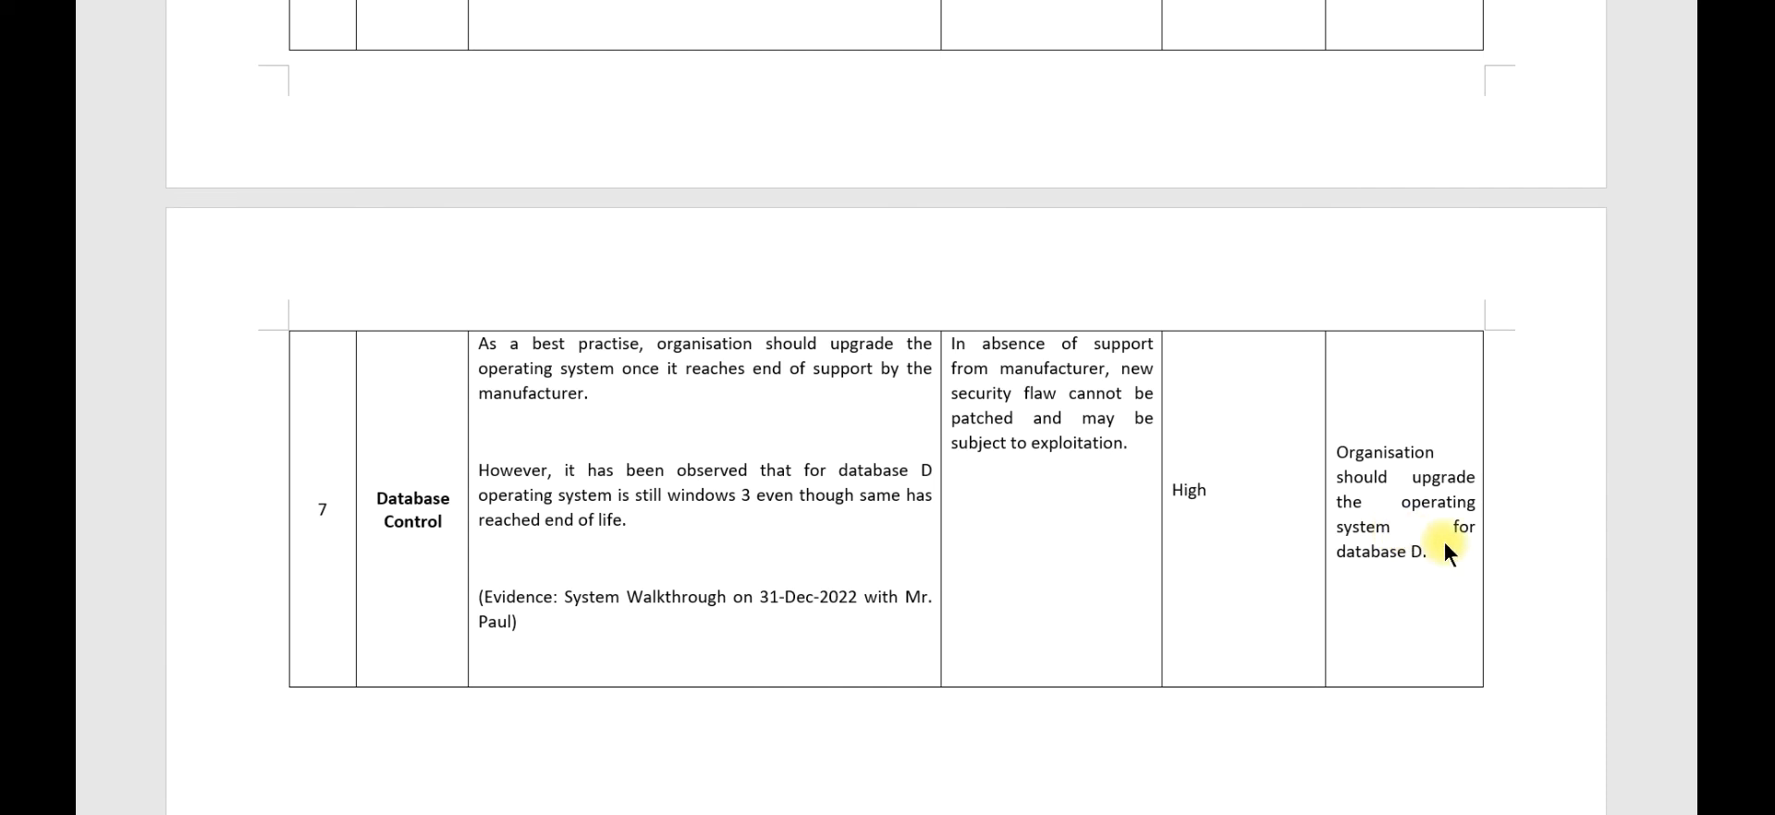
{"action": "mouse_move", "coordinate": [897, 664]}
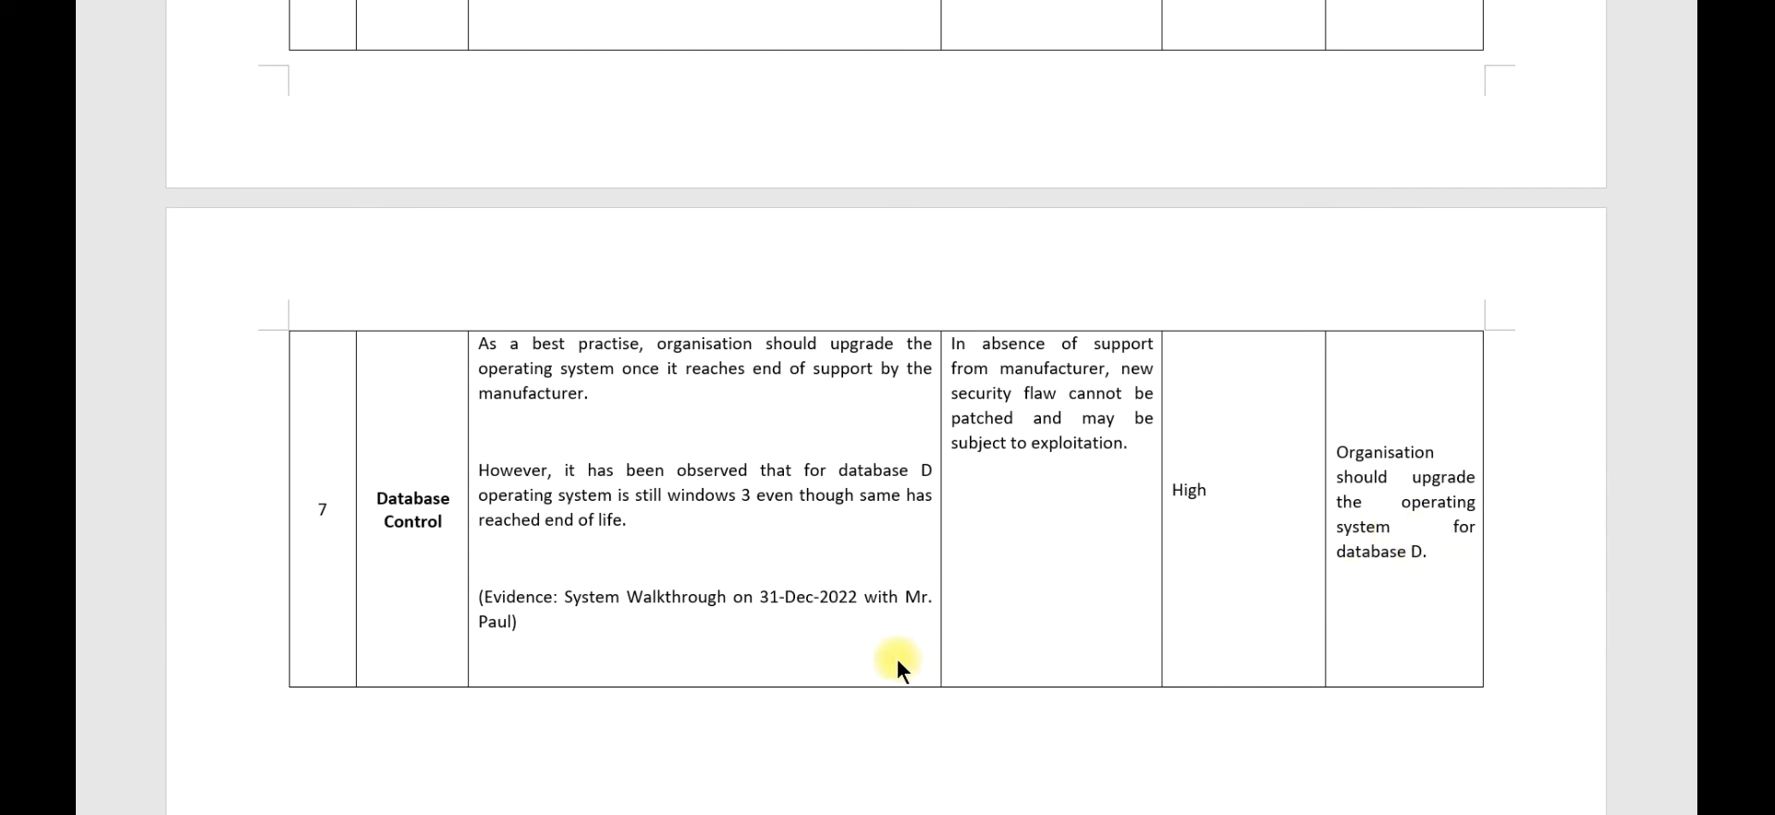
{"action": "mouse_move", "coordinate": [861, 660]}
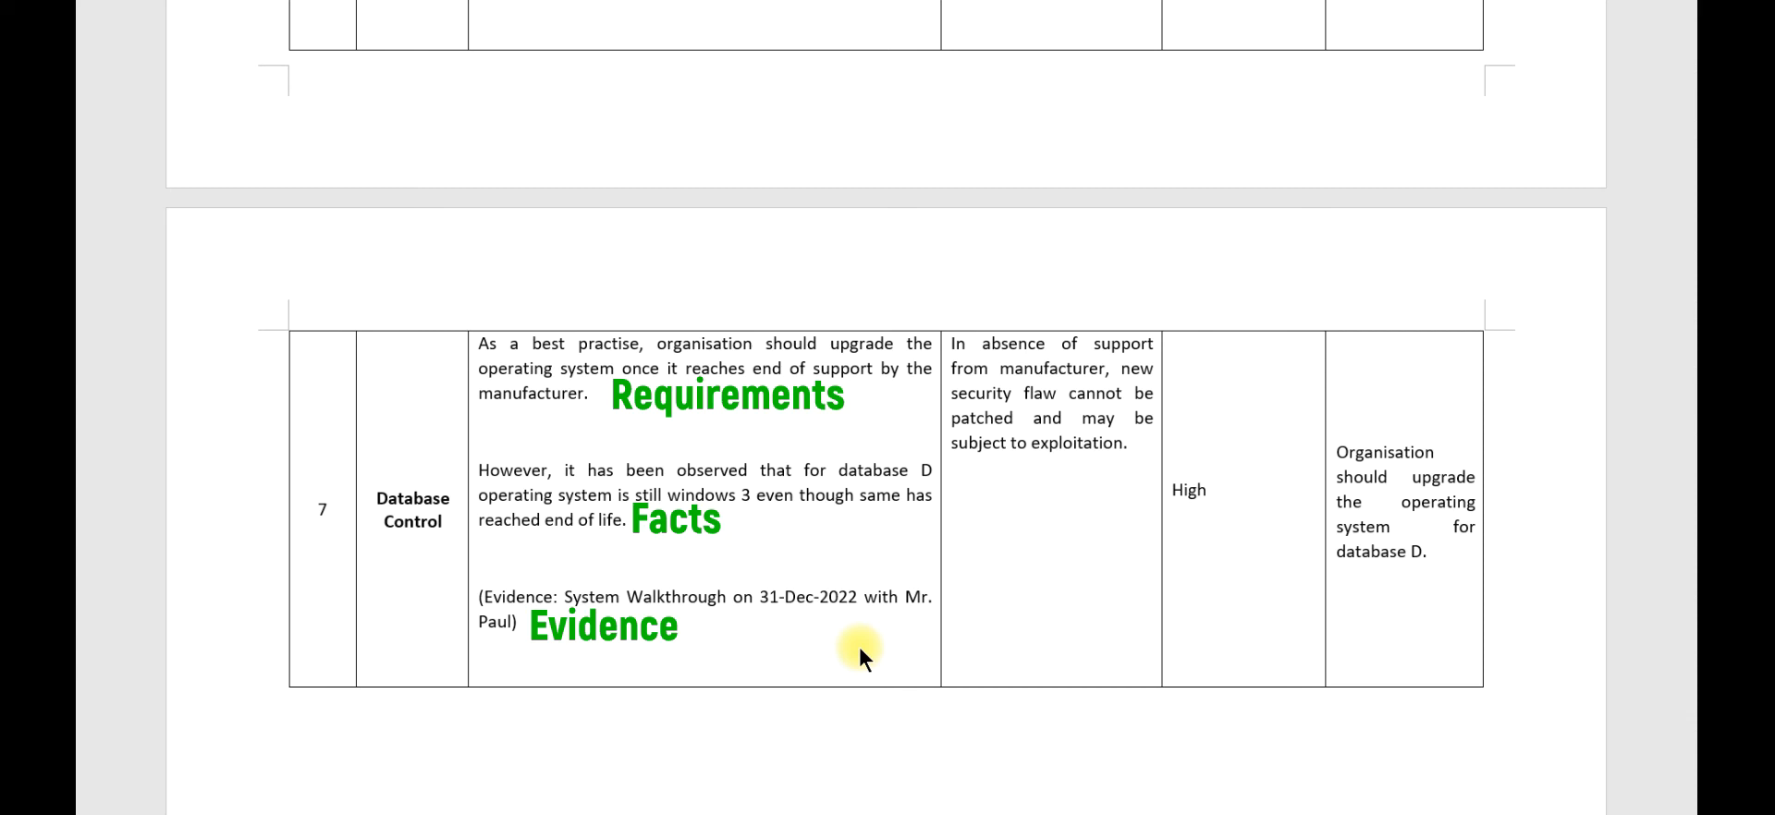
{"action": "mouse_move", "coordinate": [565, 432]}
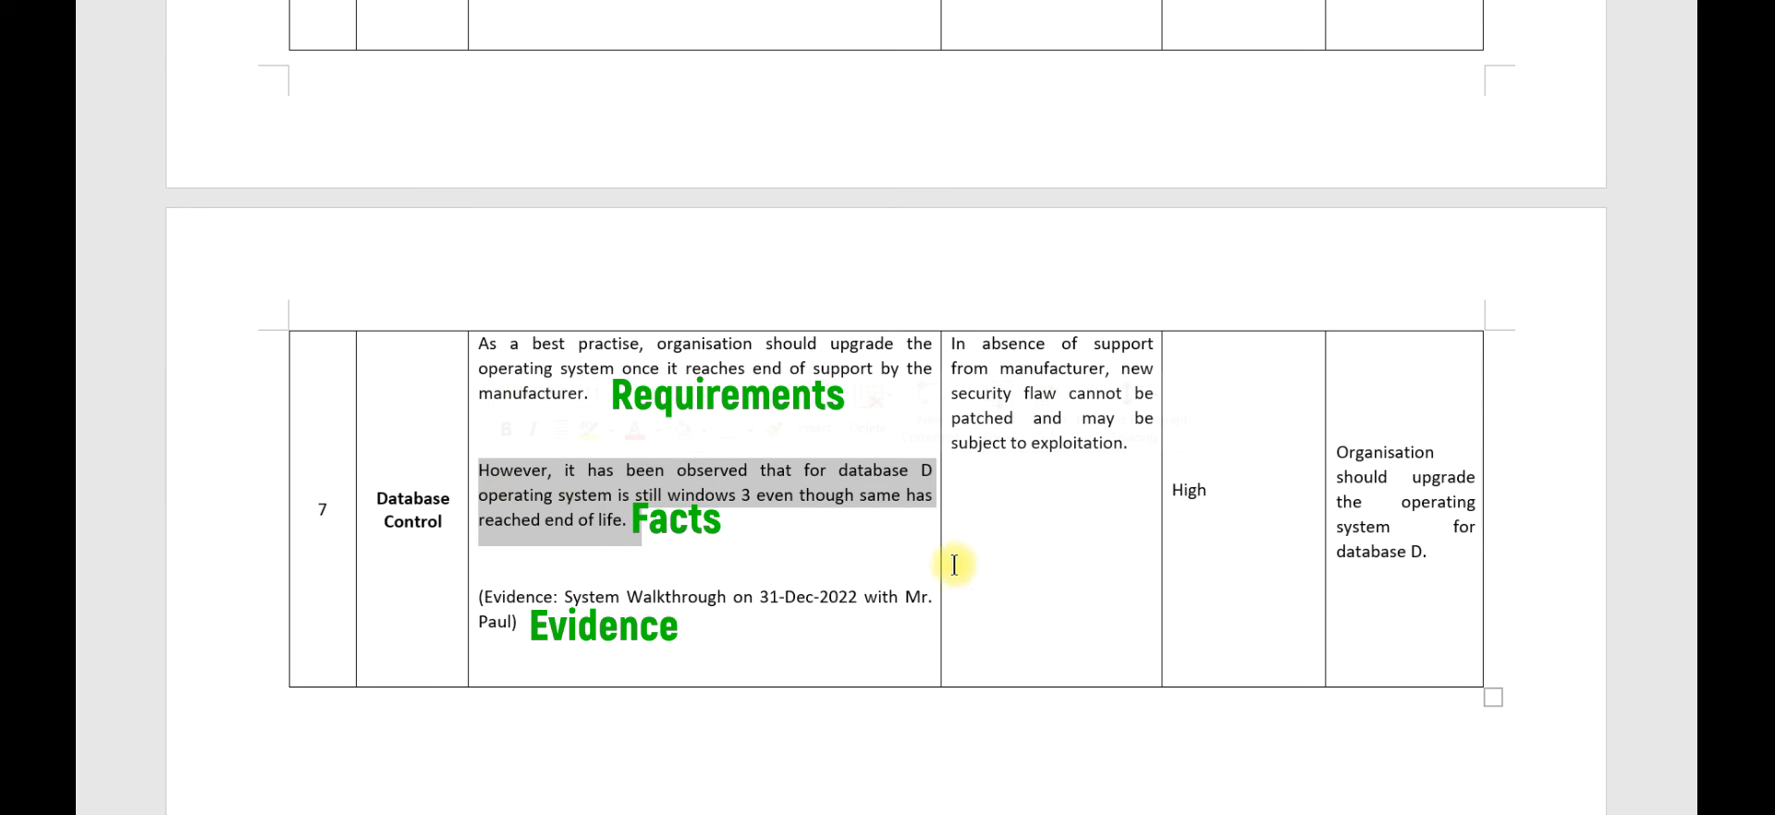
{"action": "mouse_move", "coordinate": [1418, 521]}
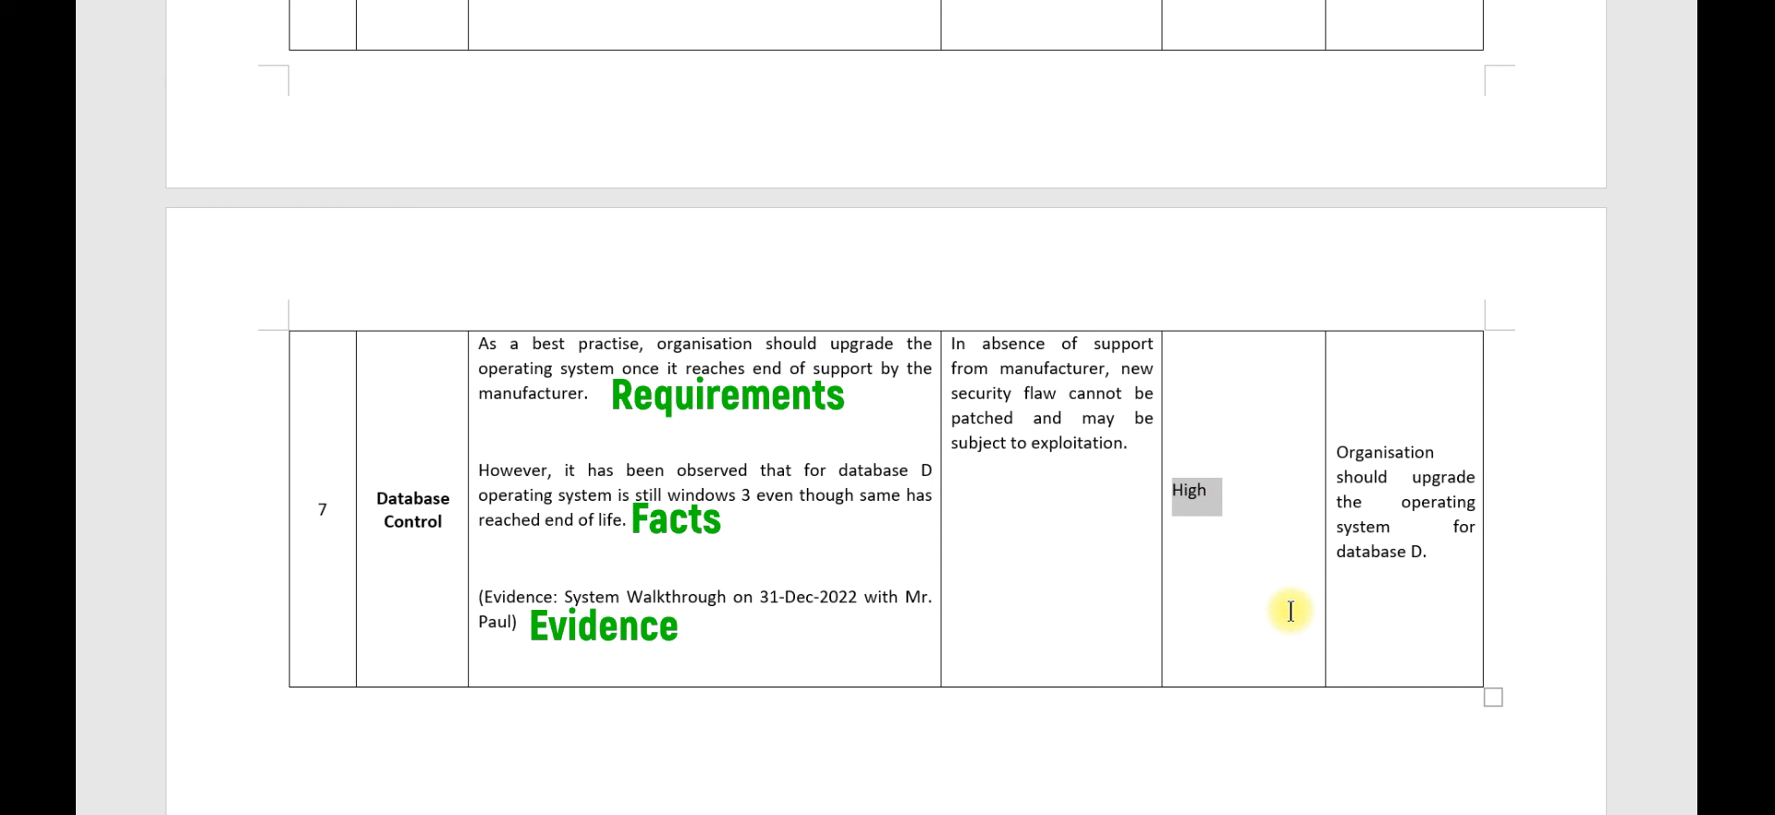
{"action": "left_click", "coordinate": [1431, 553]}
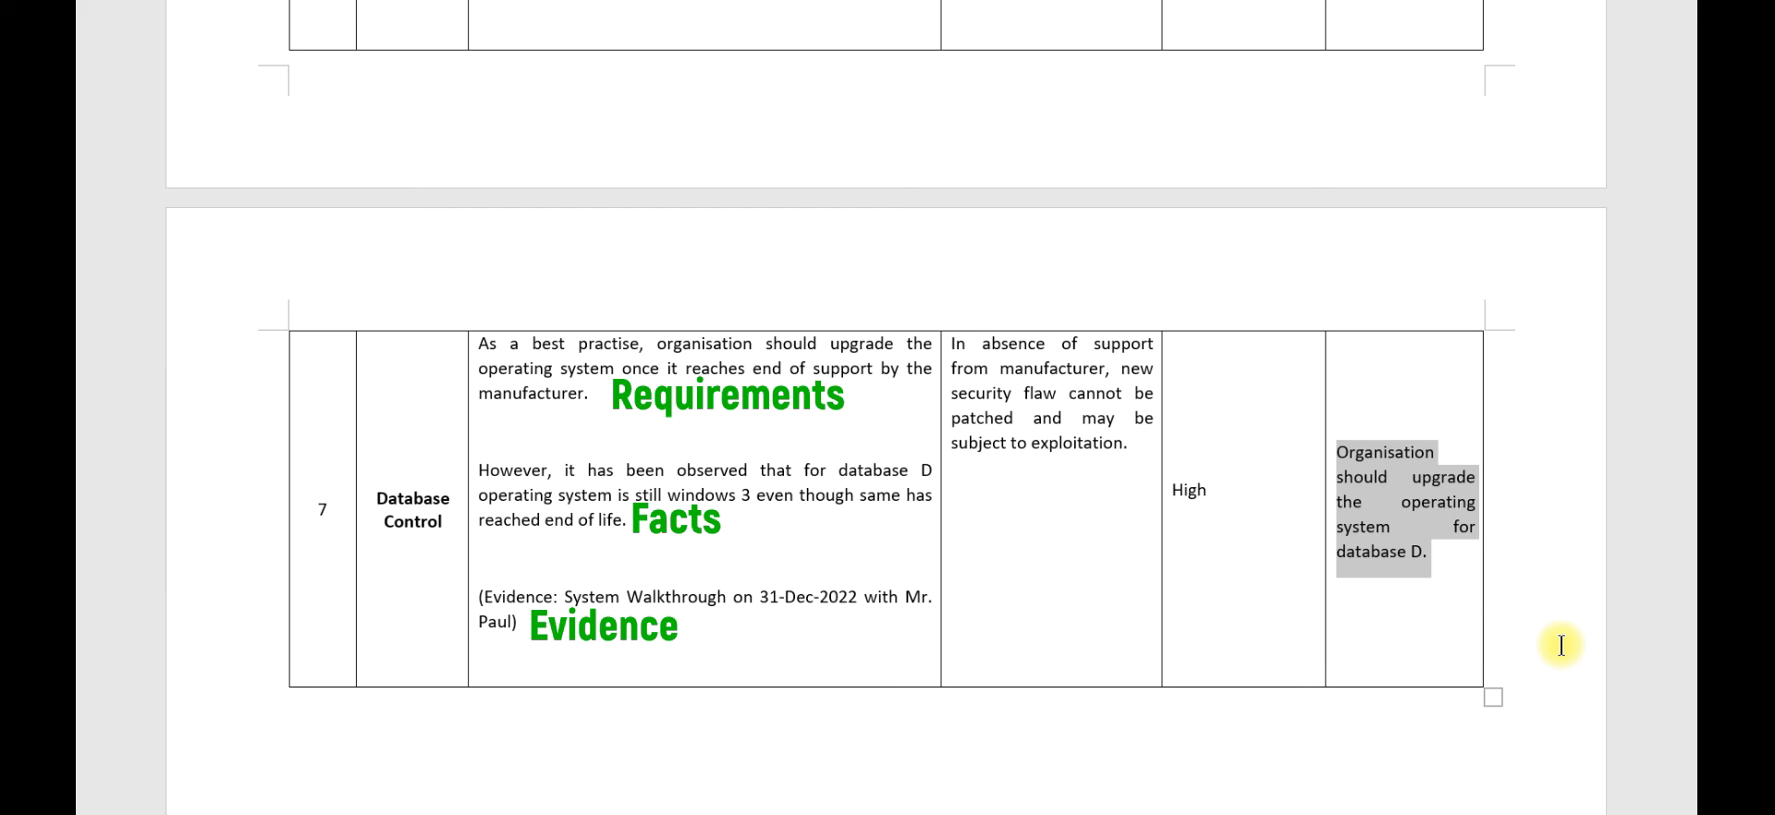
{"action": "key", "text": "alt+tab"}
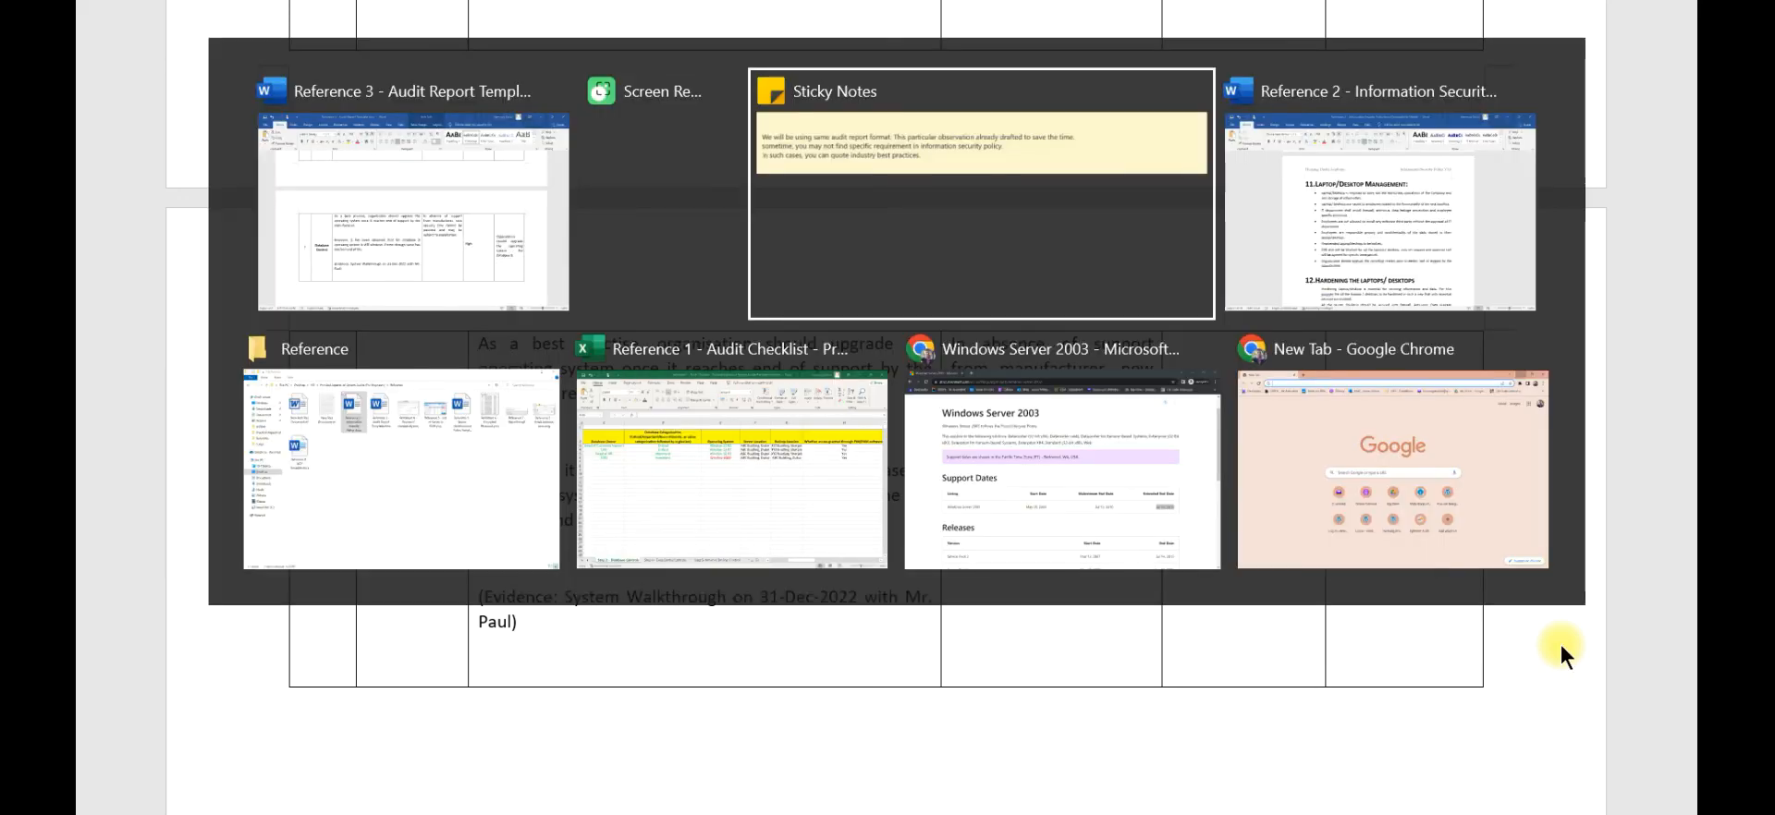
Step: Return to the Excel audit checklist and select the Server Location and Backup Location columns
{"action": "left_click", "coordinate": [732, 469]}
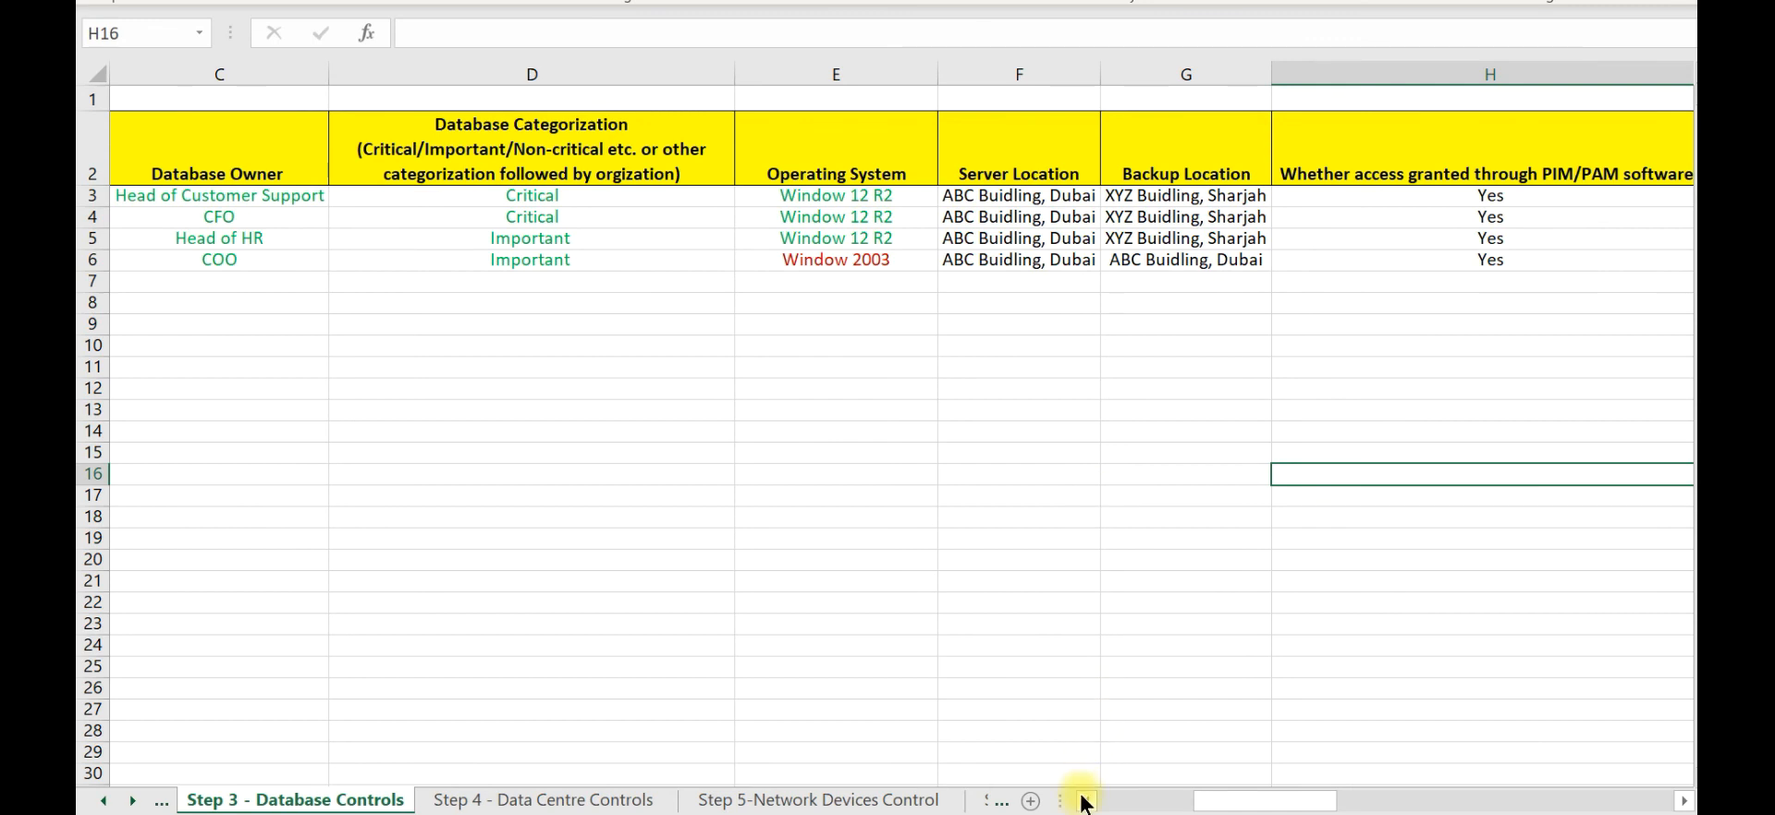
{"action": "left_click_drag", "start_coordinate": [1018, 74], "coordinate": [1185, 74]}
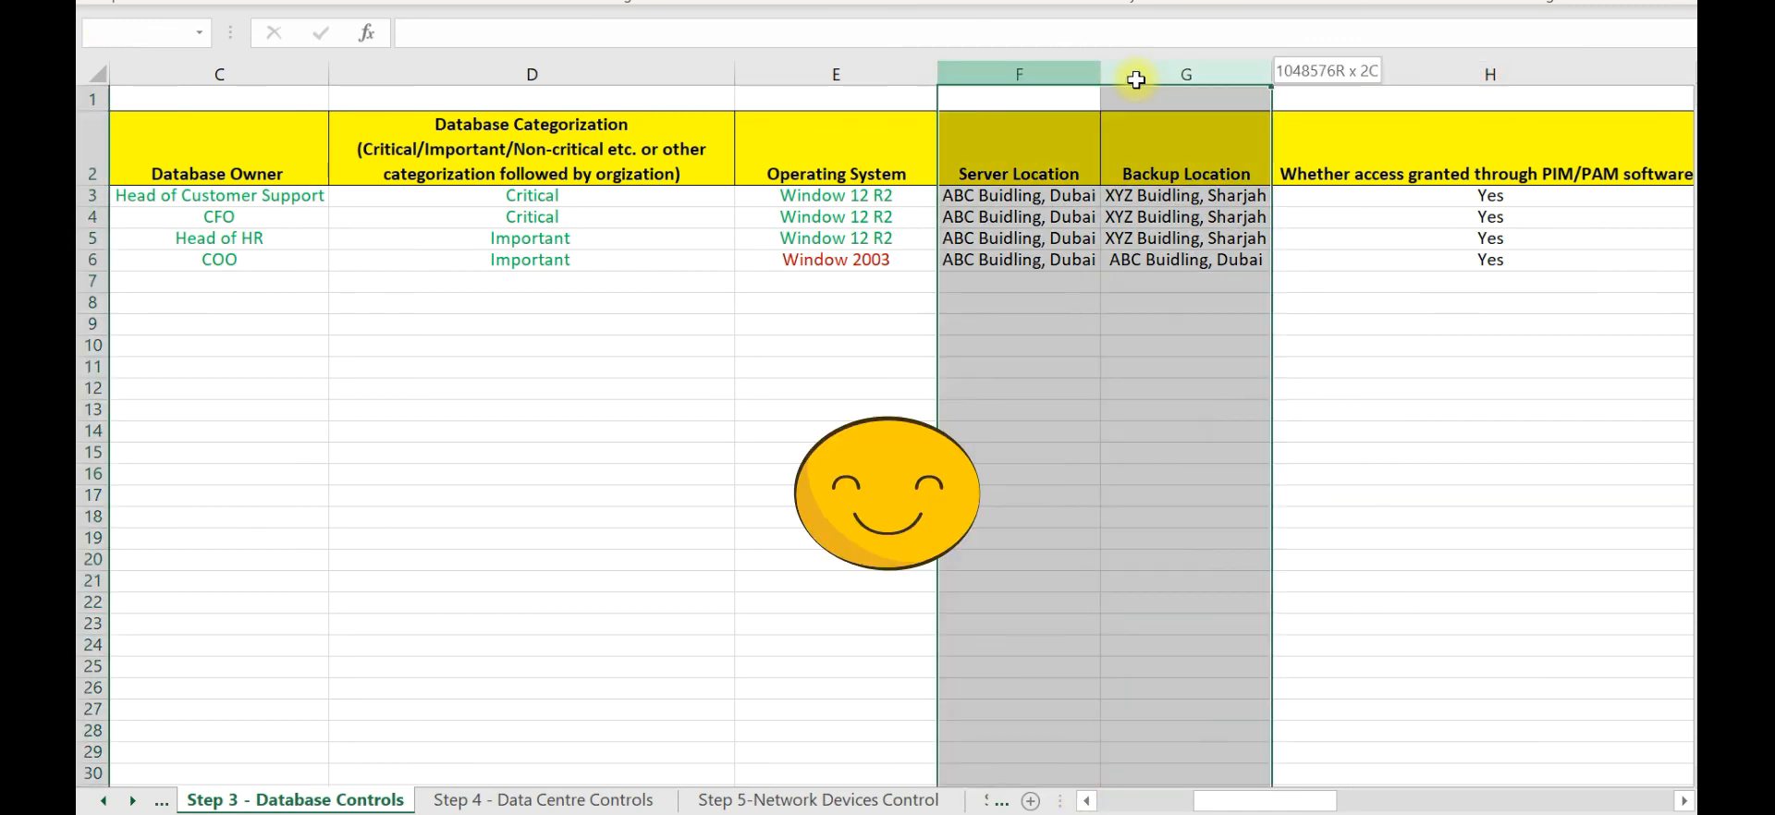